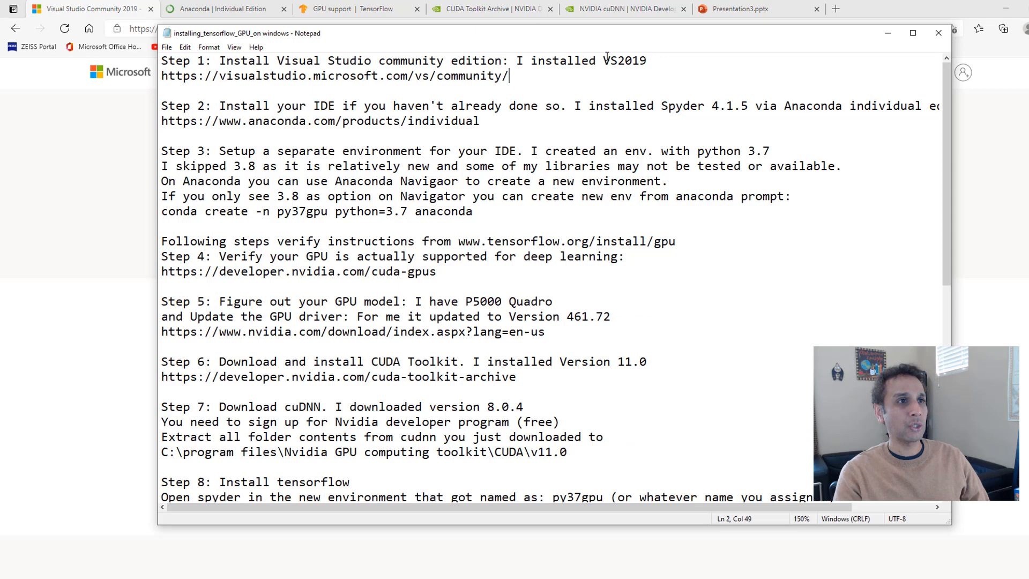
Step: Review the VS2019 note, then look over the Anaconda Individual Edition download page in Edge
{"action": "double_click", "coordinate": [622, 60]}
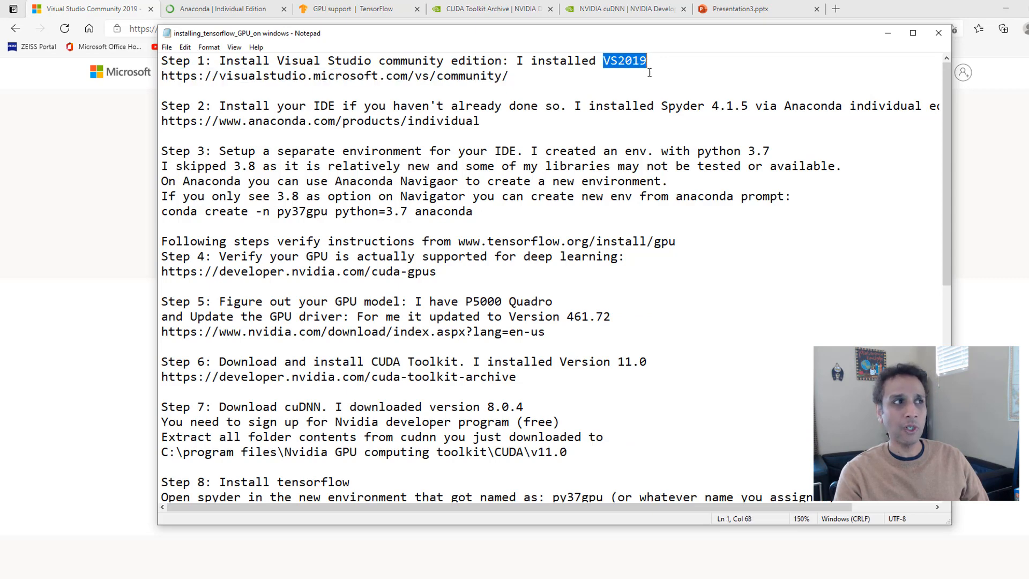
{"action": "left_click", "coordinate": [381, 75]}
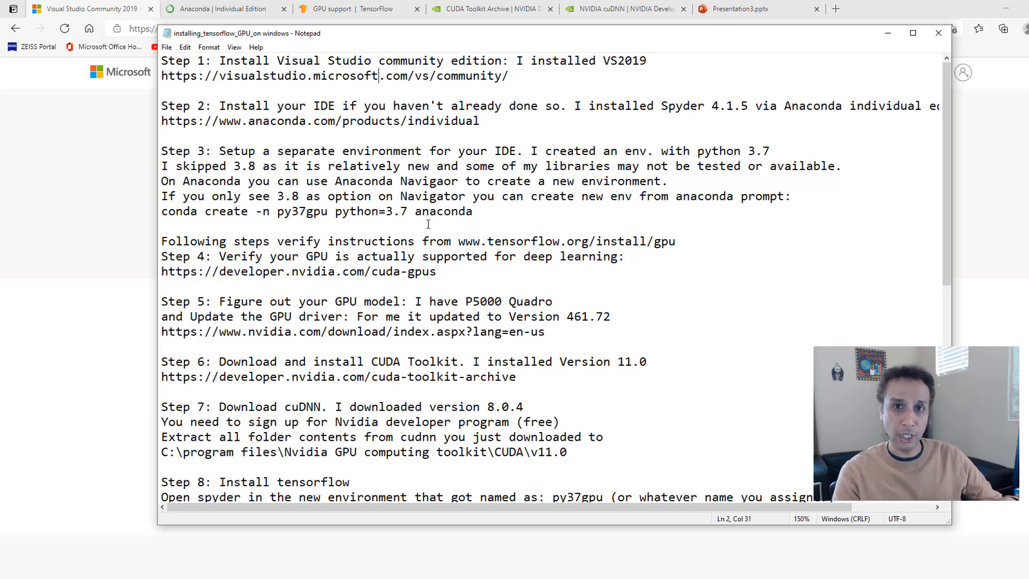
{"action": "mouse_move", "coordinate": [476, 283]}
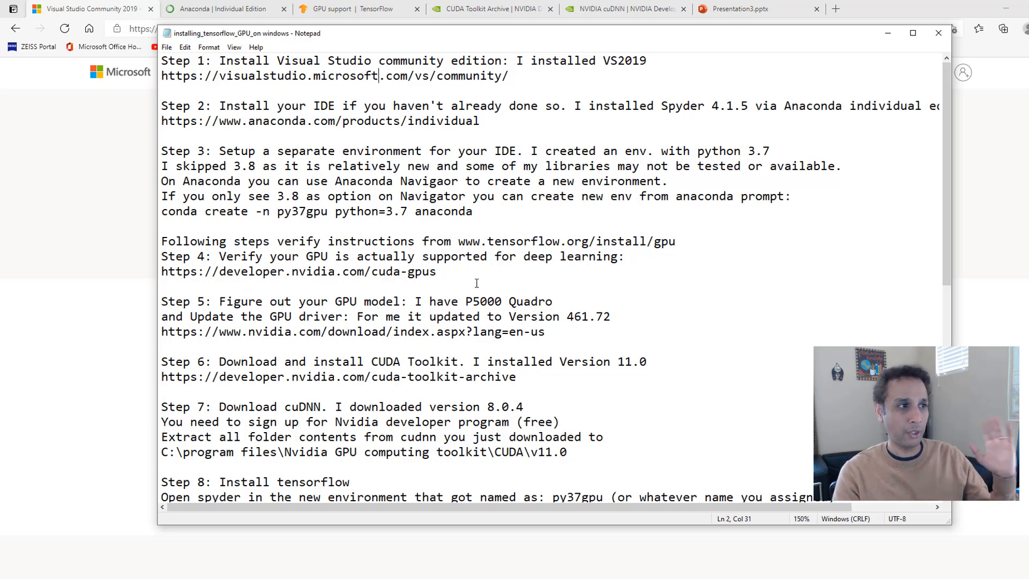
{"action": "mouse_move", "coordinate": [432, 170]}
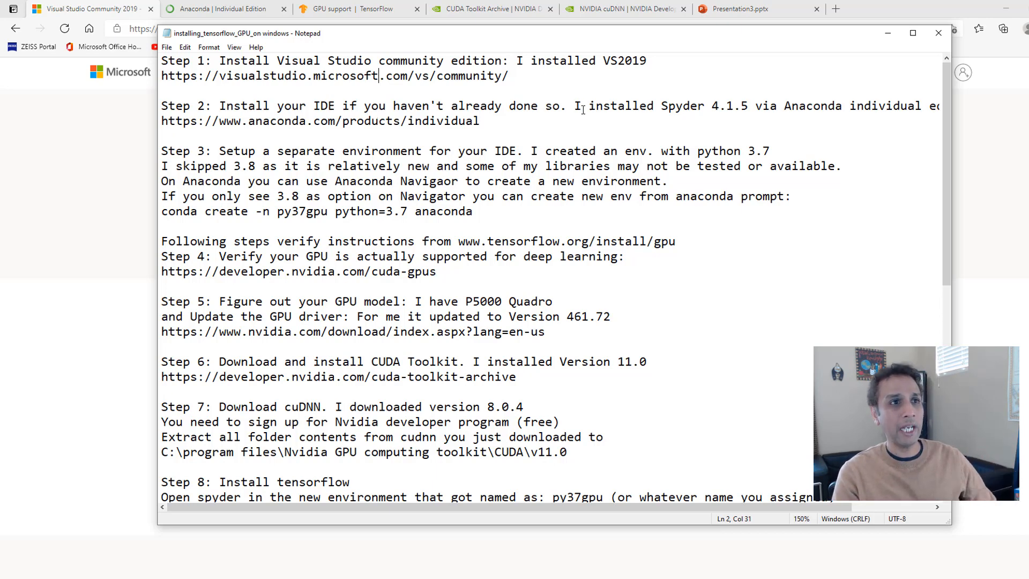
{"action": "mouse_move", "coordinate": [741, 107]}
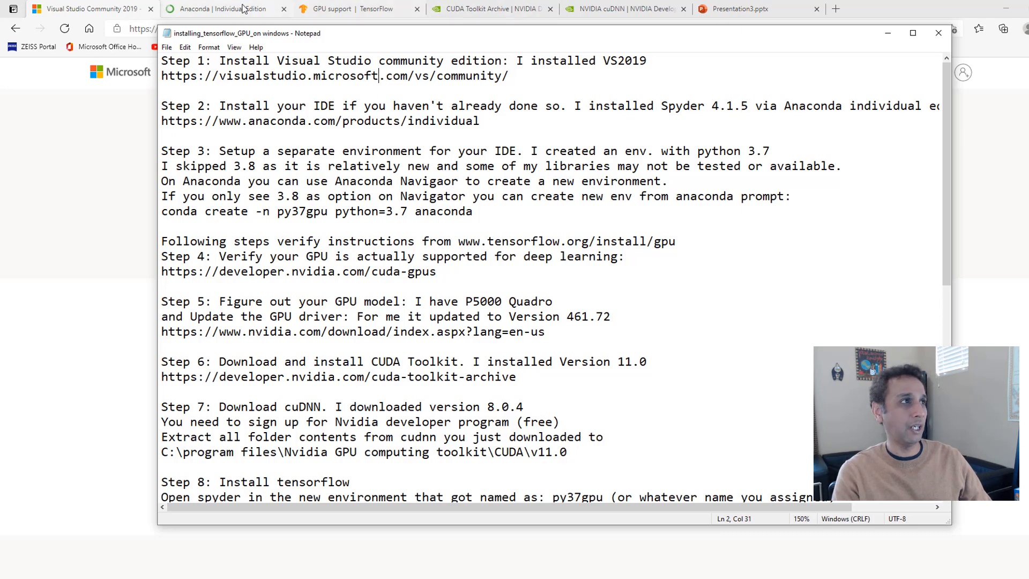
{"action": "left_click", "coordinate": [219, 8]}
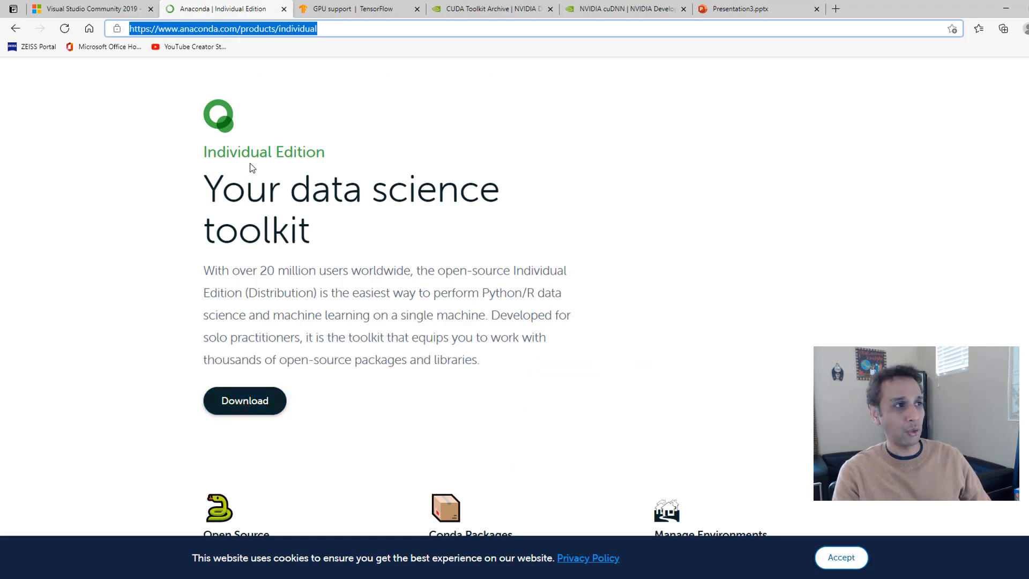
{"action": "mouse_move", "coordinate": [244, 398]}
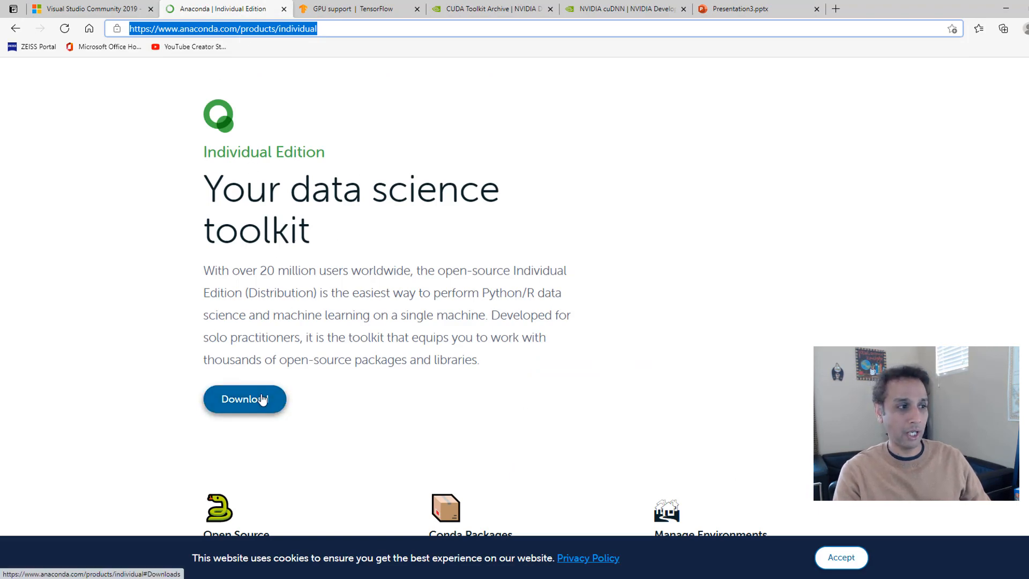
{"action": "scroll", "scroll_direction": "down", "scroll_amount": 3}
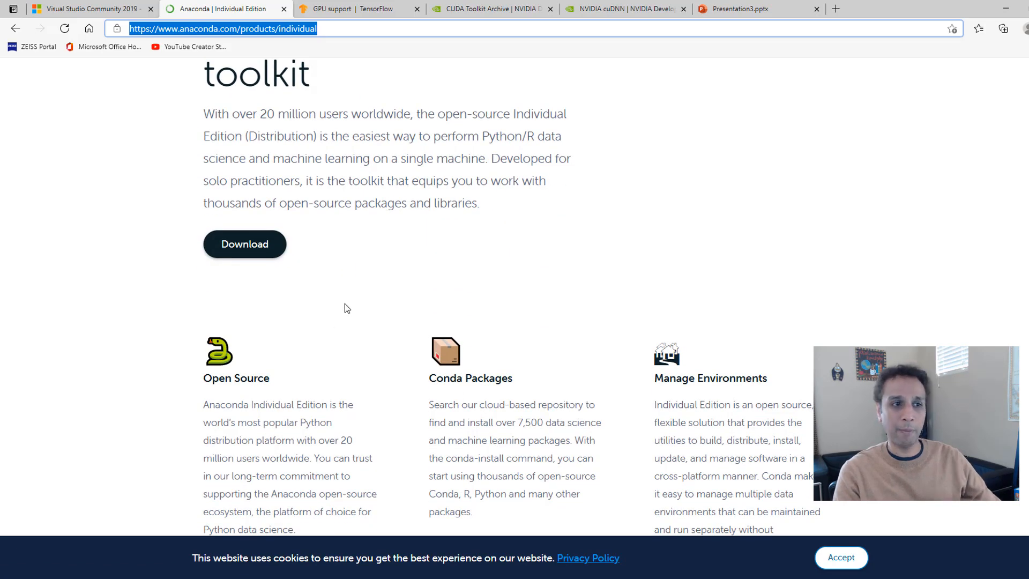
{"action": "mouse_move", "coordinate": [580, 375]}
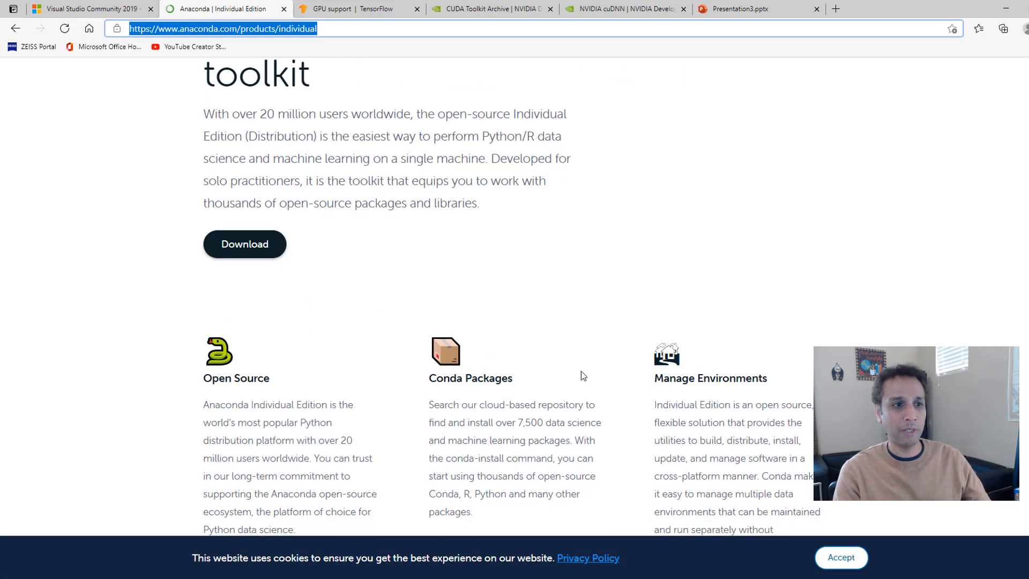
{"action": "mouse_move", "coordinate": [492, 302]}
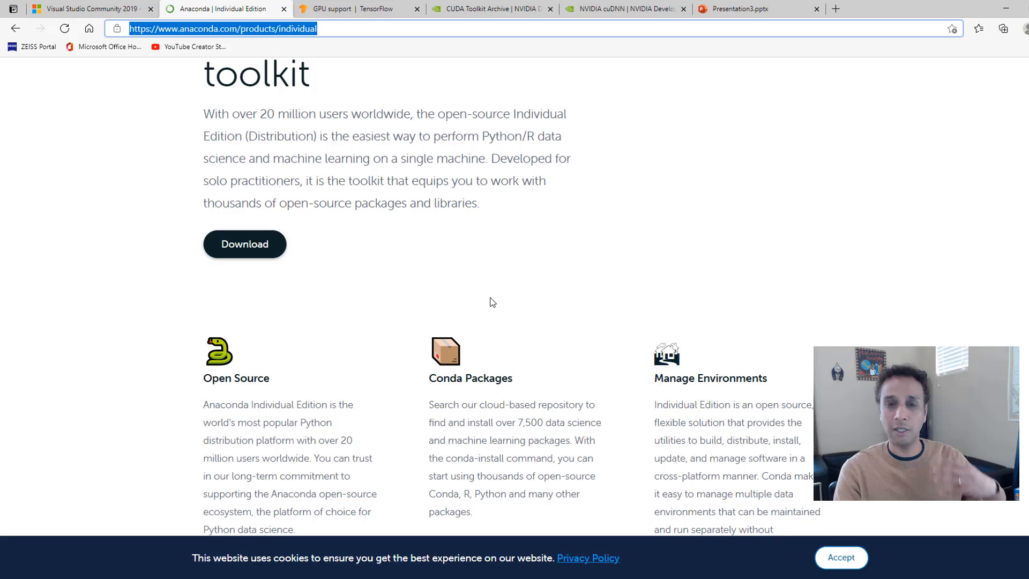
{"action": "scroll", "scroll_direction": "up", "scroll_amount": 3}
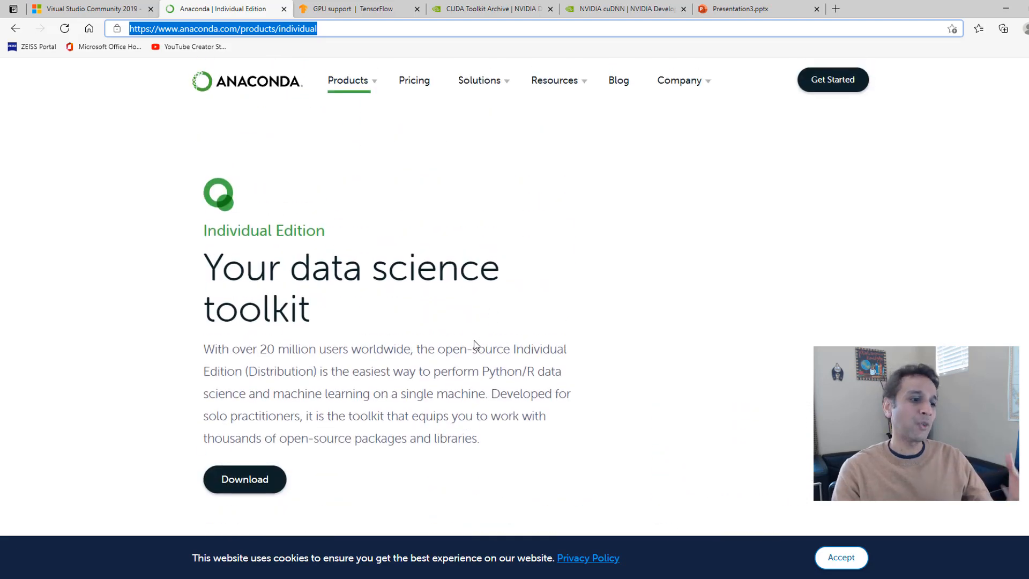
{"action": "mouse_move", "coordinate": [505, 479]}
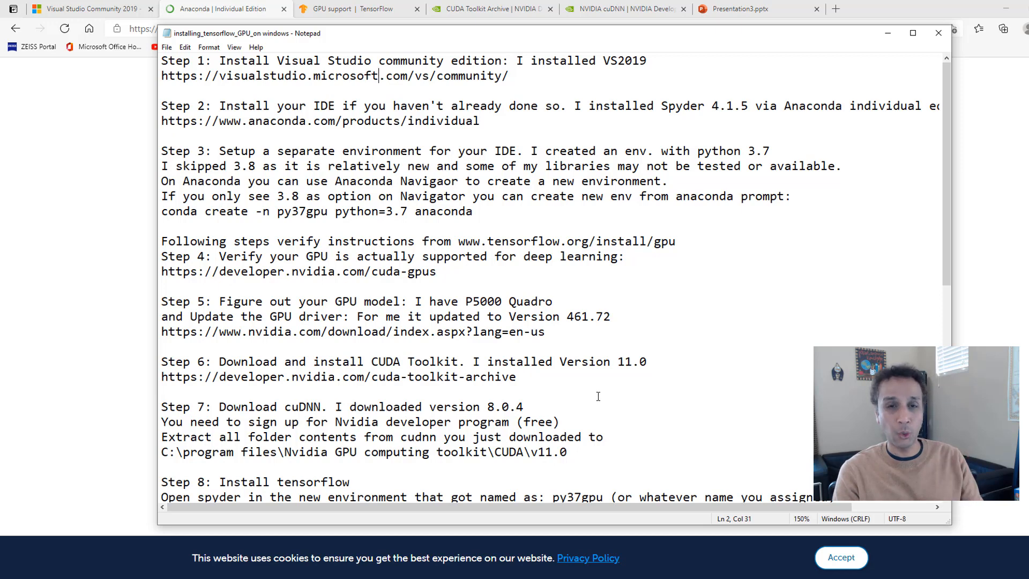
{"action": "mouse_move", "coordinate": [597, 393]}
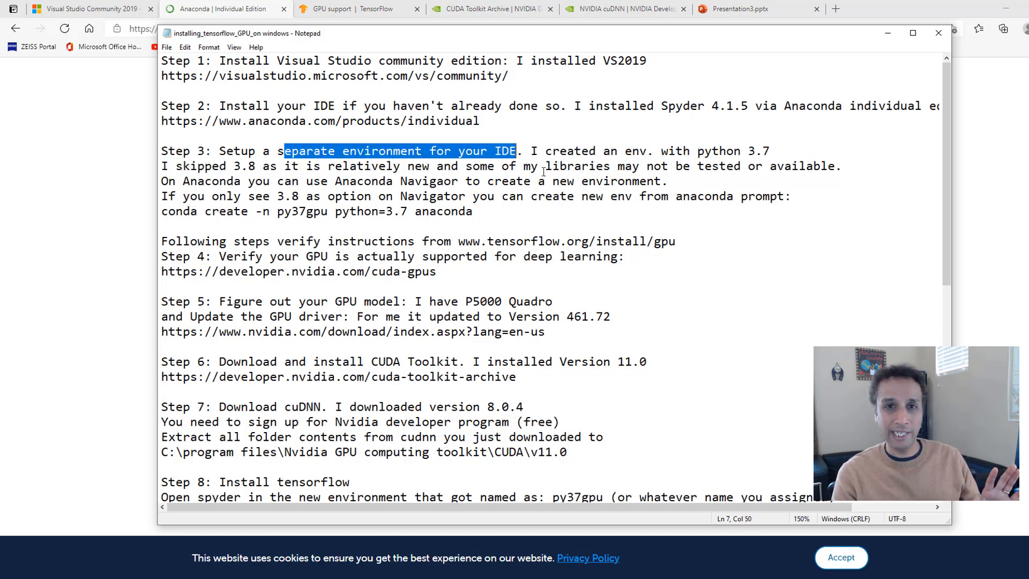
Step: Bring up Spyder with the temp.py TensorFlow GPU test script
{"action": "left_click", "coordinate": [554, 479]}
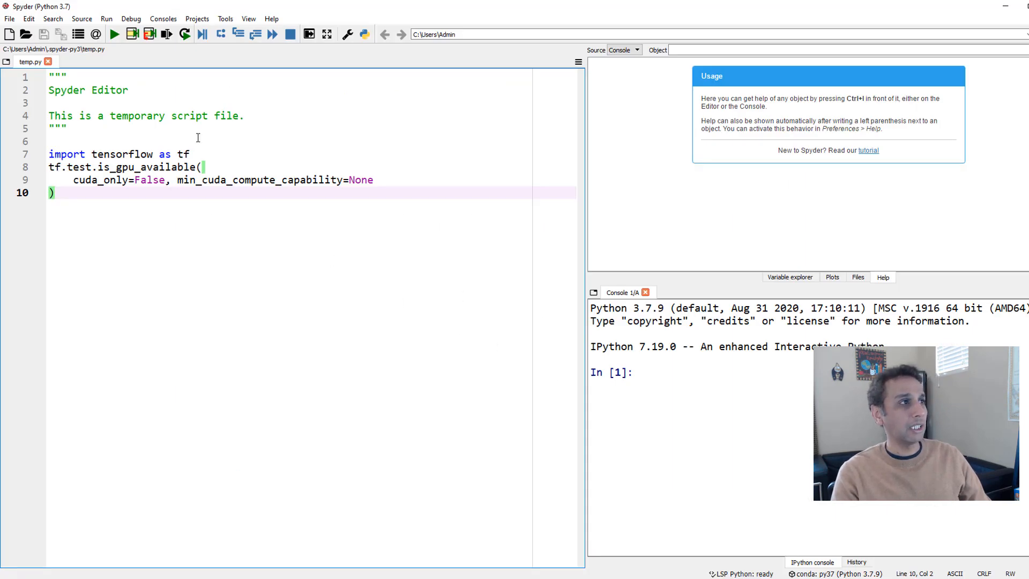
Step: Switch to Anaconda Navigator's Environments page listing base, env and py37
{"action": "double_click", "coordinate": [649, 308]}
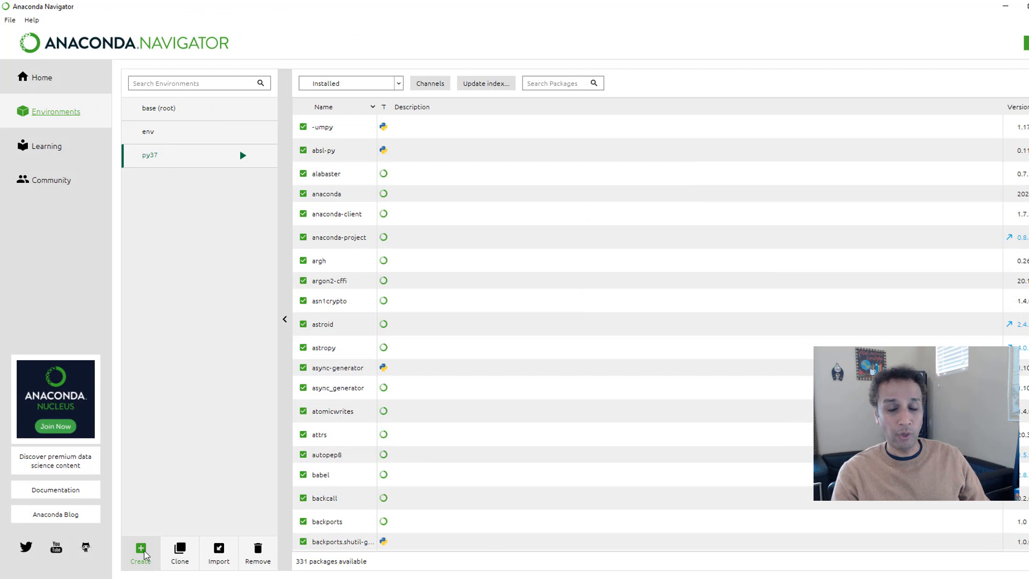
{"action": "mouse_move", "coordinate": [147, 526]}
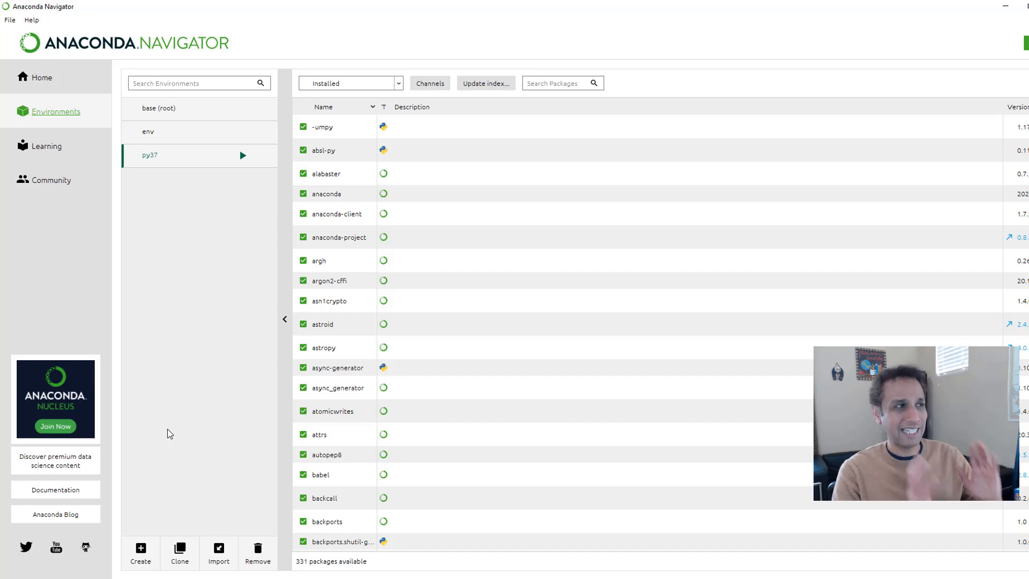
{"action": "mouse_move", "coordinate": [168, 340]}
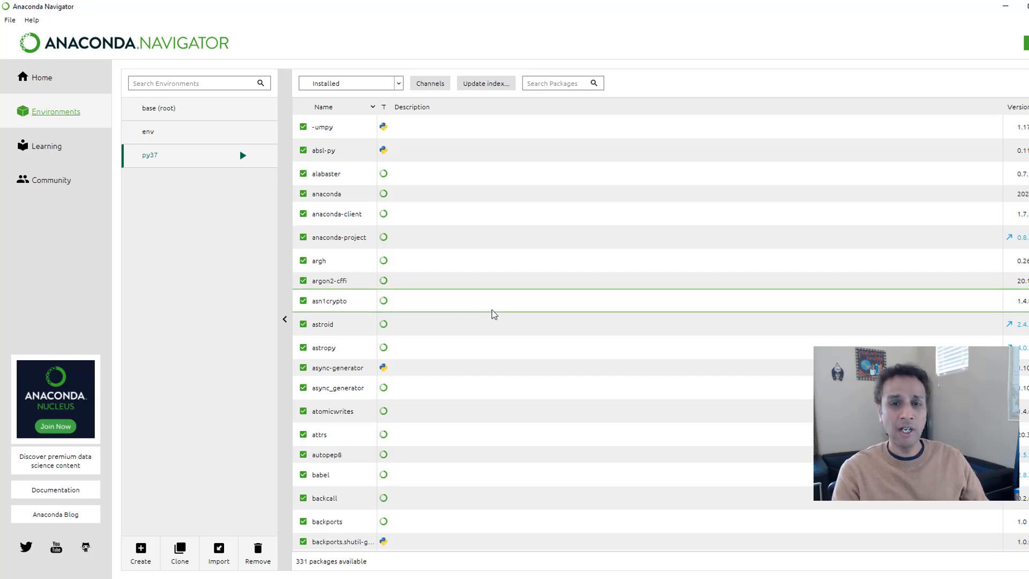
{"action": "mouse_move", "coordinate": [221, 377]}
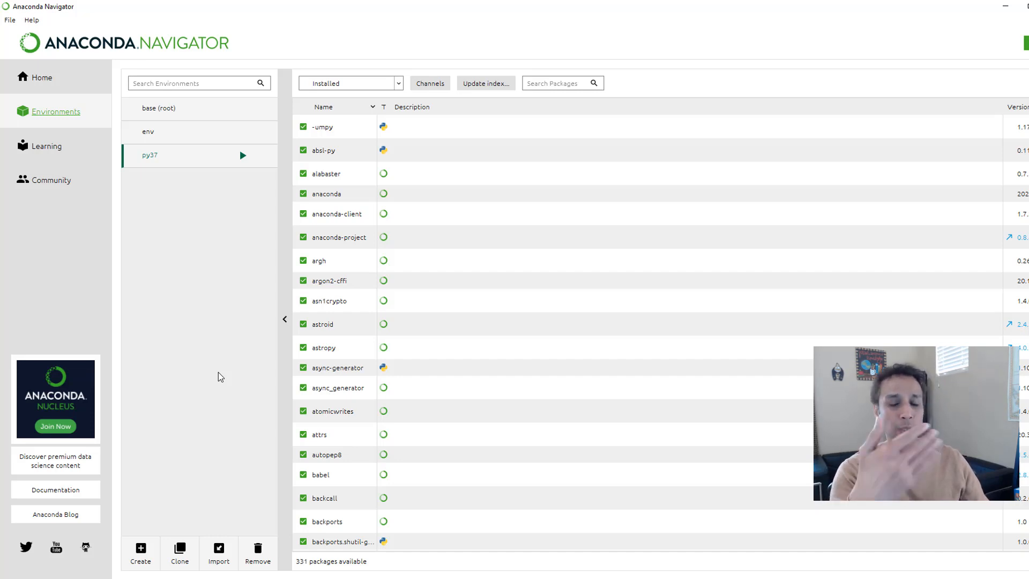
{"action": "mouse_move", "coordinate": [256, 390]}
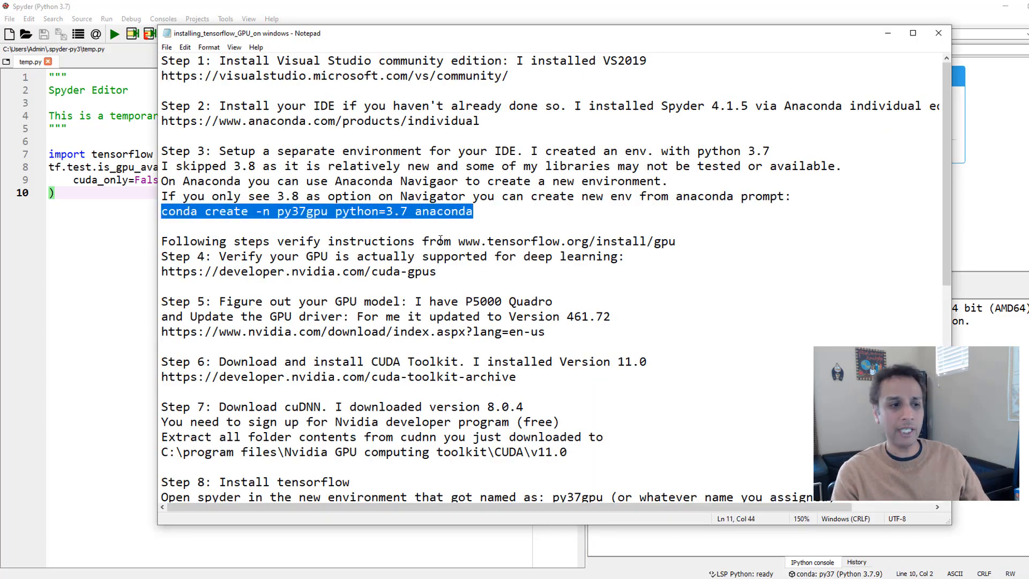
Step: Expand the Start menu's Anaconda3 folder showing Navigator and prompt entries
{"action": "left_click", "coordinate": [8, 572]}
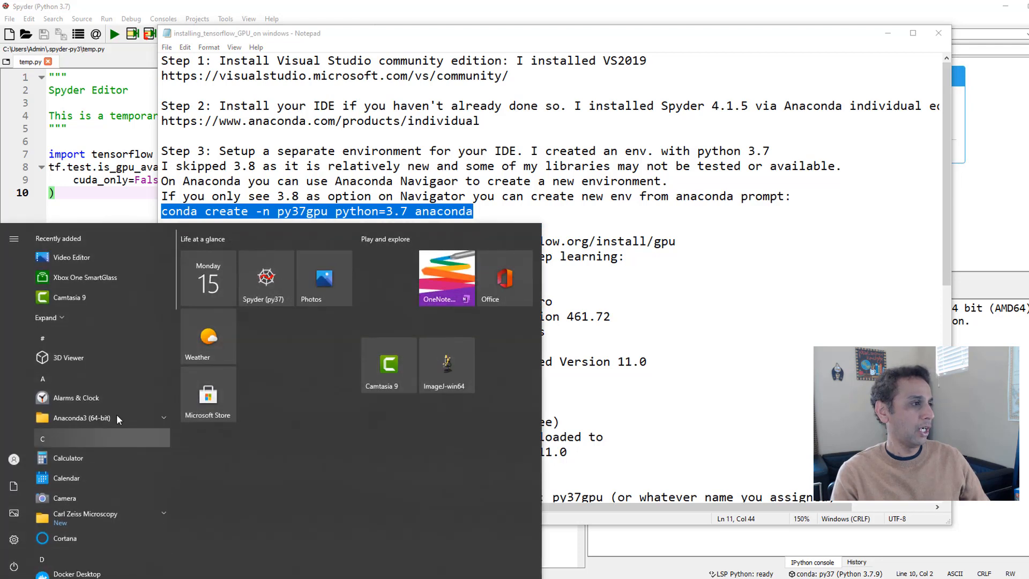
{"action": "left_click", "coordinate": [82, 419]}
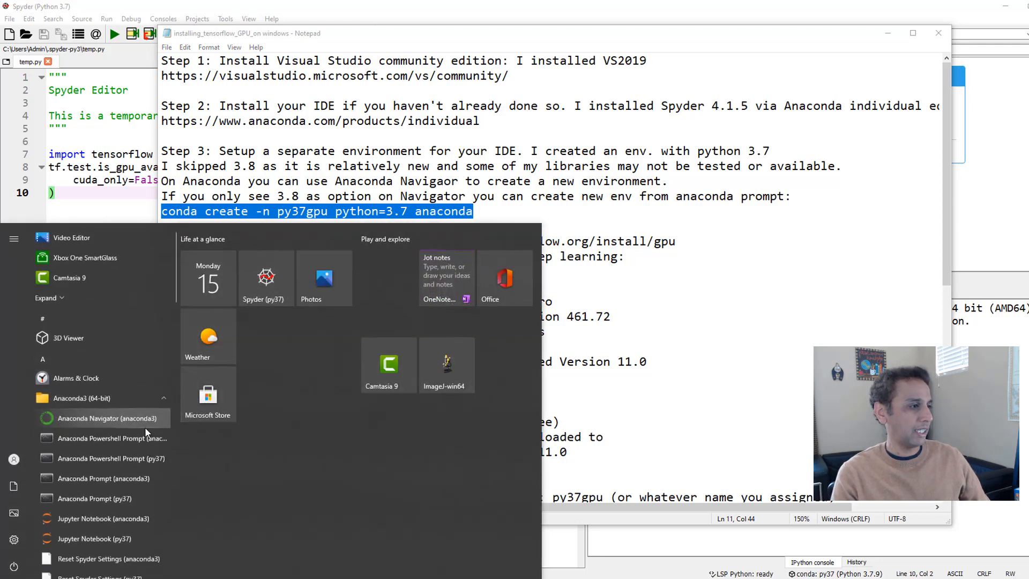
{"action": "scroll", "scroll_direction": "down", "scroll_amount": 3}
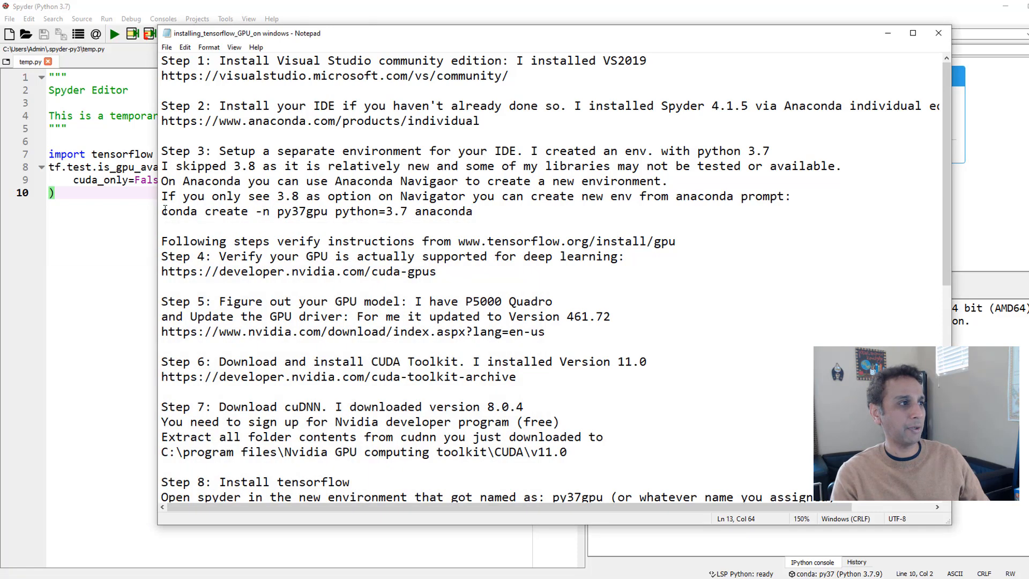
Step: Highlight parts of the conda create command for the py37gpu environment in the notes
{"action": "left_click_drag", "start_coordinate": [161, 211], "coordinate": [269, 211]}
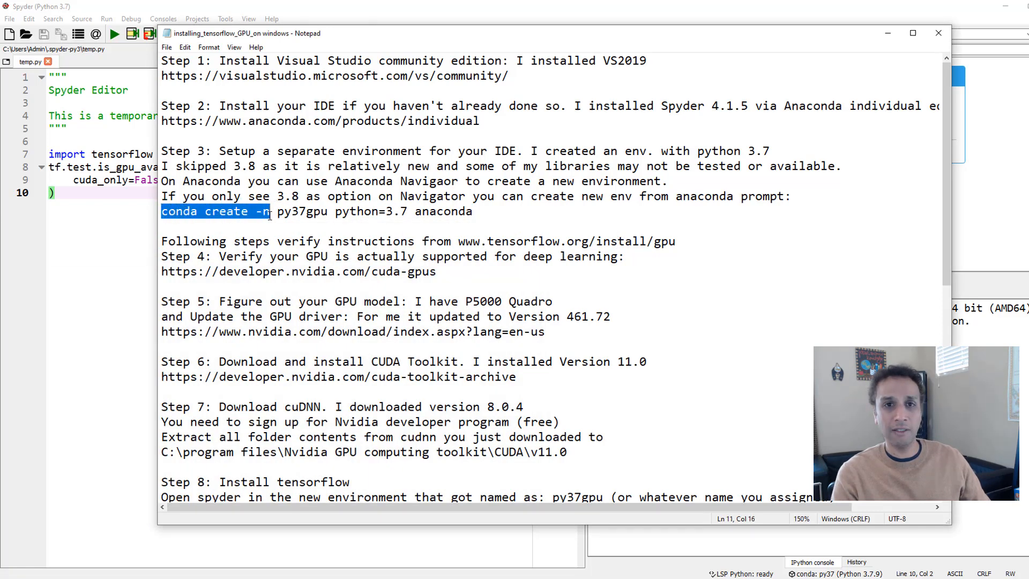
{"action": "left_click", "coordinate": [299, 211]}
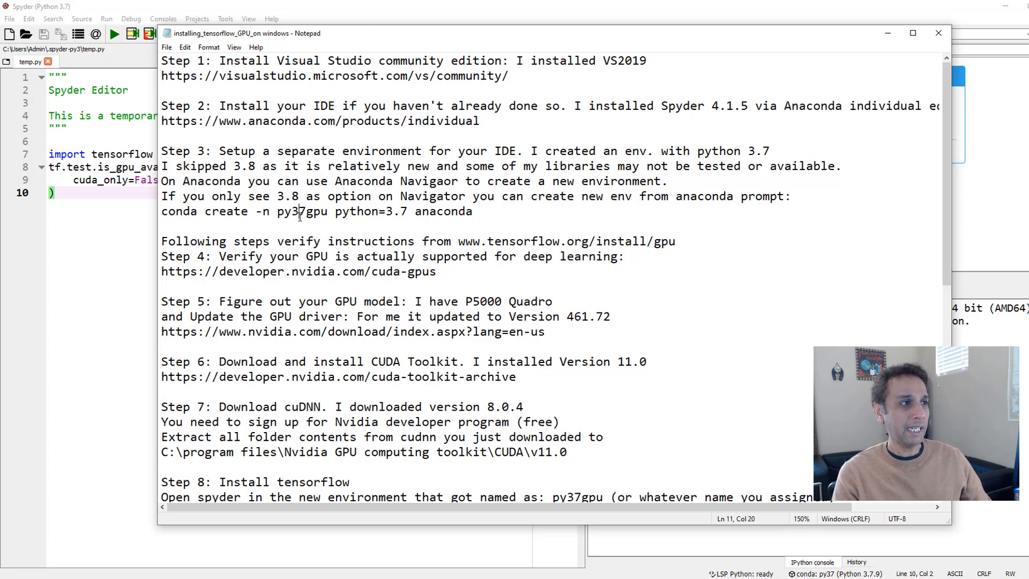
{"action": "double_click", "coordinate": [302, 211]}
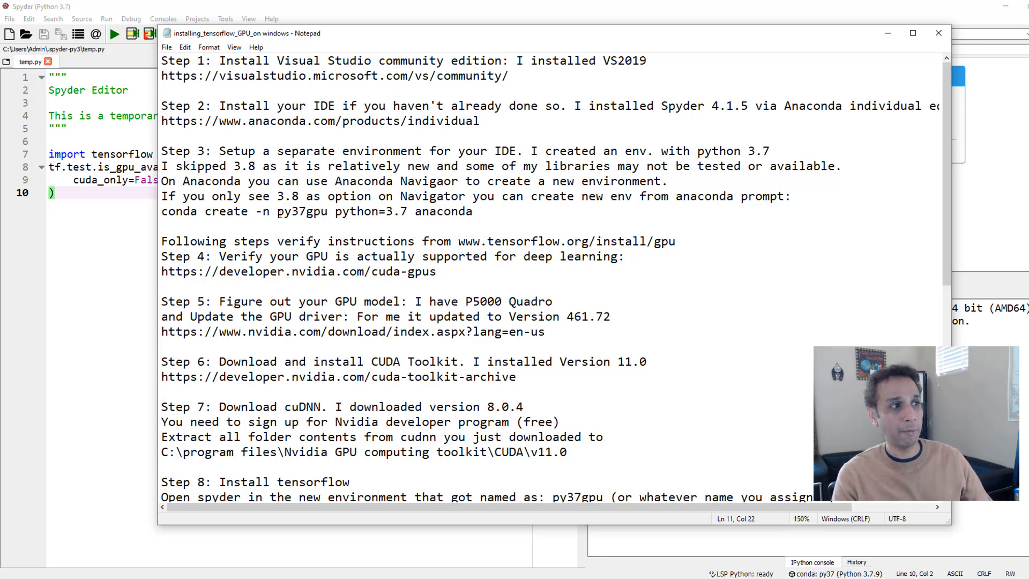
{"action": "double_click", "coordinate": [301, 211]}
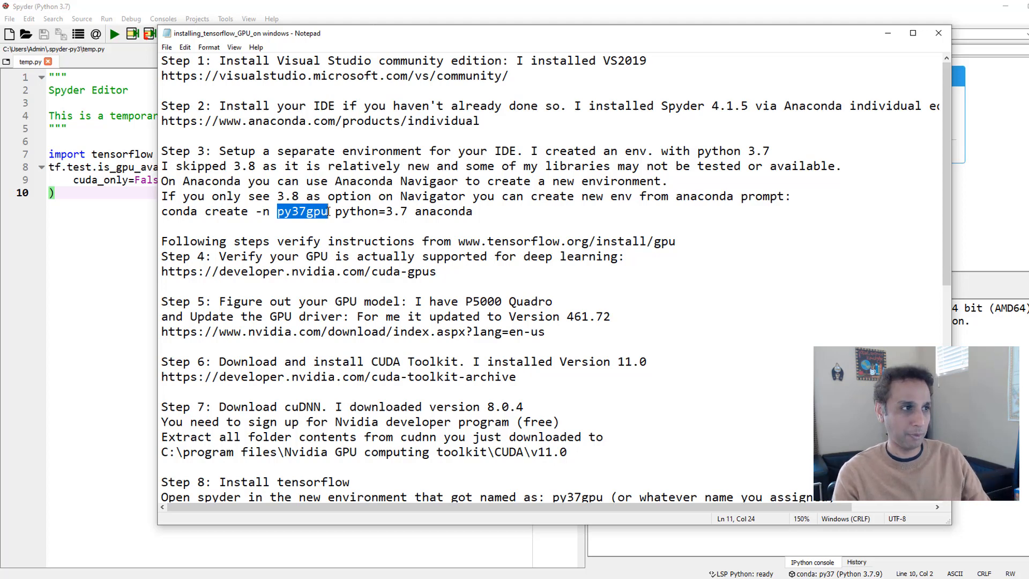
{"action": "double_click", "coordinate": [371, 211]}
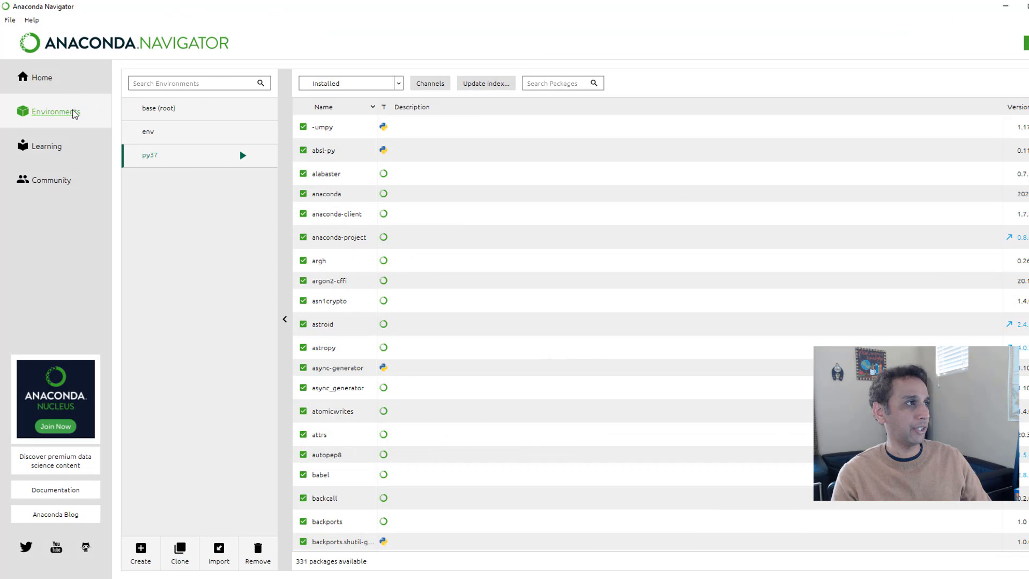
Step: Show the Environments list in Anaconda Navigator before returning to the notes
{"action": "left_click", "coordinate": [42, 78]}
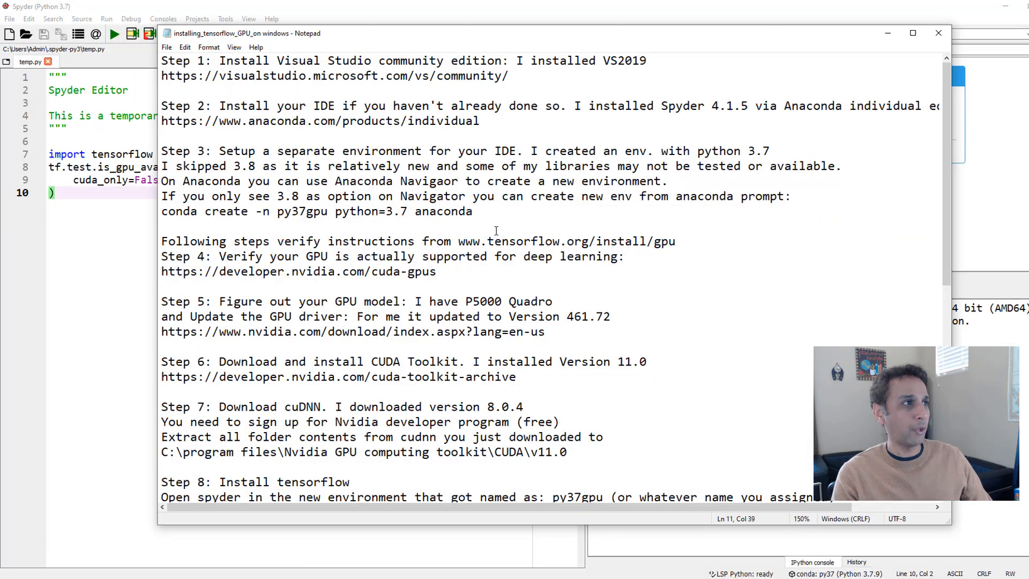
Step: Separate the TensorFlow instructions note from Step 4 with a blank line and reveal steps 8 and 9
{"action": "left_click", "coordinate": [329, 106]}
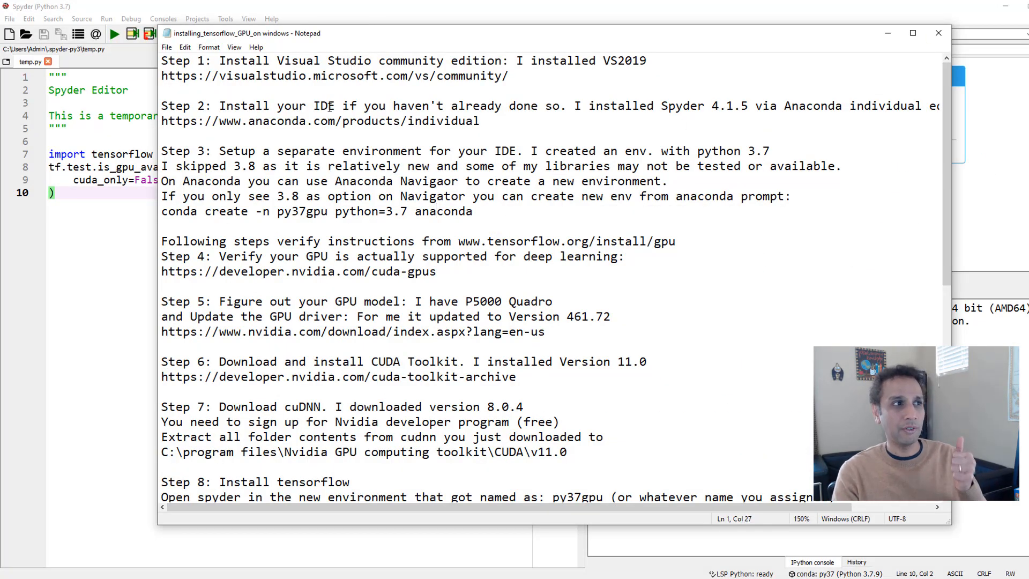
{"action": "left_click", "coordinate": [337, 121]}
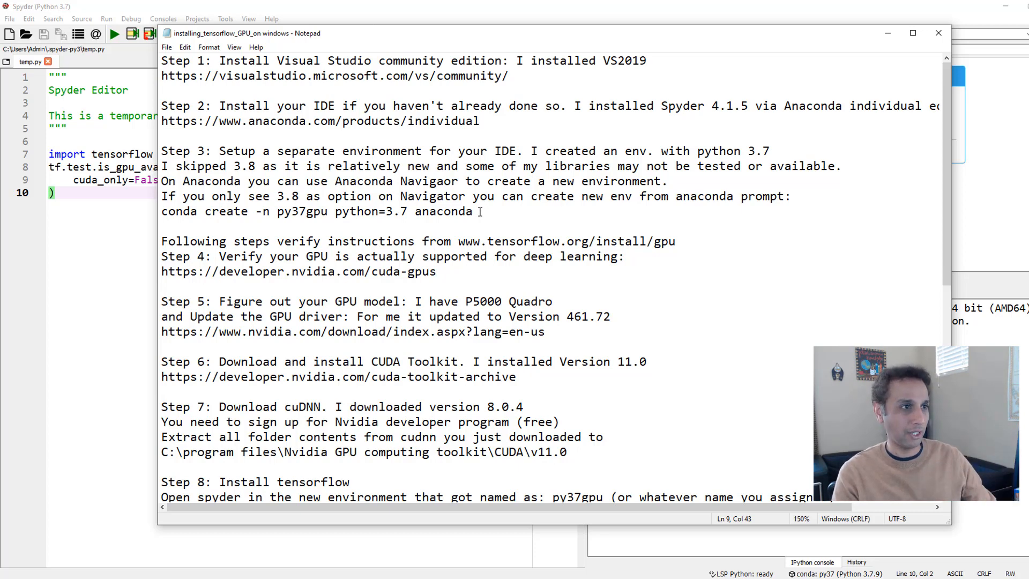
{"action": "left_click", "coordinate": [334, 211]}
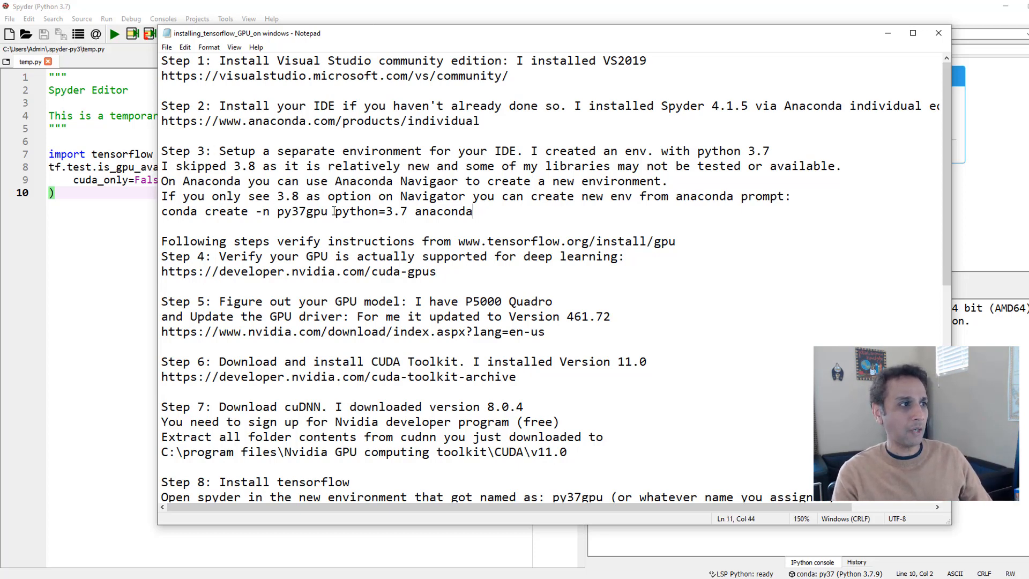
{"action": "scroll", "scroll_direction": "down", "scroll_amount": 3}
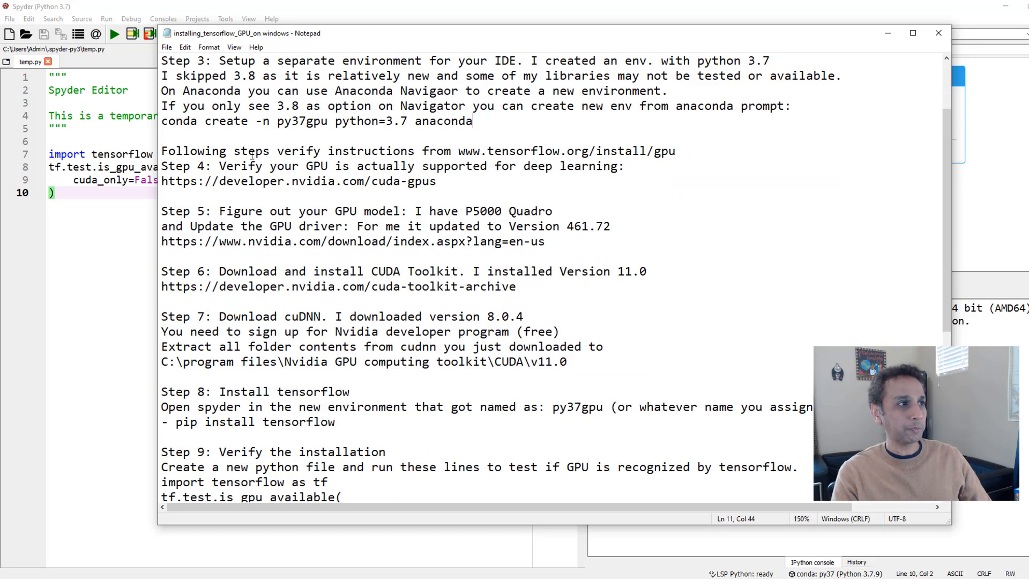
{"action": "mouse_move", "coordinate": [636, 179]}
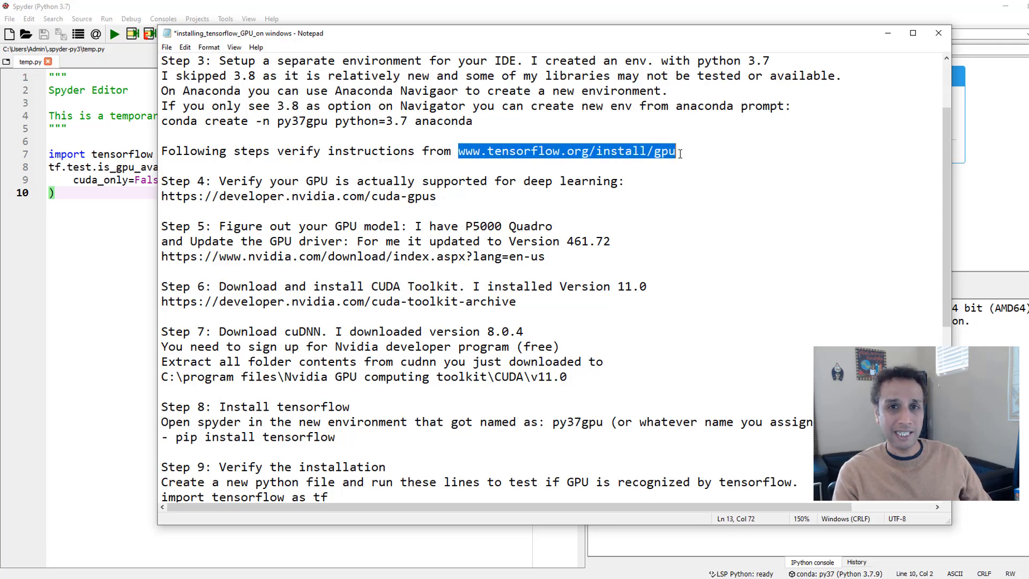
{"action": "mouse_move", "coordinate": [680, 152]}
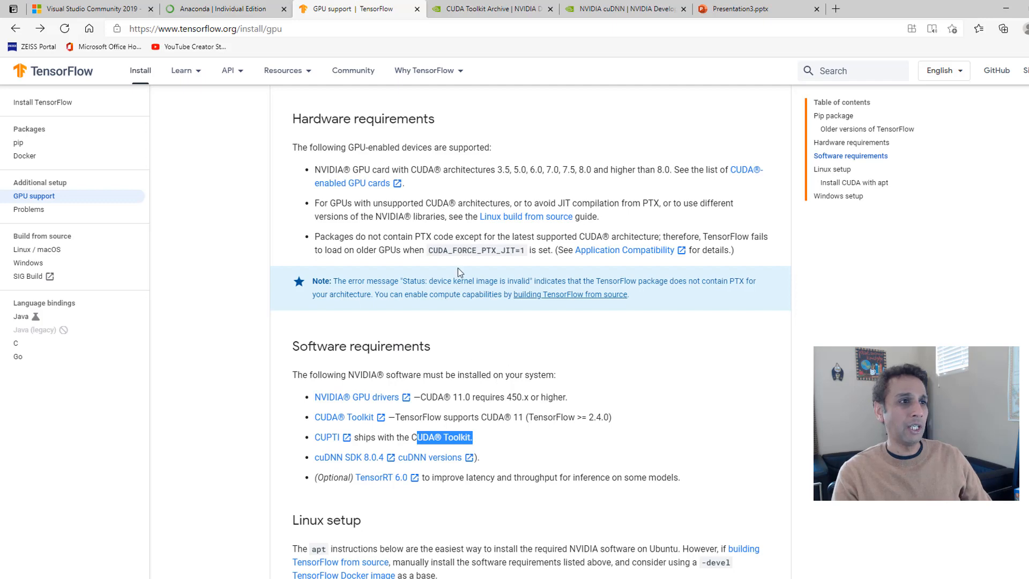
{"action": "scroll", "scroll_direction": "up", "scroll_amount": 3}
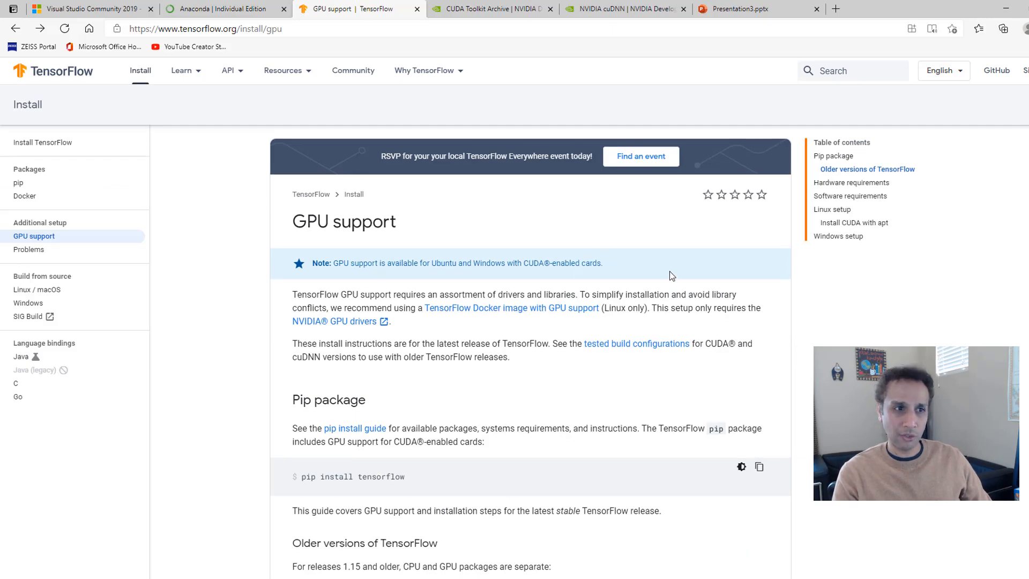
{"action": "scroll", "scroll_direction": "down", "scroll_amount": 3}
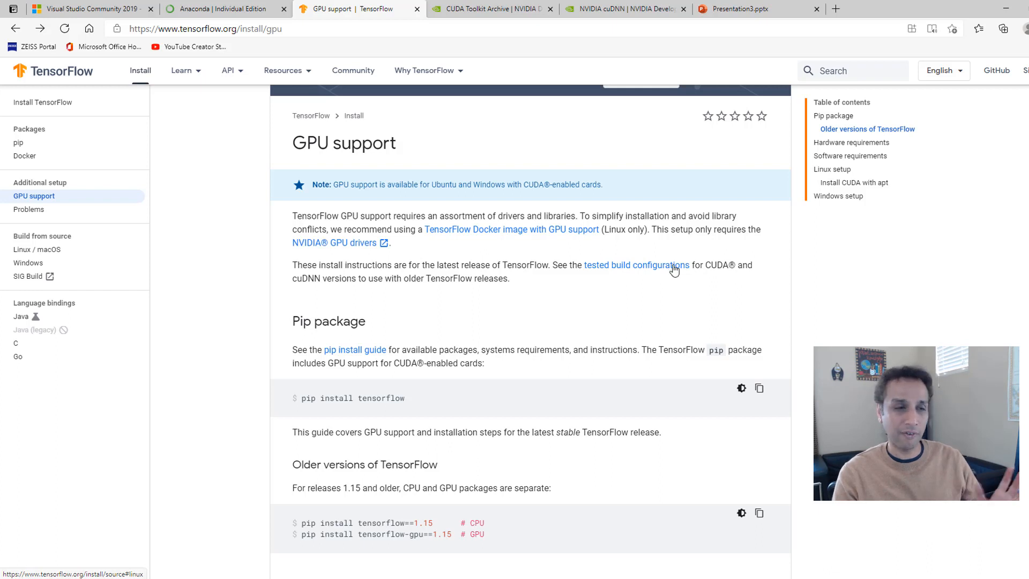
{"action": "mouse_move", "coordinate": [688, 334]}
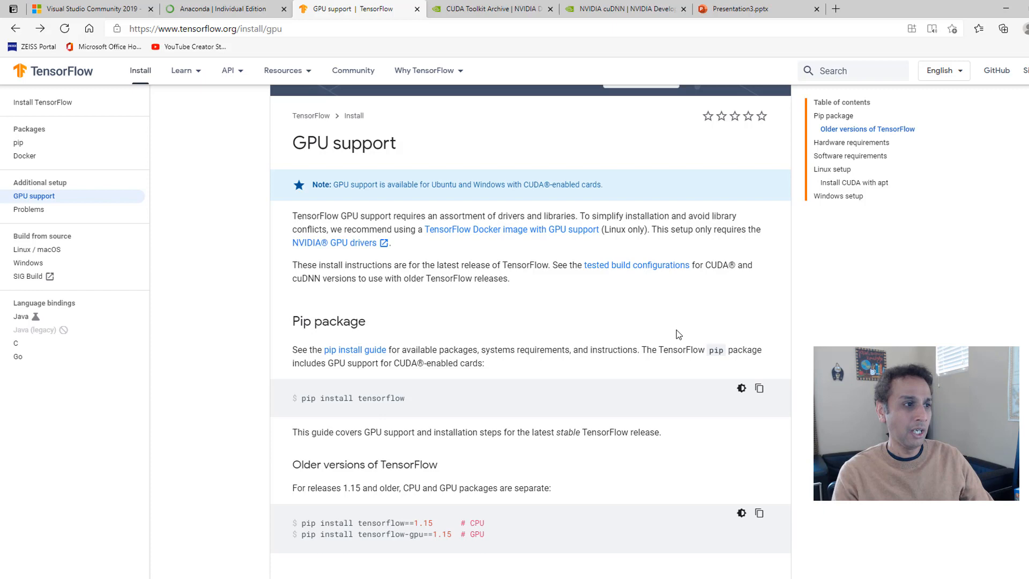
{"action": "scroll", "scroll_direction": "down", "scroll_amount": 3}
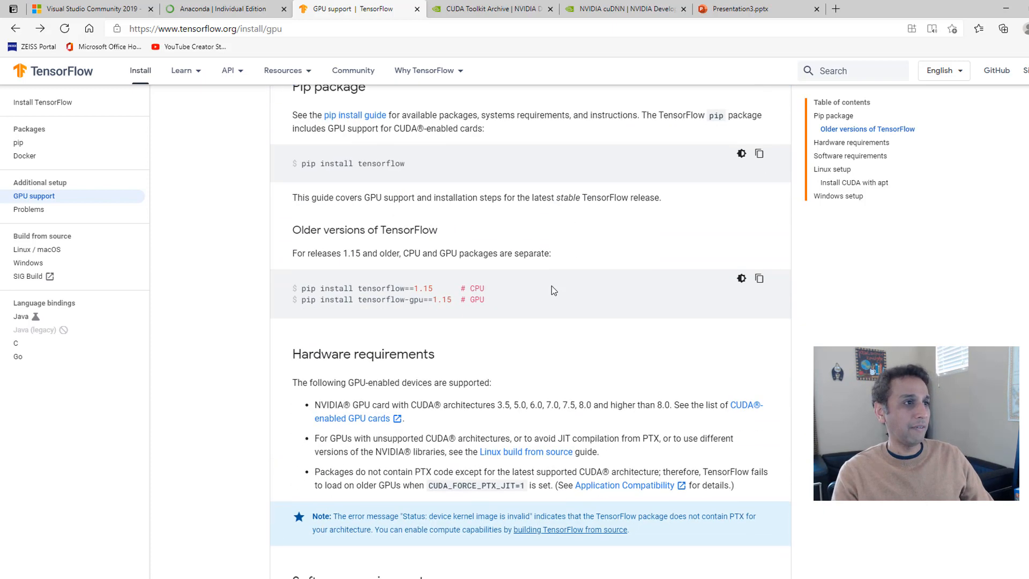
{"action": "scroll", "scroll_direction": "down", "scroll_amount": 3}
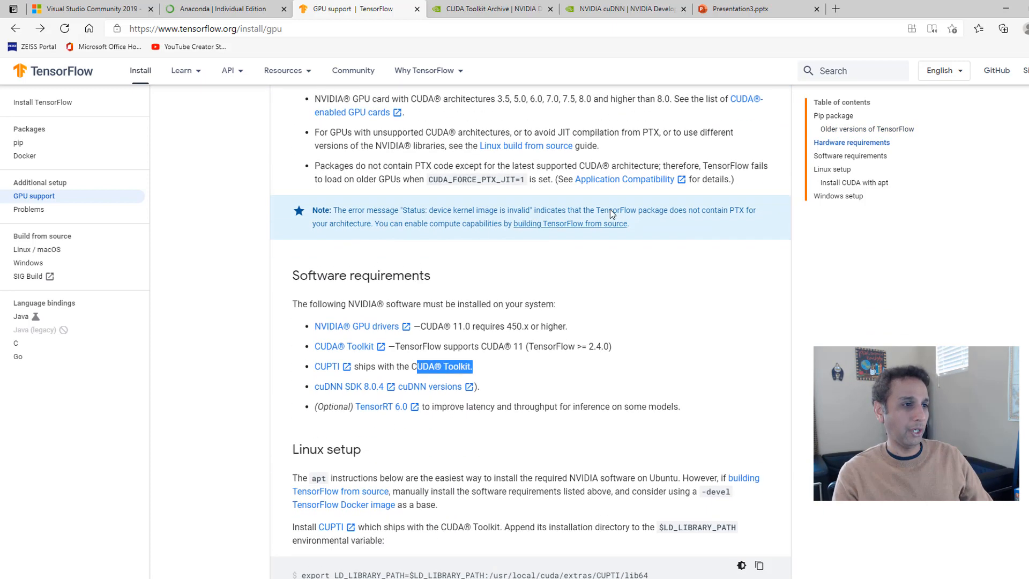
{"action": "scroll", "scroll_direction": "up", "scroll_amount": 3}
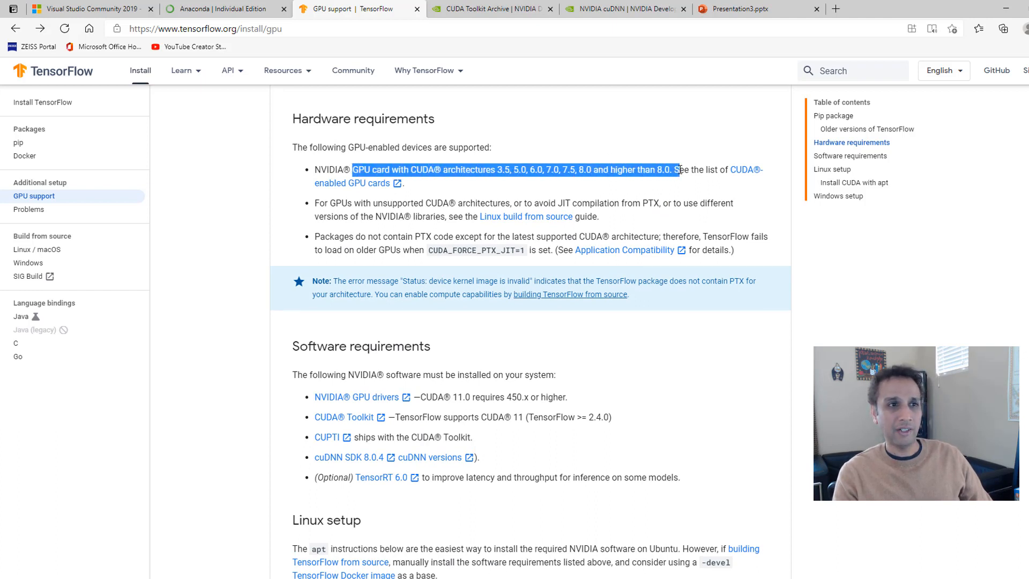
{"action": "left_click", "coordinate": [501, 170]}
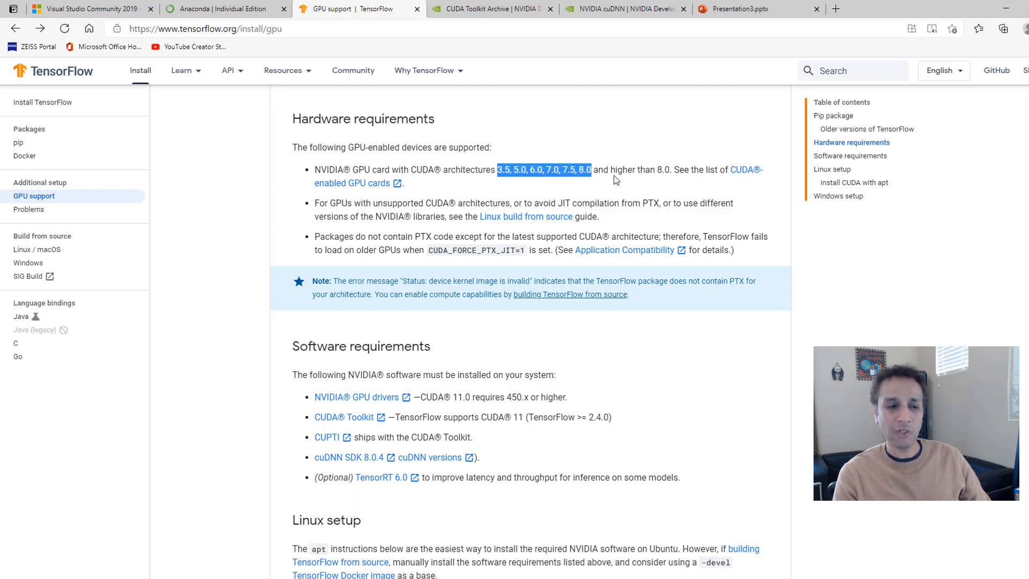
{"action": "left_click", "coordinate": [622, 205]}
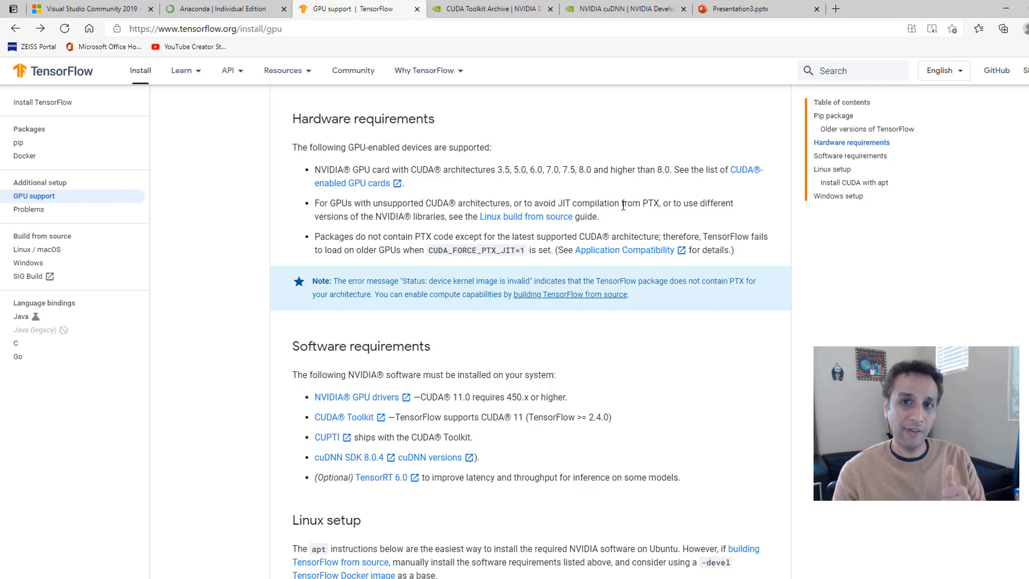
{"action": "mouse_move", "coordinate": [653, 224]}
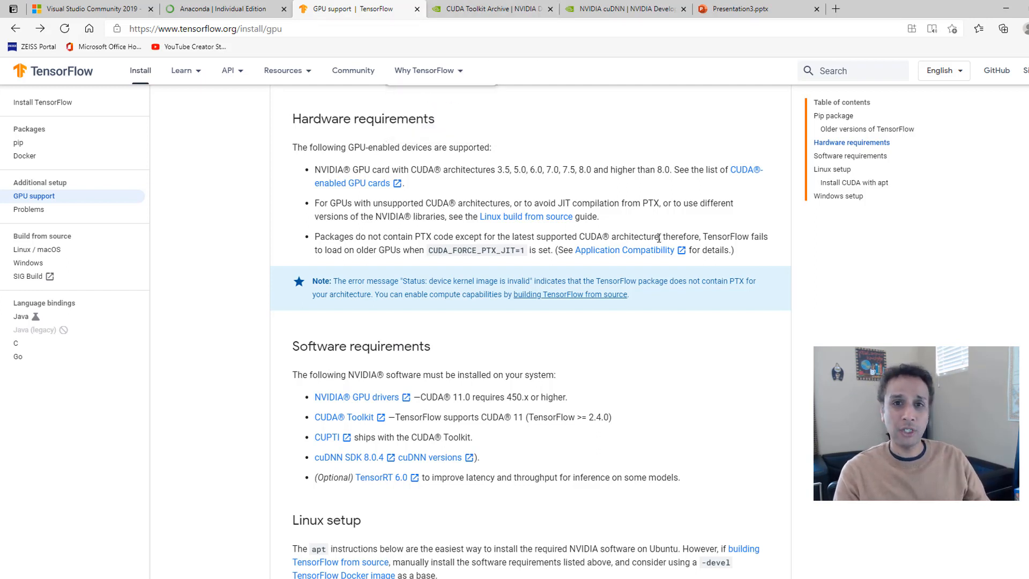
{"action": "mouse_move", "coordinate": [633, 260]}
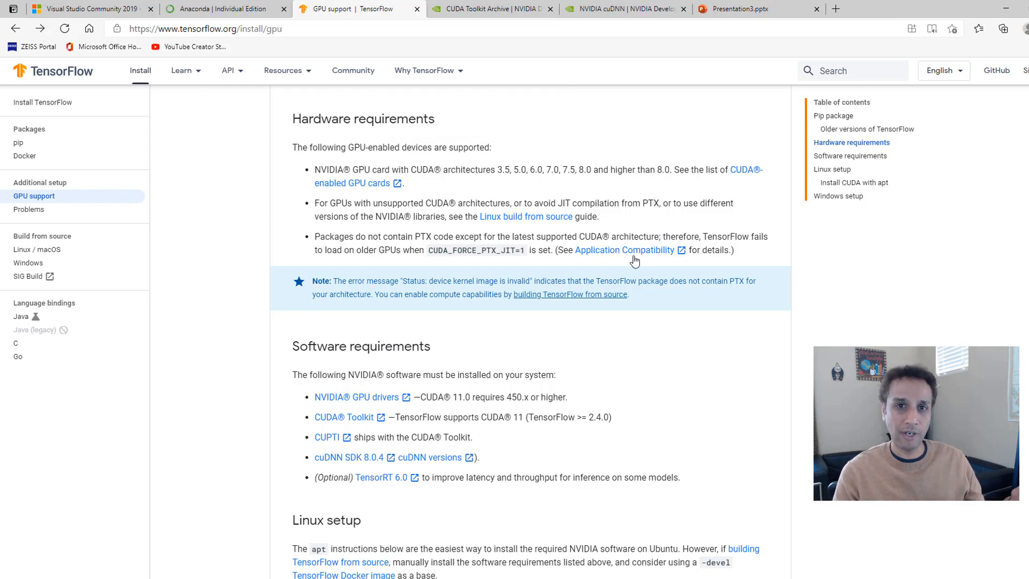
{"action": "mouse_move", "coordinate": [489, 361]}
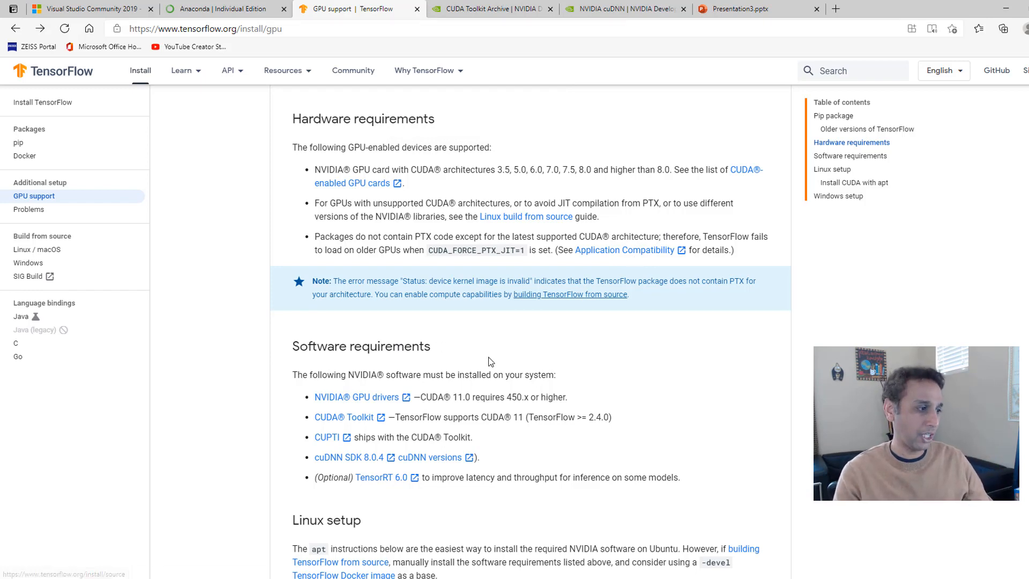
Step: Launch NVIDIA Control Panel from the Start menu, showing driver 461.72 and two Quadro P5000 cards
{"action": "left_click", "coordinate": [10, 573]}
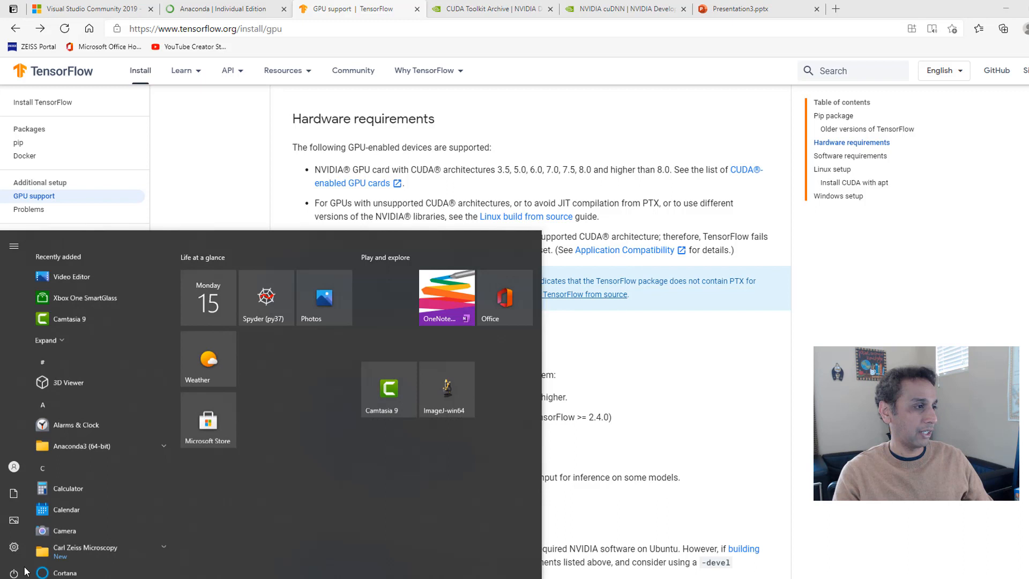
{"action": "scroll", "scroll_direction": "down", "scroll_amount": 3}
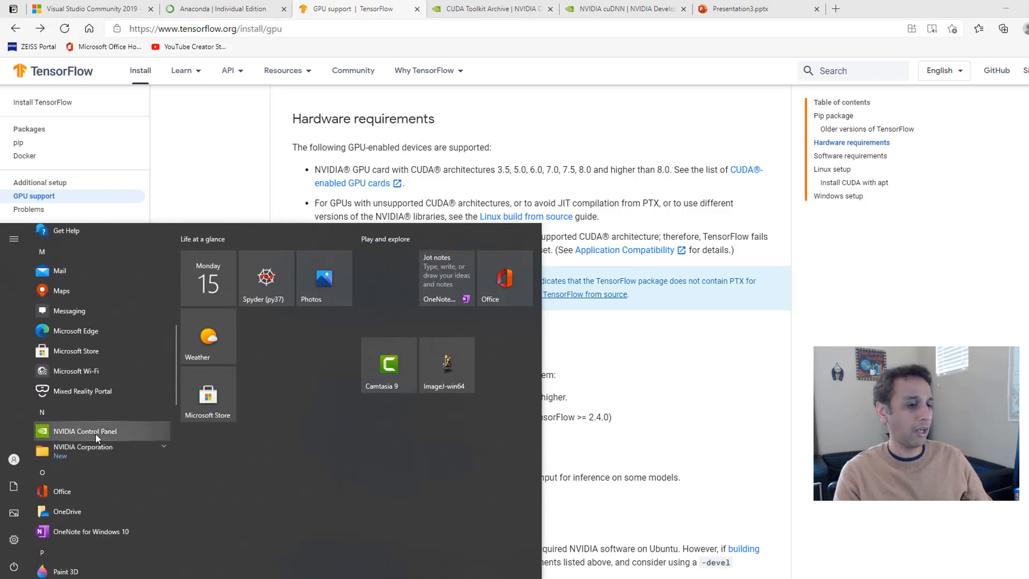
{"action": "left_click", "coordinate": [83, 431]}
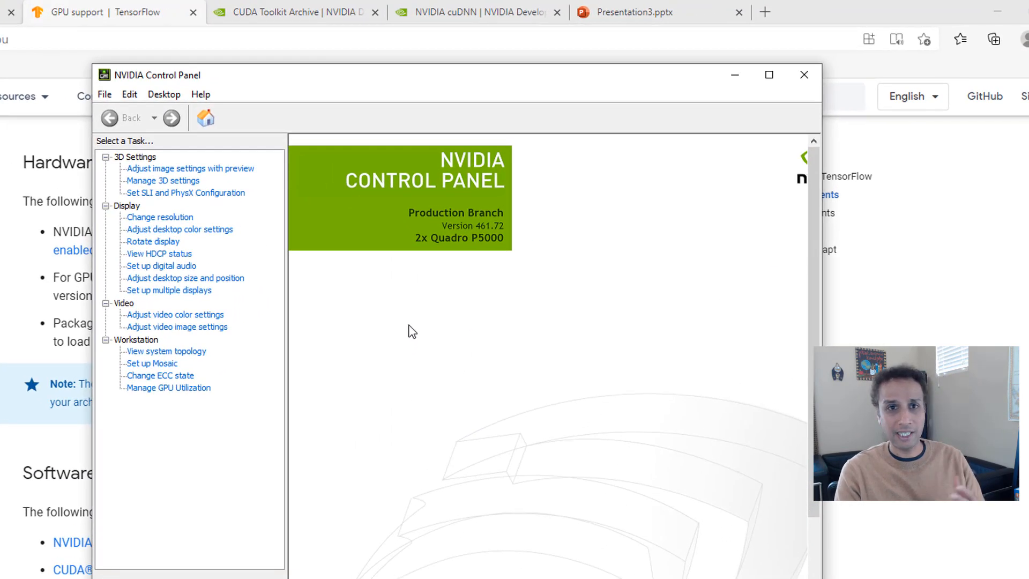
{"action": "mouse_move", "coordinate": [501, 252]}
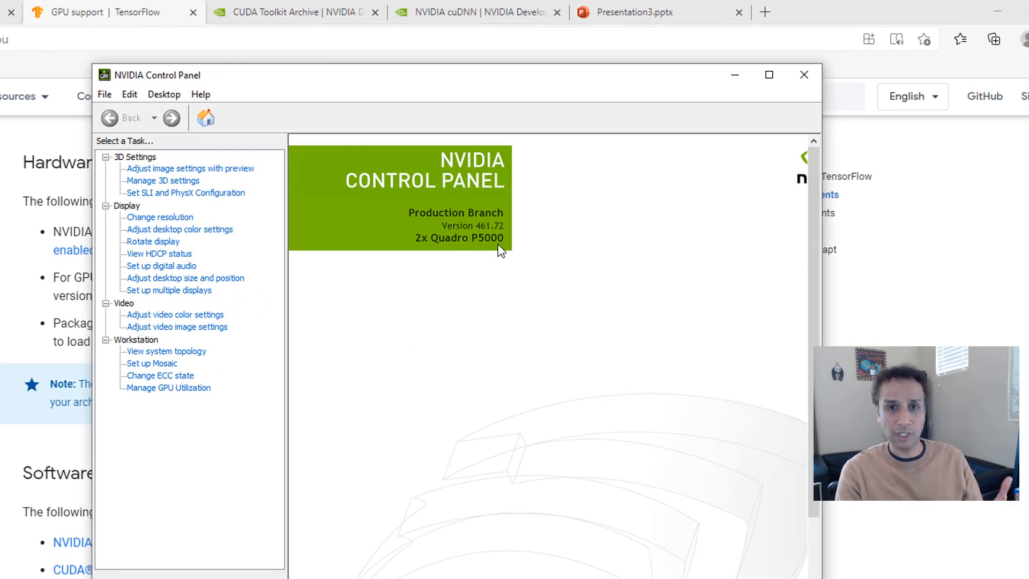
{"action": "mouse_move", "coordinate": [487, 238]}
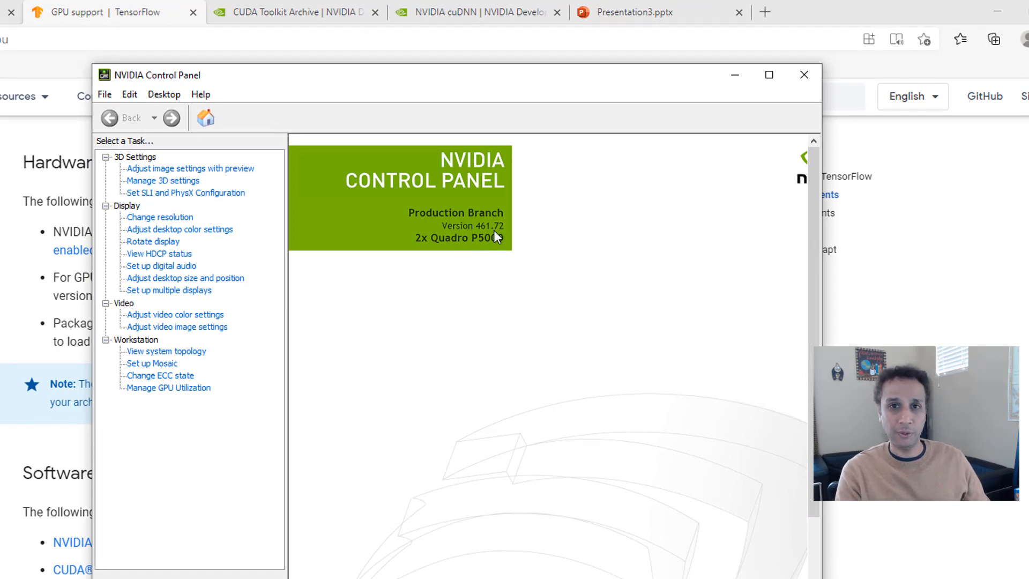
{"action": "mouse_move", "coordinate": [624, 154]}
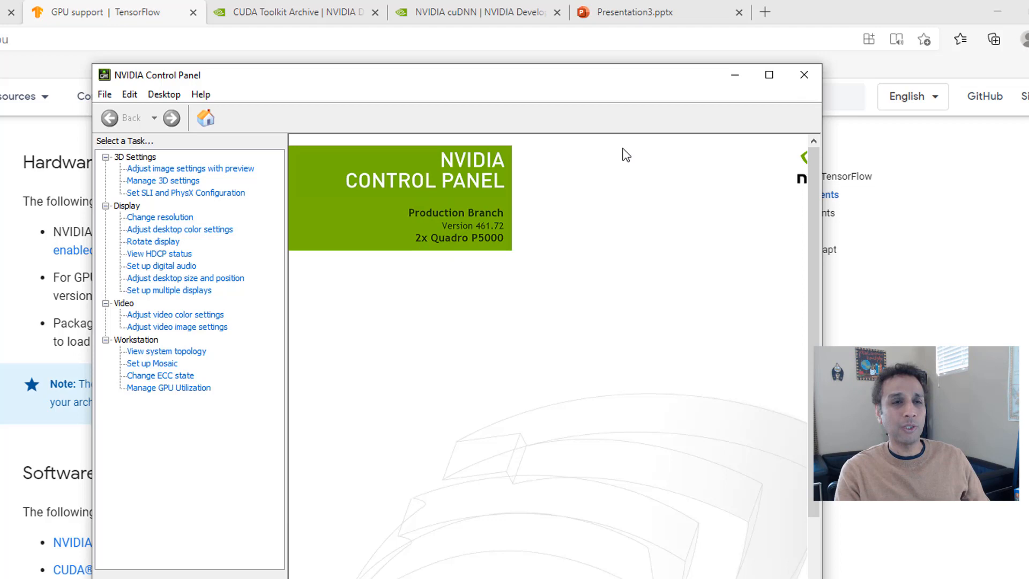
Step: On developer.nvidia.com/cuda-gpus, find Quadro P5000 with compute capability 6.1 in the desktop table
{"action": "left_click", "coordinate": [804, 74]}
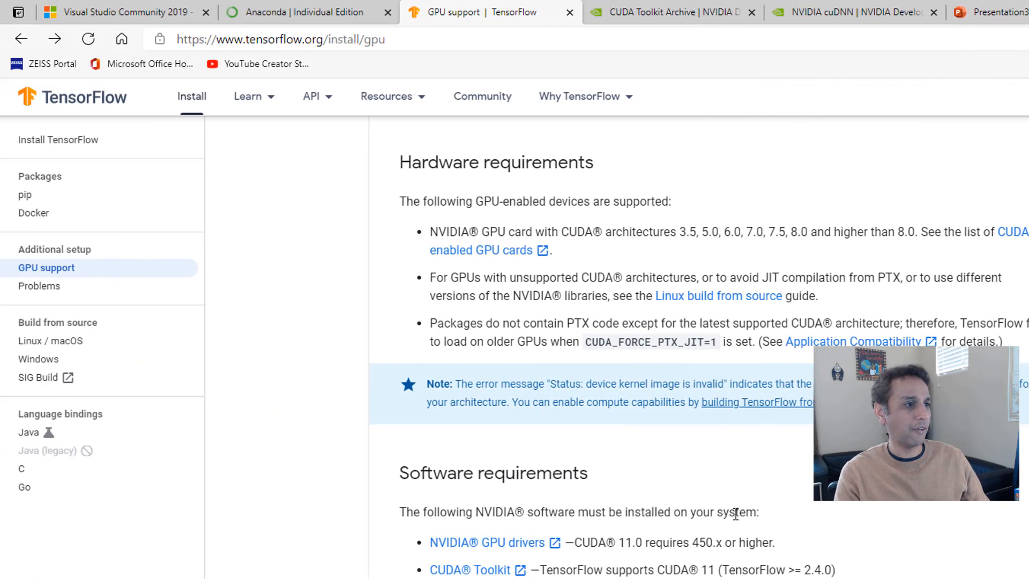
{"action": "mouse_move", "coordinate": [497, 256]}
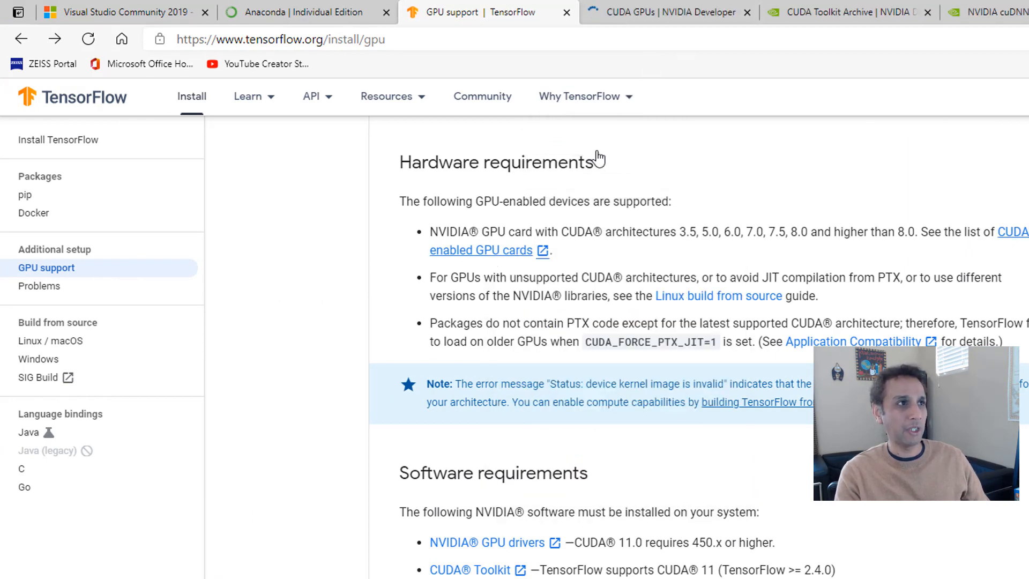
{"action": "left_click", "coordinate": [665, 12]}
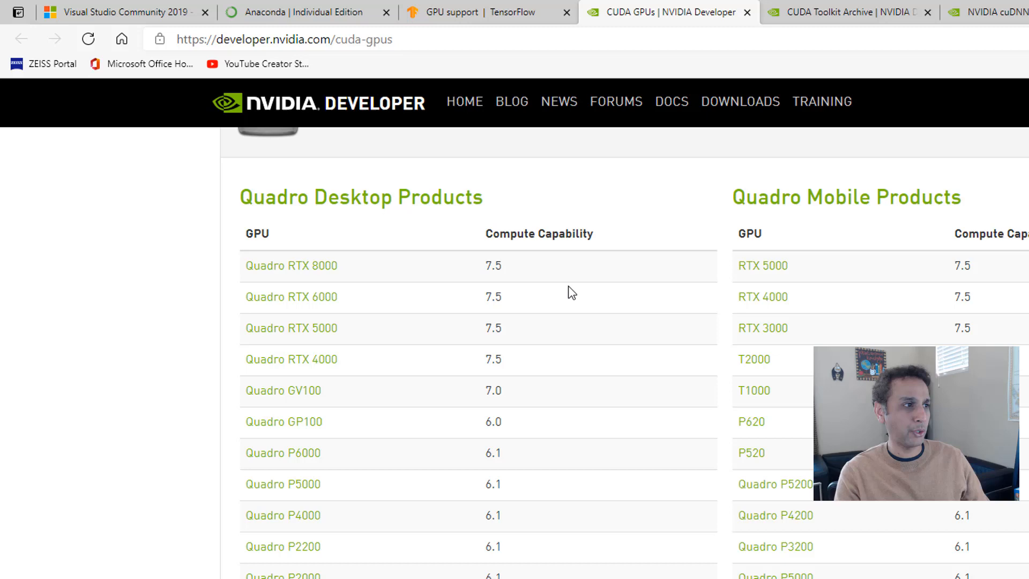
{"action": "mouse_move", "coordinate": [348, 493]}
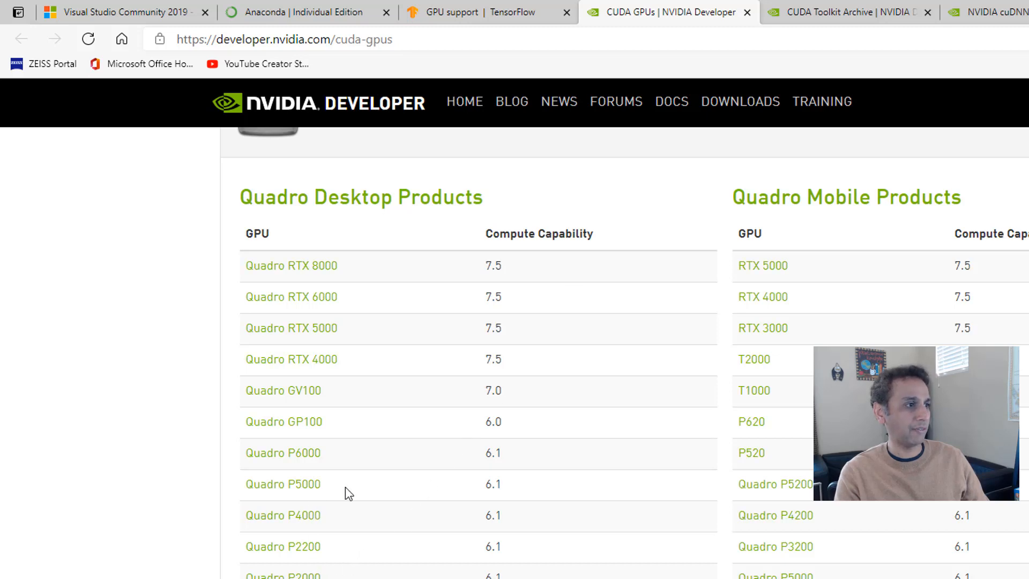
{"action": "double_click", "coordinate": [493, 485]}
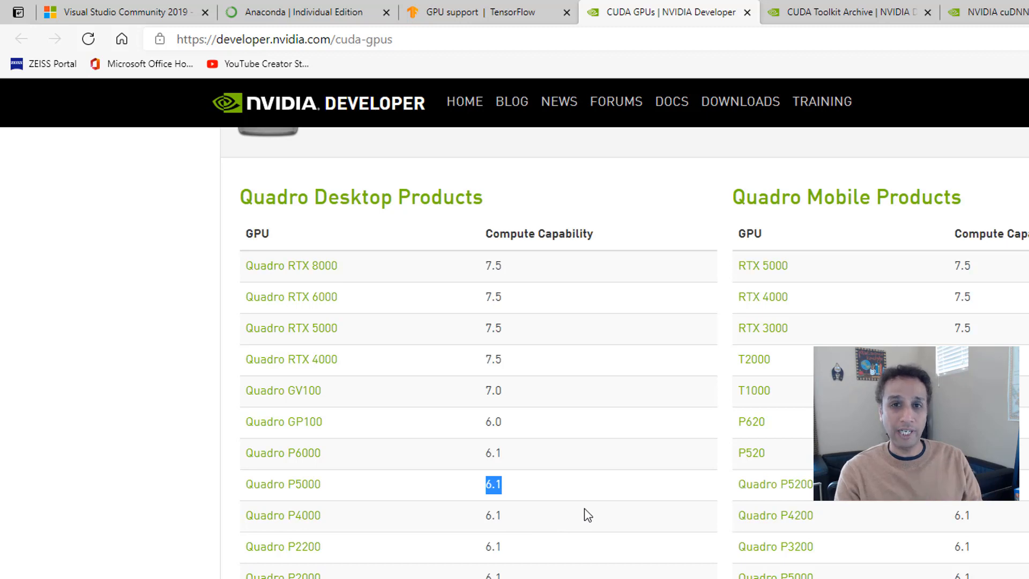
{"action": "scroll", "scroll_direction": "down", "scroll_amount": 3}
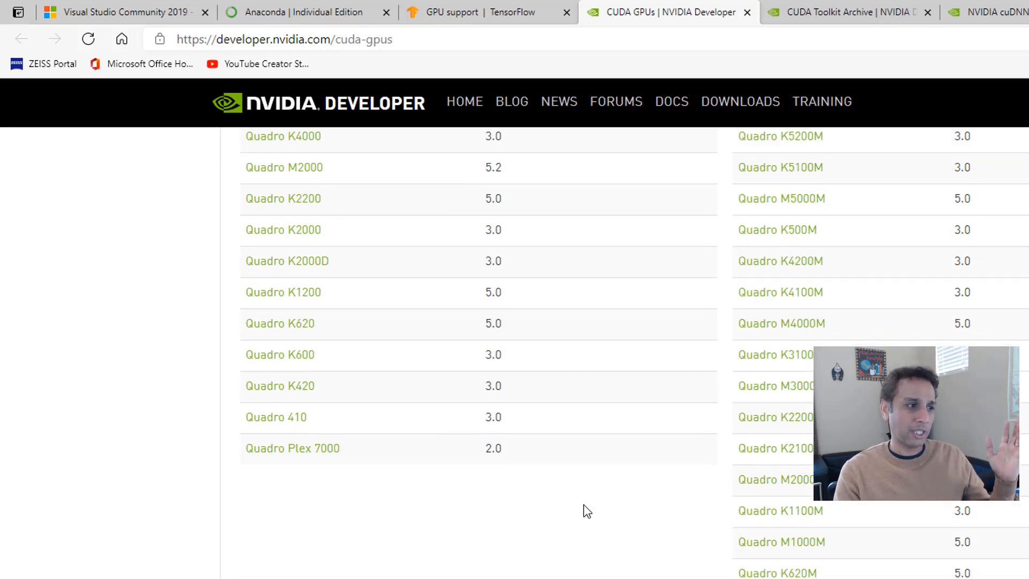
{"action": "scroll", "scroll_direction": "down", "scroll_amount": 3}
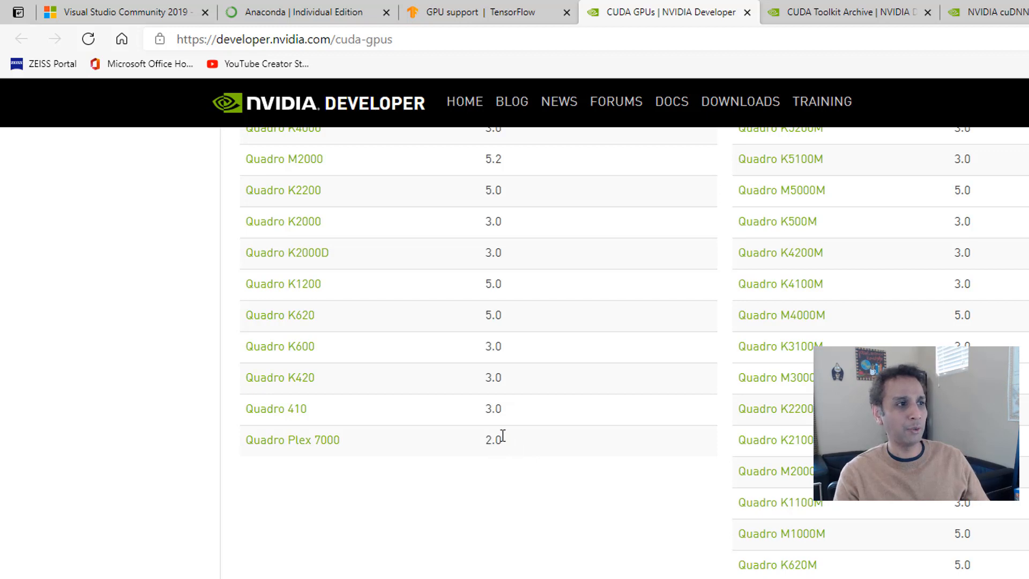
{"action": "mouse_move", "coordinate": [501, 463]}
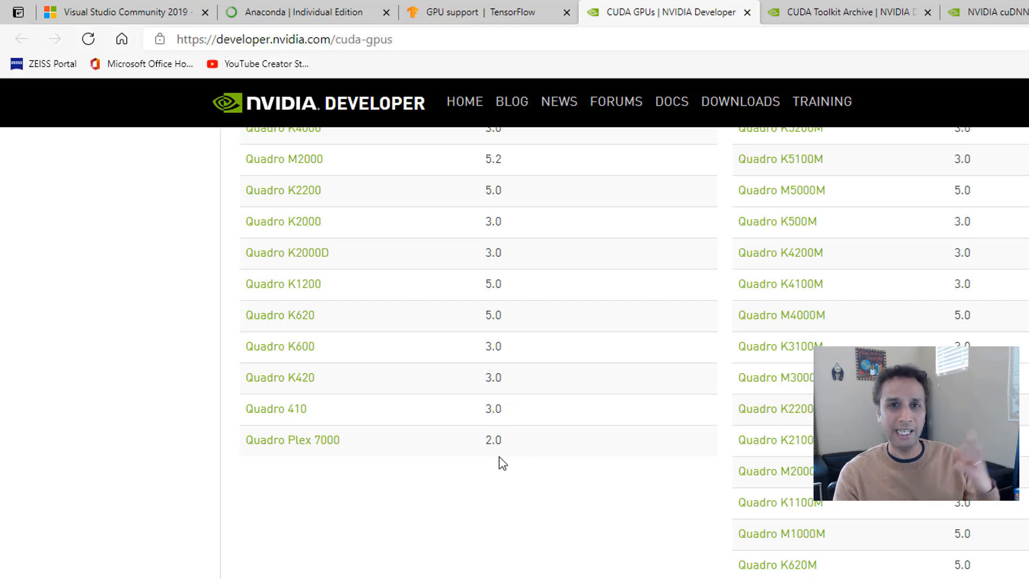
{"action": "scroll", "scroll_direction": "up", "scroll_amount": 3}
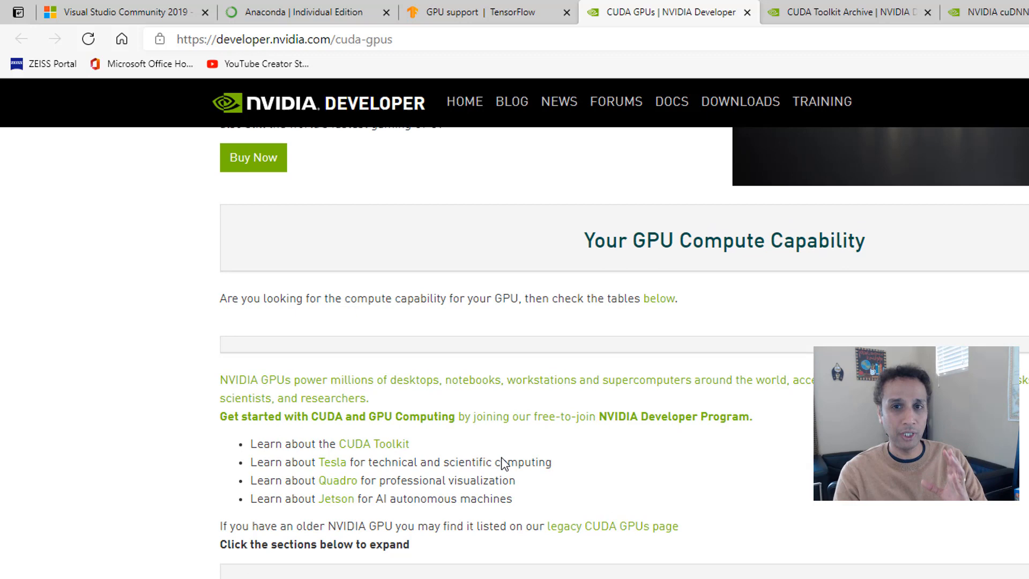
{"action": "scroll", "scroll_direction": "down", "scroll_amount": 3}
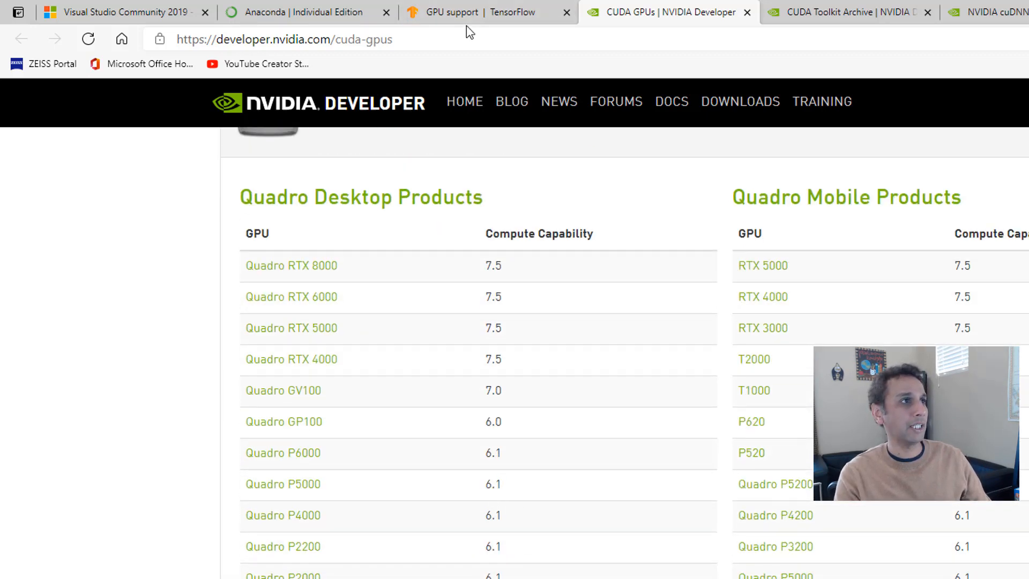
Step: Revisit TensorFlow's hardware requirements bullet about supported CUDA architectures
{"action": "left_click", "coordinate": [489, 12]}
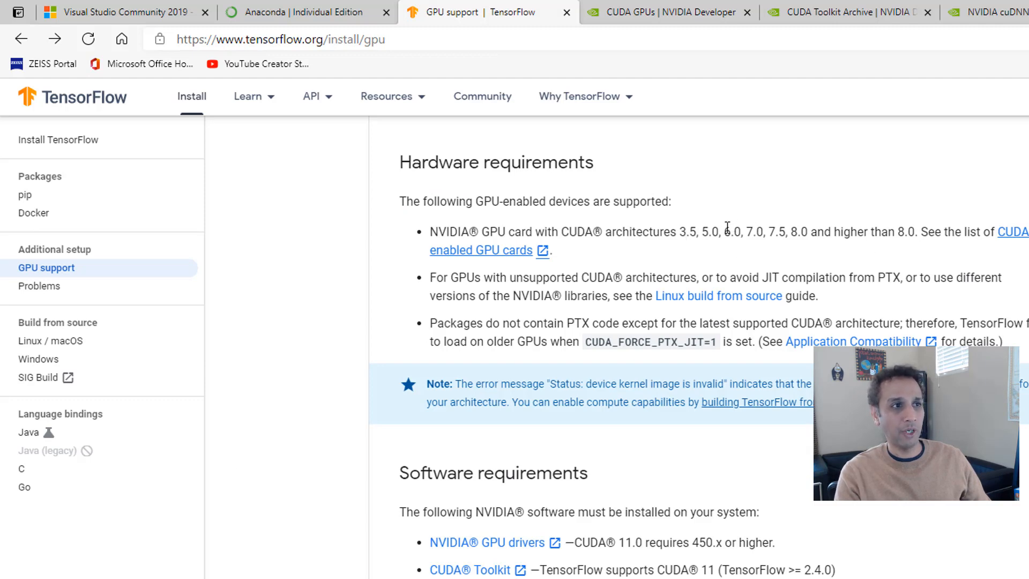
{"action": "double_click", "coordinate": [732, 232]}
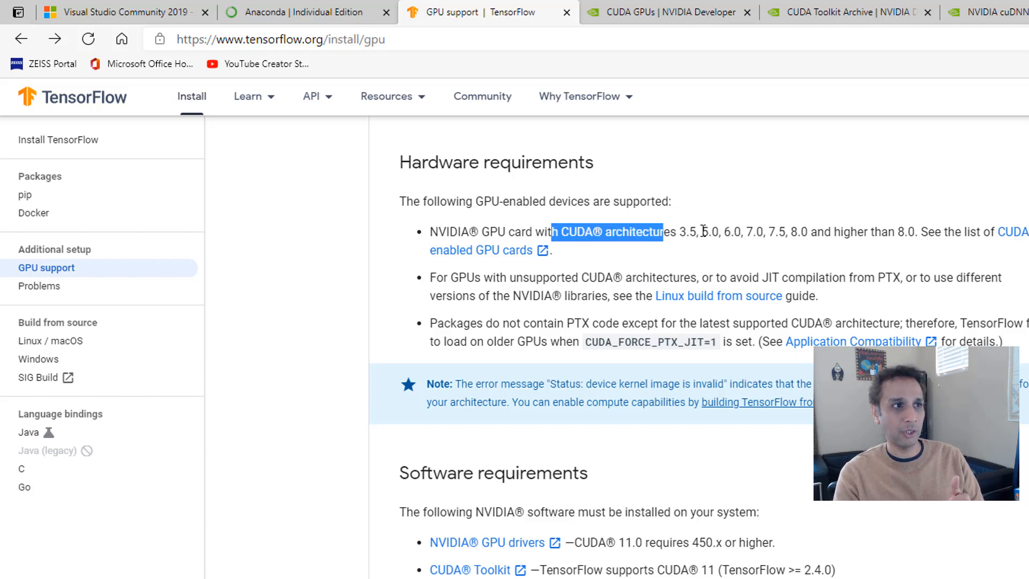
{"action": "left_click", "coordinate": [832, 248]}
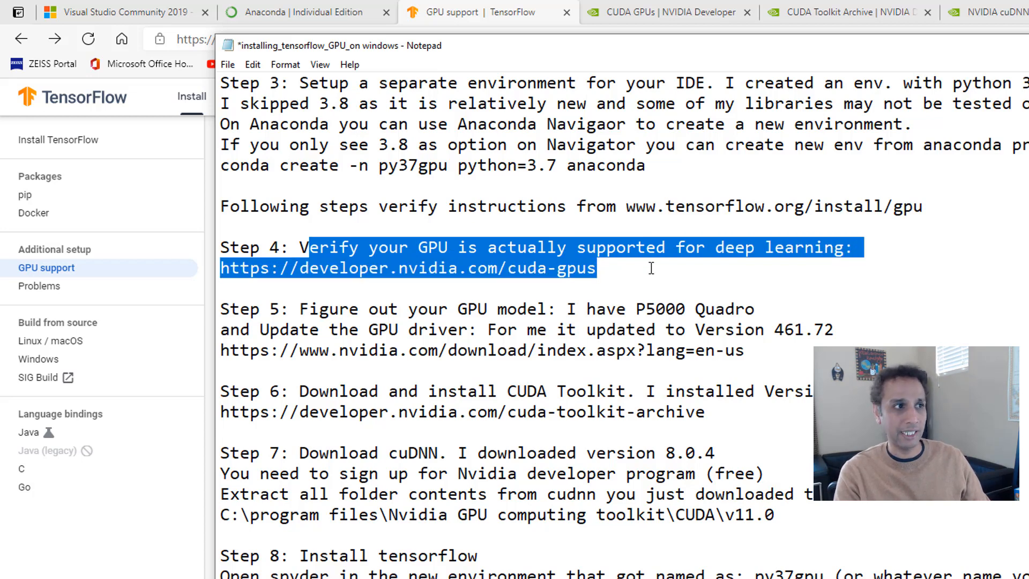
Step: Review step 5's P5000 Quadro driver version 461.72, then return to the TensorFlow install page
{"action": "left_click", "coordinate": [624, 268]}
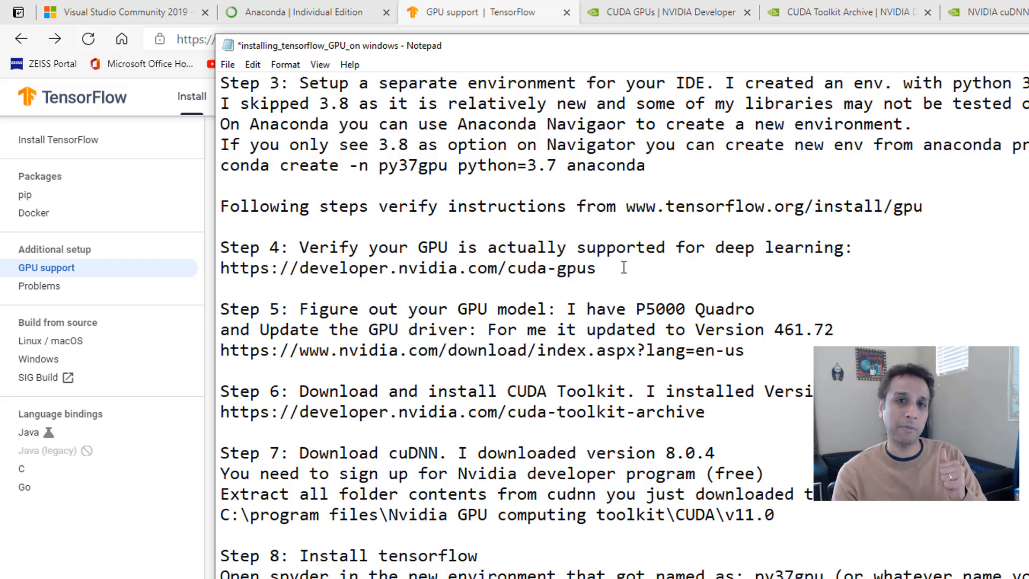
{"action": "scroll", "scroll_direction": "down", "scroll_amount": 3}
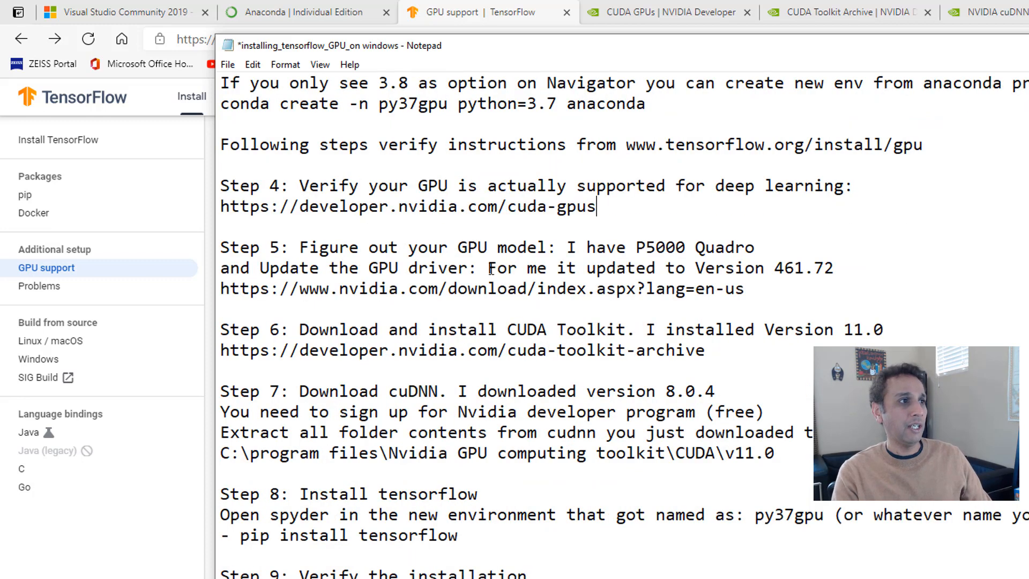
{"action": "double_click", "coordinate": [506, 247]}
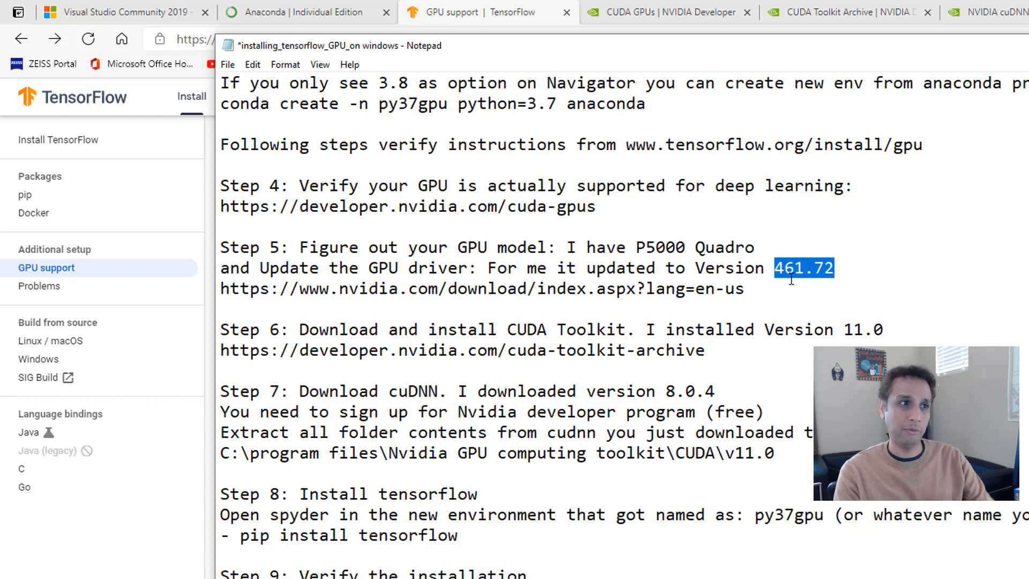
{"action": "left_click", "coordinate": [791, 276]}
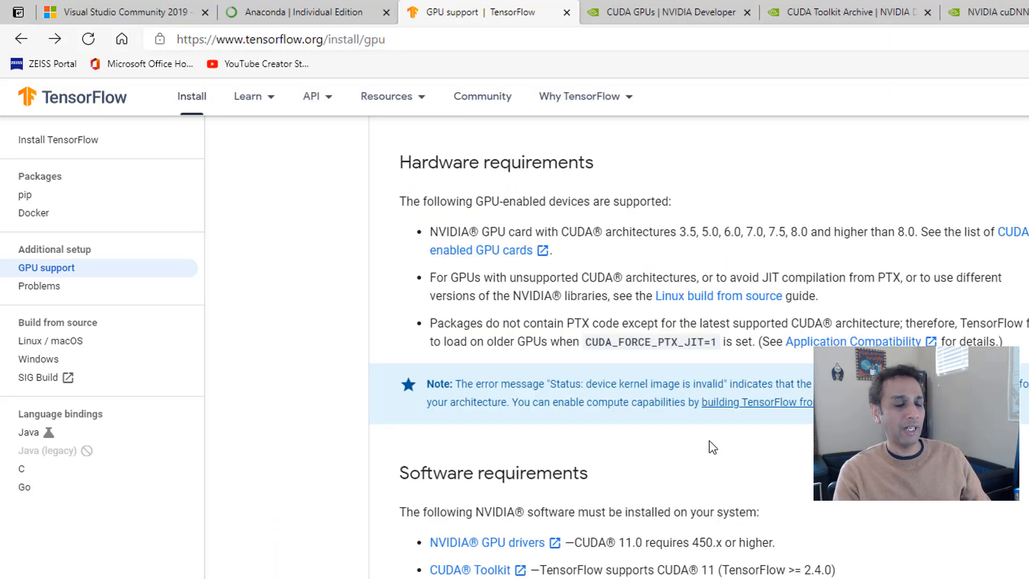
Step: Scroll the TensorFlow GPU page to the Software requirements listing NVIDIA drivers 450.x, CUDA 11, CUPTI and cuDNN 8.0.4
{"action": "scroll", "scroll_direction": "down", "scroll_amount": 3}
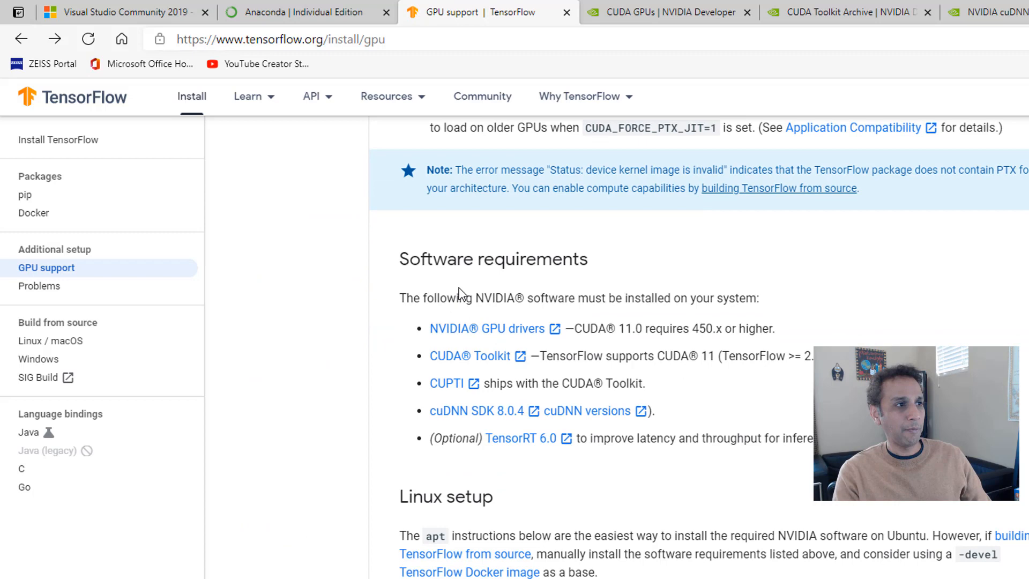
{"action": "mouse_move", "coordinate": [522, 335]}
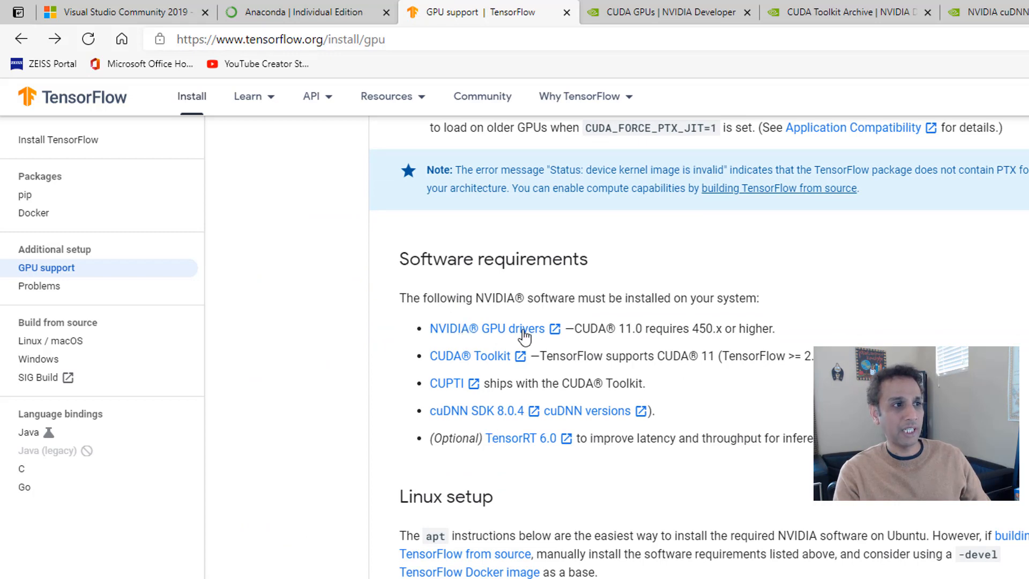
{"action": "mouse_move", "coordinate": [638, 330]}
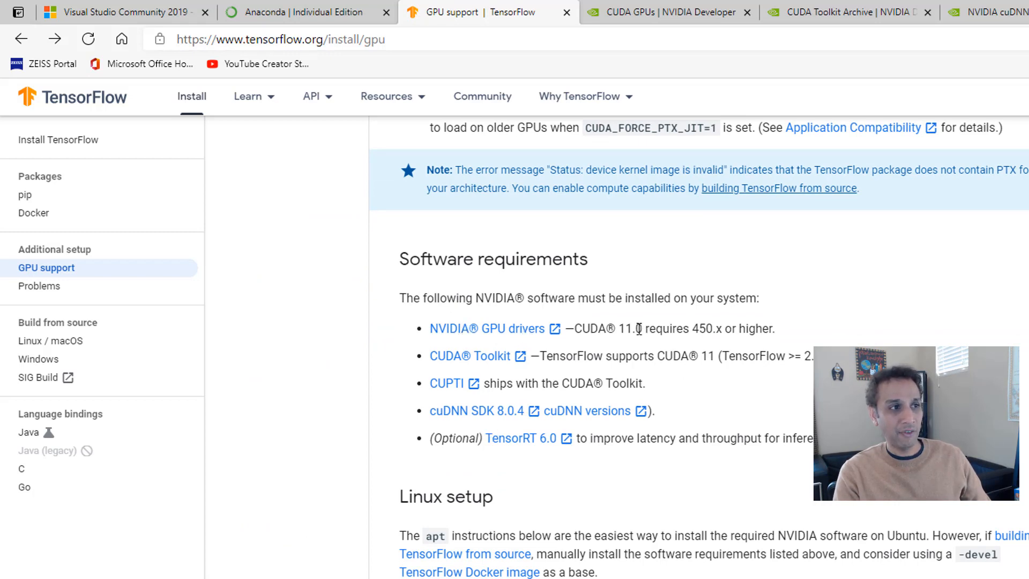
{"action": "double_click", "coordinate": [701, 328]}
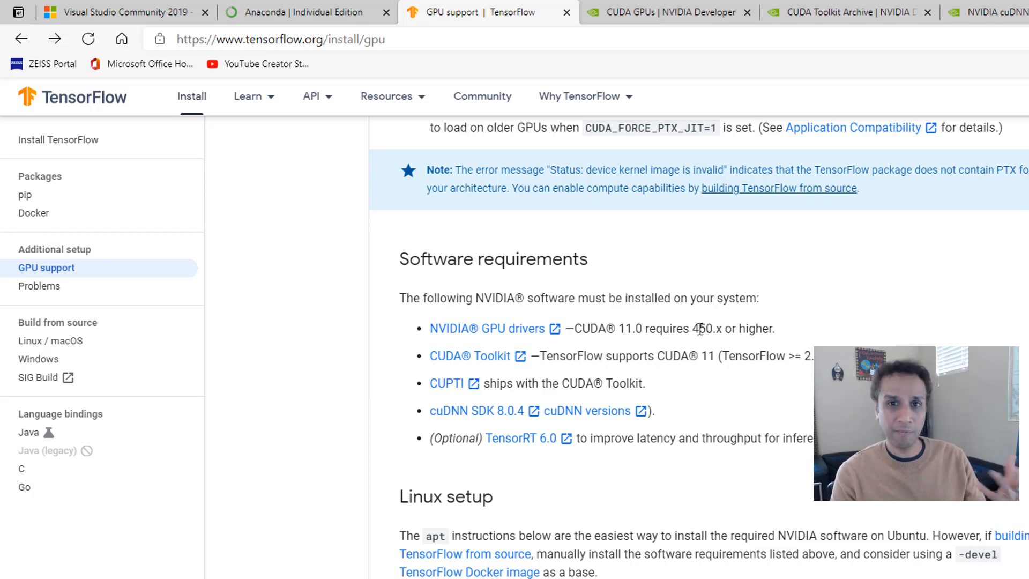
{"action": "mouse_move", "coordinate": [721, 355]}
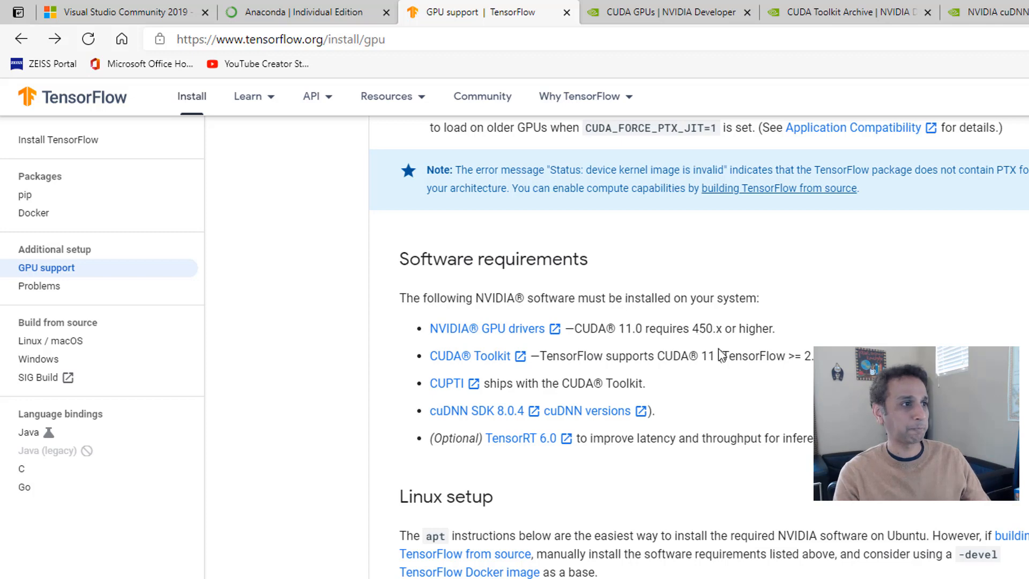
{"action": "mouse_move", "coordinate": [525, 335]}
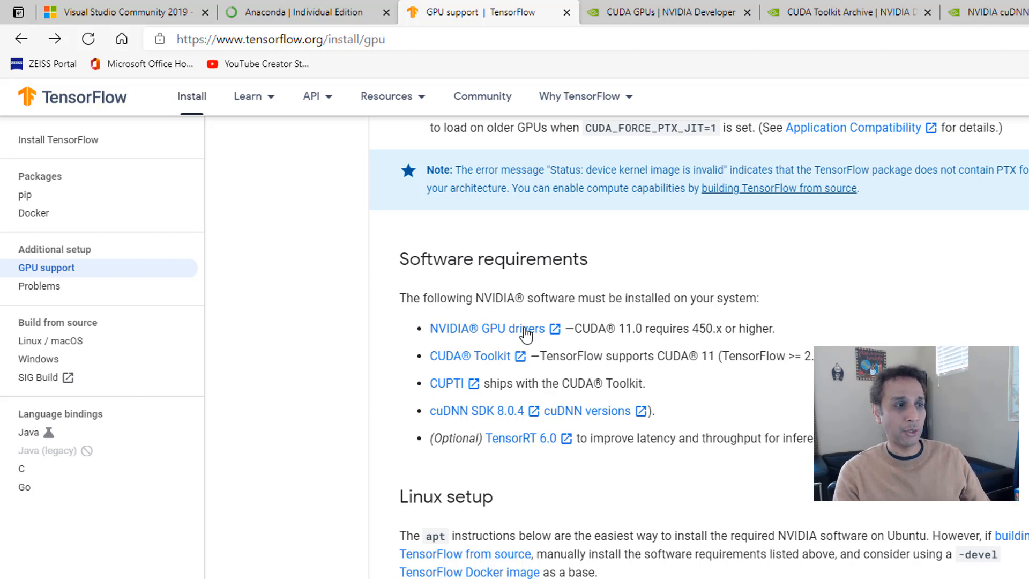
{"action": "mouse_move", "coordinate": [481, 364]}
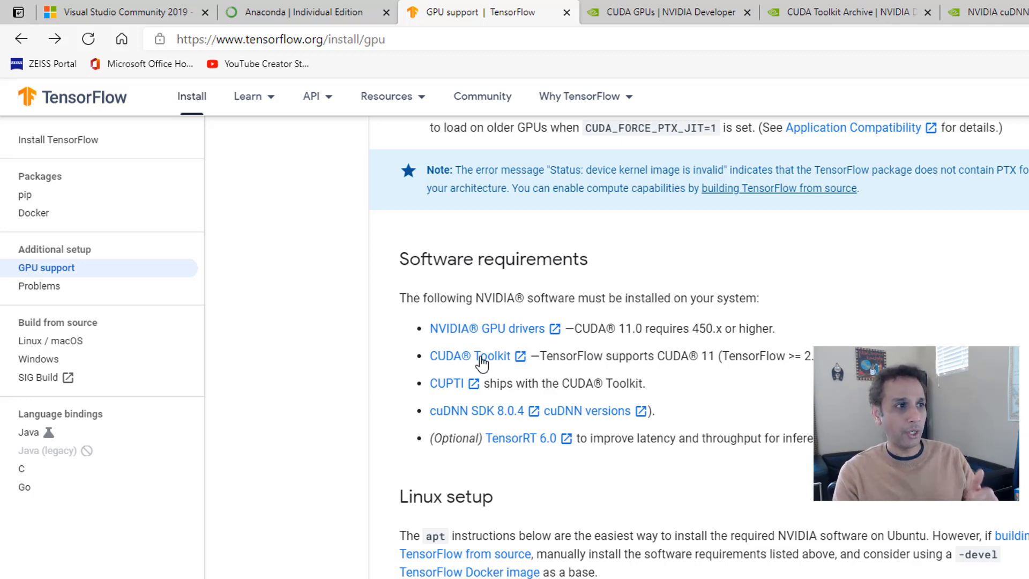
{"action": "mouse_move", "coordinate": [669, 361]}
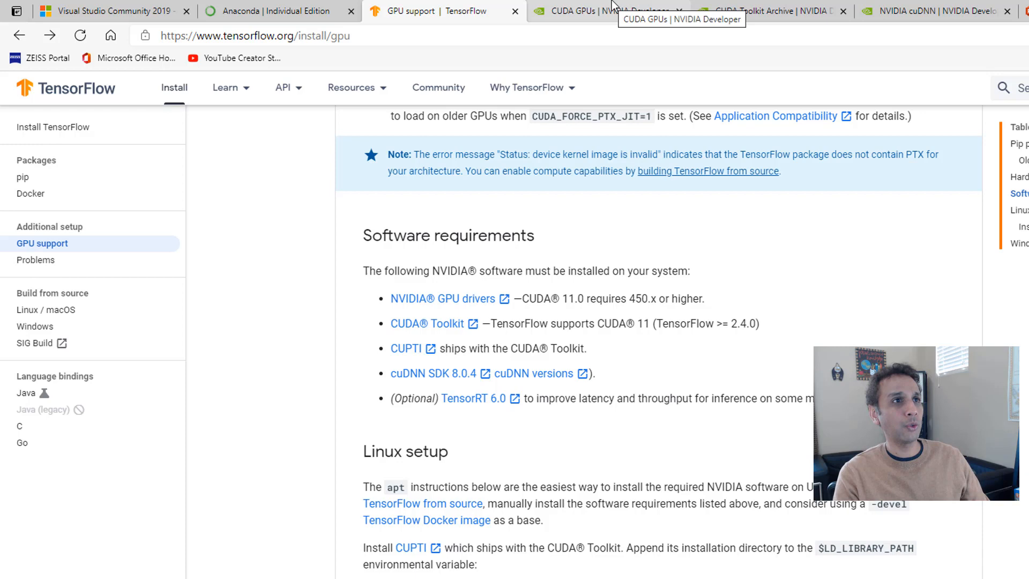
Step: Review the CUDA Toolkit Archive release list from 11.2.2 down for the CUDA 11.0 version TensorFlow needs
{"action": "left_click", "coordinate": [762, 10]}
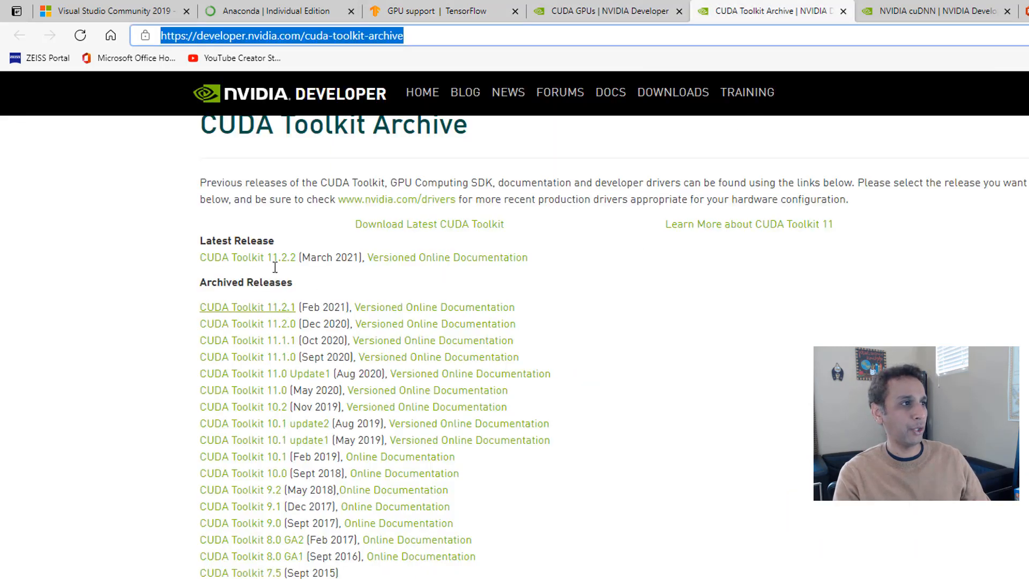
{"action": "mouse_move", "coordinate": [719, 348]}
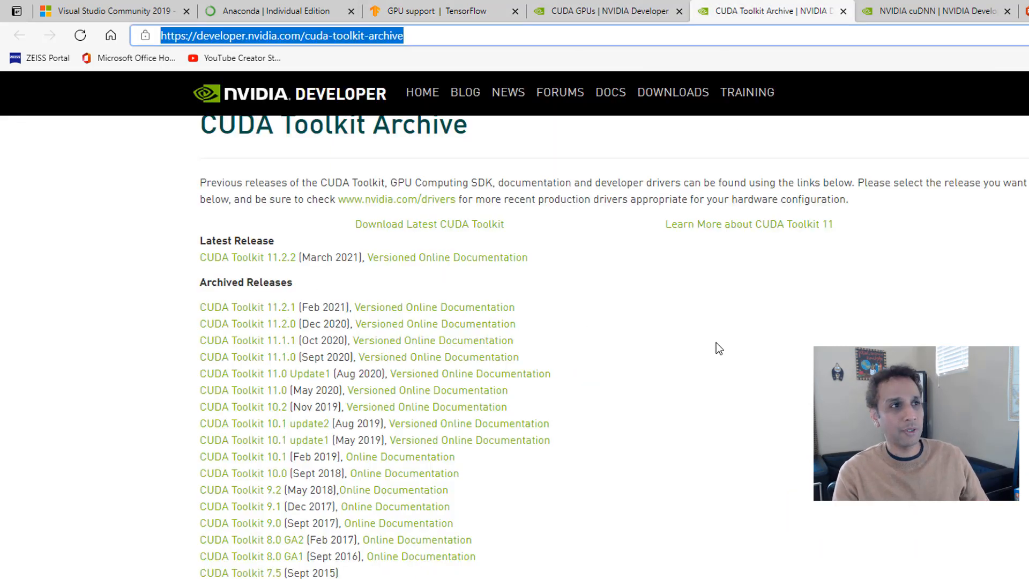
{"action": "scroll", "scroll_direction": "down", "scroll_amount": 3}
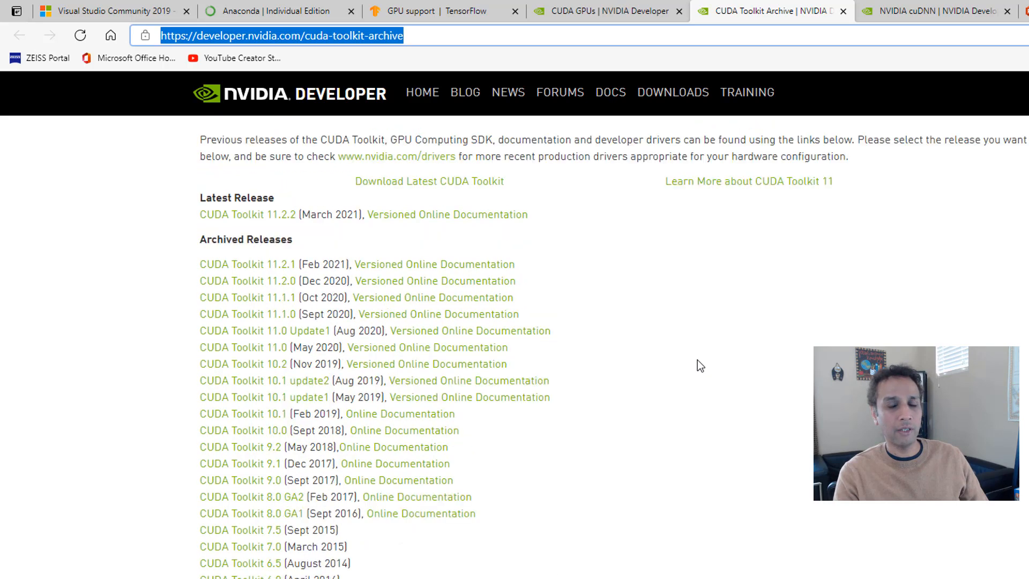
{"action": "scroll", "scroll_direction": "up", "scroll_amount": 3}
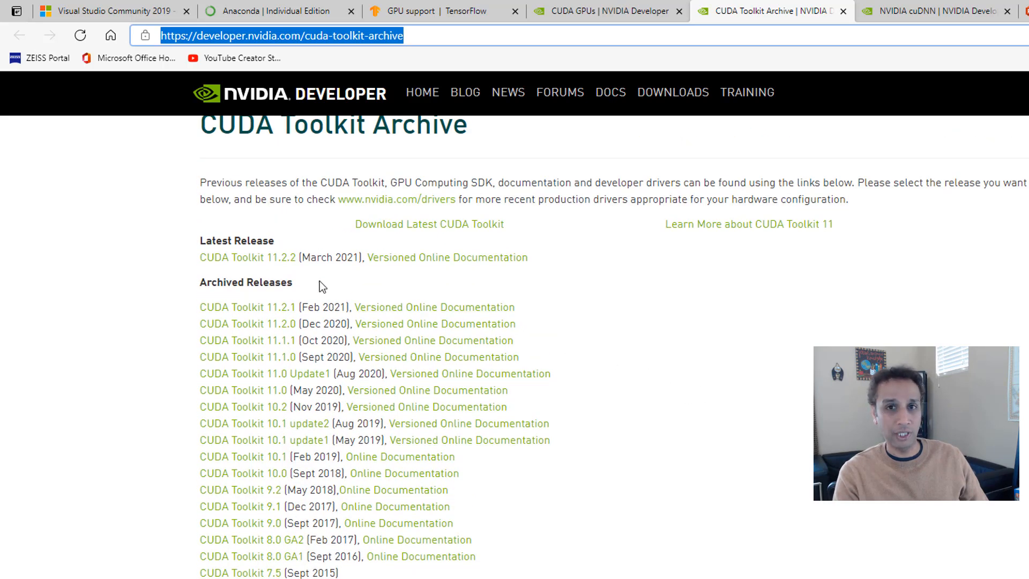
{"action": "mouse_move", "coordinate": [647, 394]}
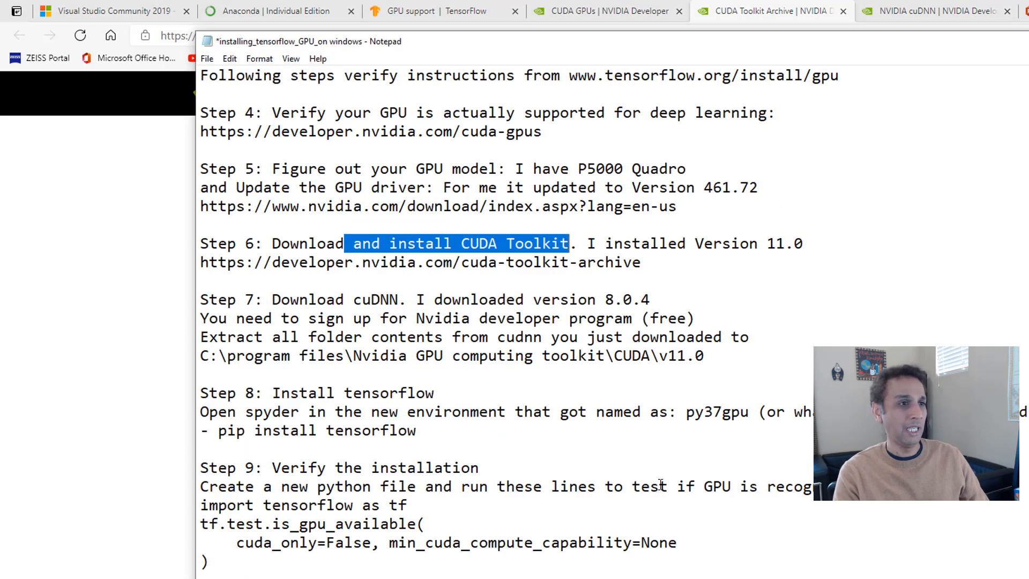
Step: Note step 6 as CUDA version 11.0, then return to TensorFlow's software requirements
{"action": "double_click", "coordinate": [784, 244]}
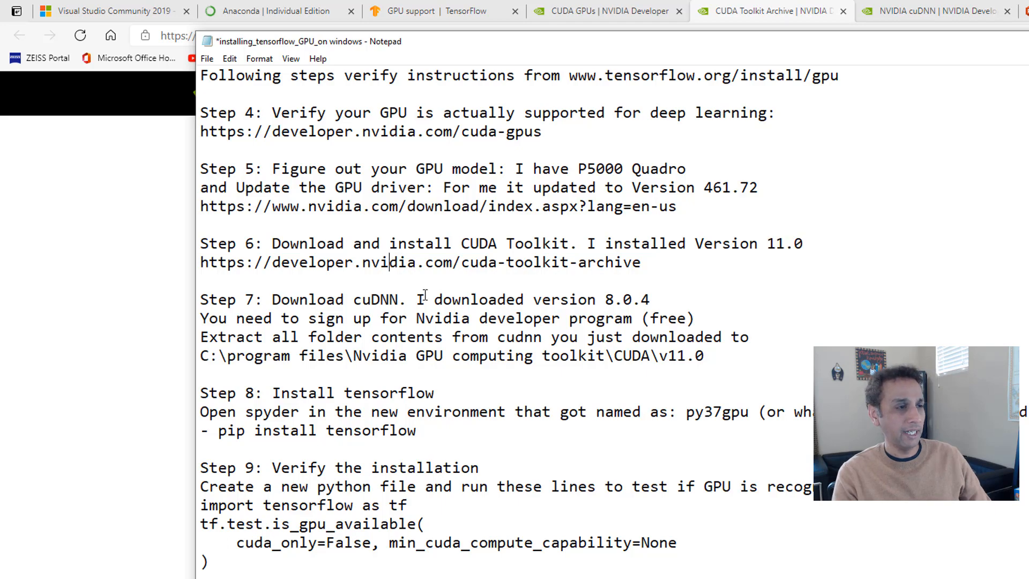
{"action": "left_click", "coordinate": [771, 10]}
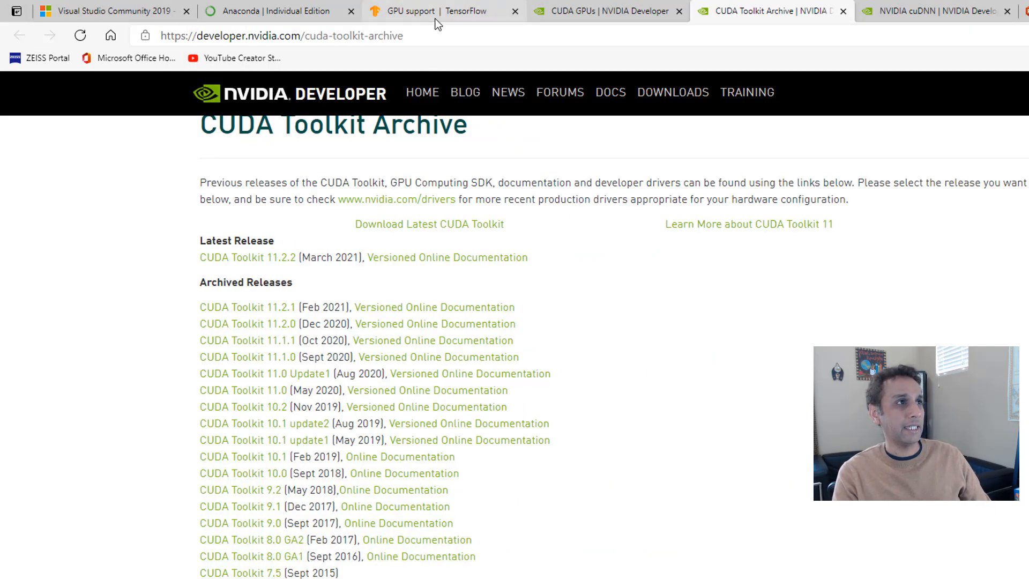
{"action": "left_click", "coordinate": [442, 11]}
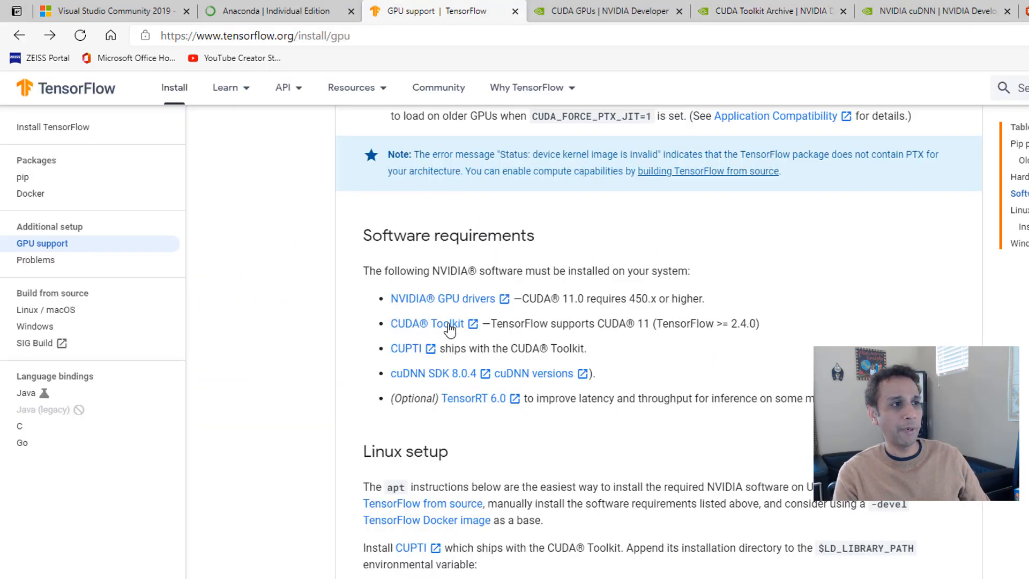
{"action": "mouse_move", "coordinate": [445, 353]}
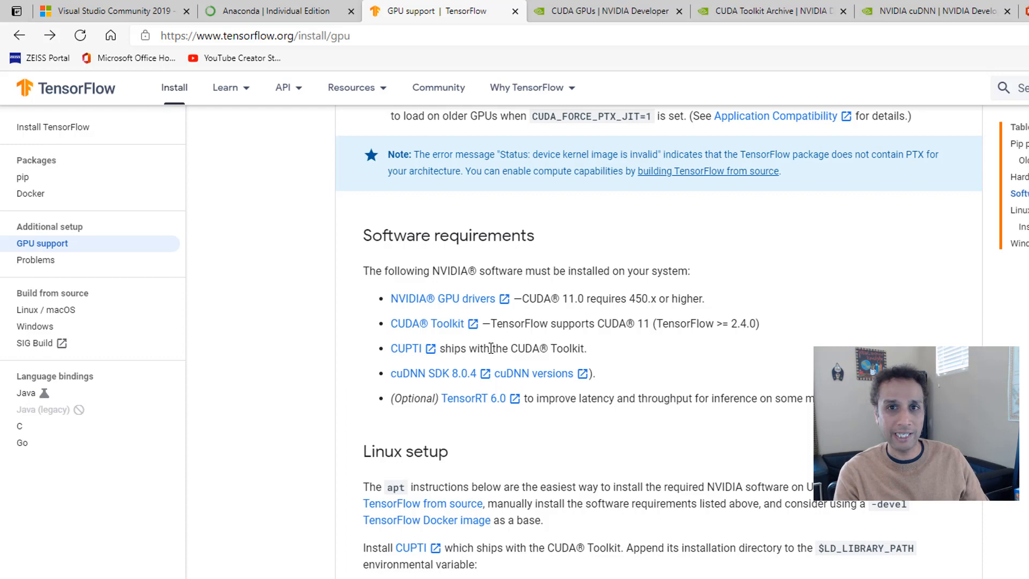
{"action": "mouse_move", "coordinate": [386, 382]}
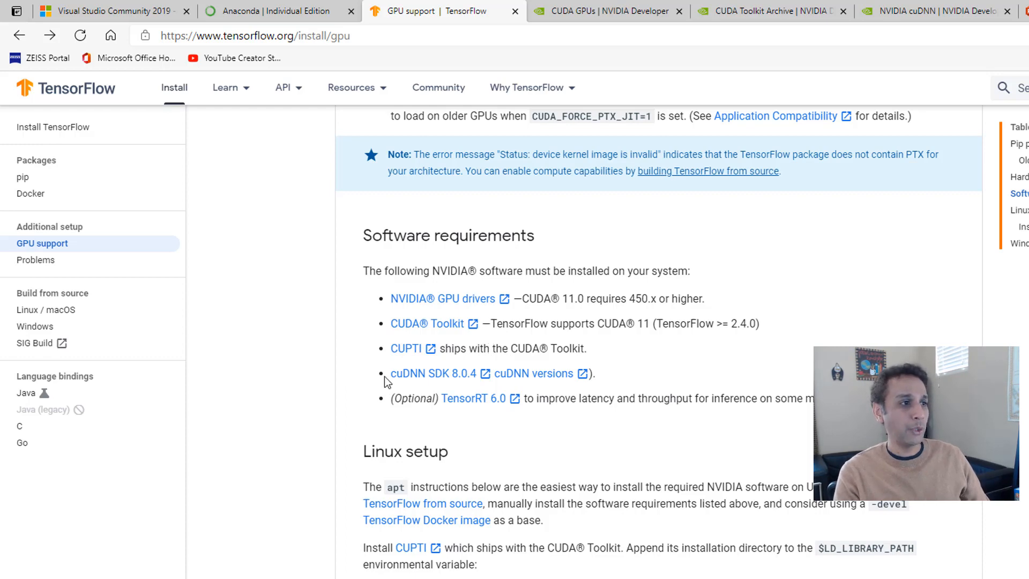
{"action": "mouse_move", "coordinate": [476, 380]}
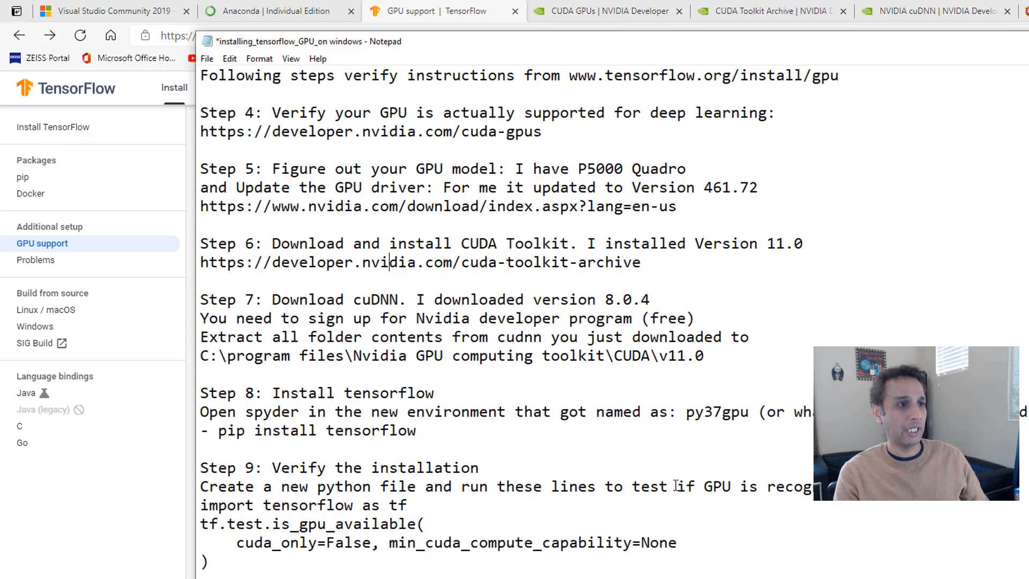
Step: Highlight cuDNN 8.0.4 in the notes and view NVIDIA's cuDNN developer page
{"action": "double_click", "coordinate": [619, 299]}
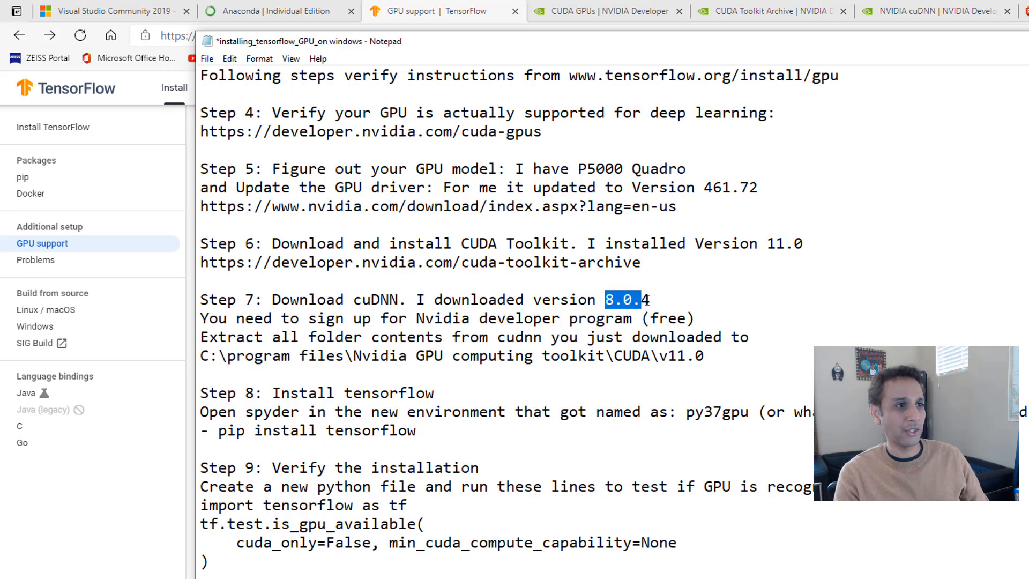
{"action": "left_click", "coordinate": [932, 11]}
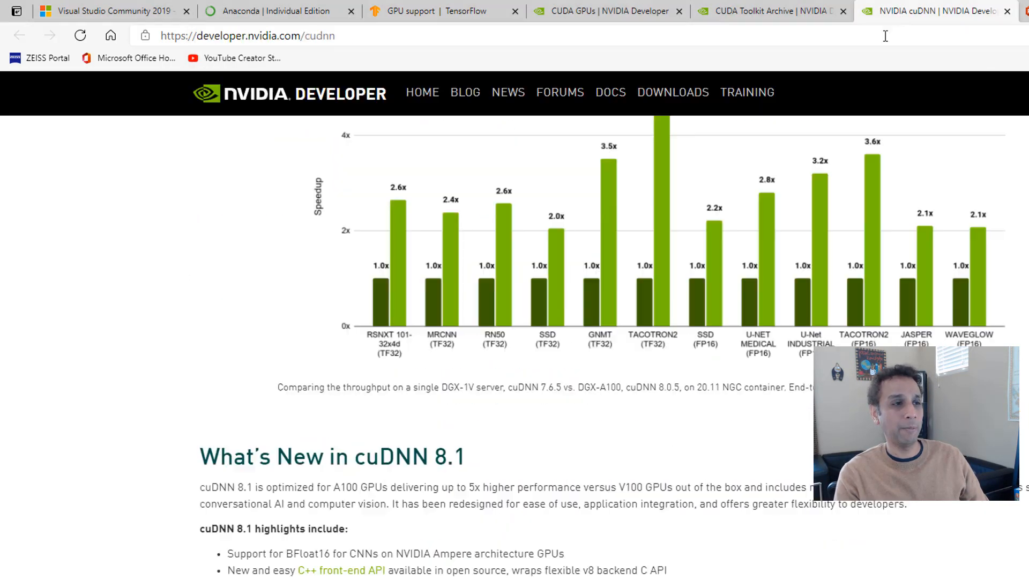
{"action": "scroll", "scroll_direction": "up", "scroll_amount": 3}
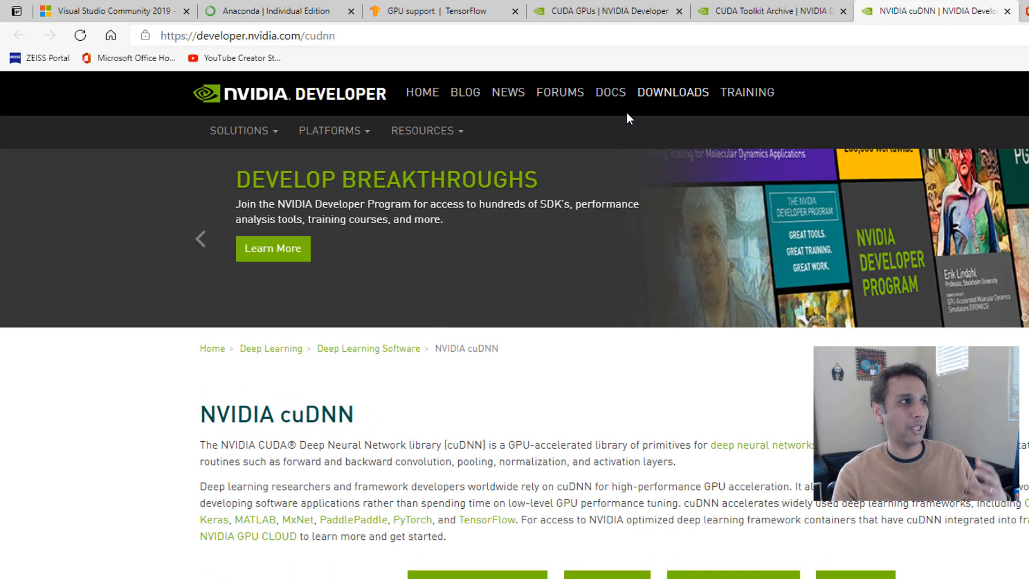
{"action": "mouse_move", "coordinate": [671, 270]}
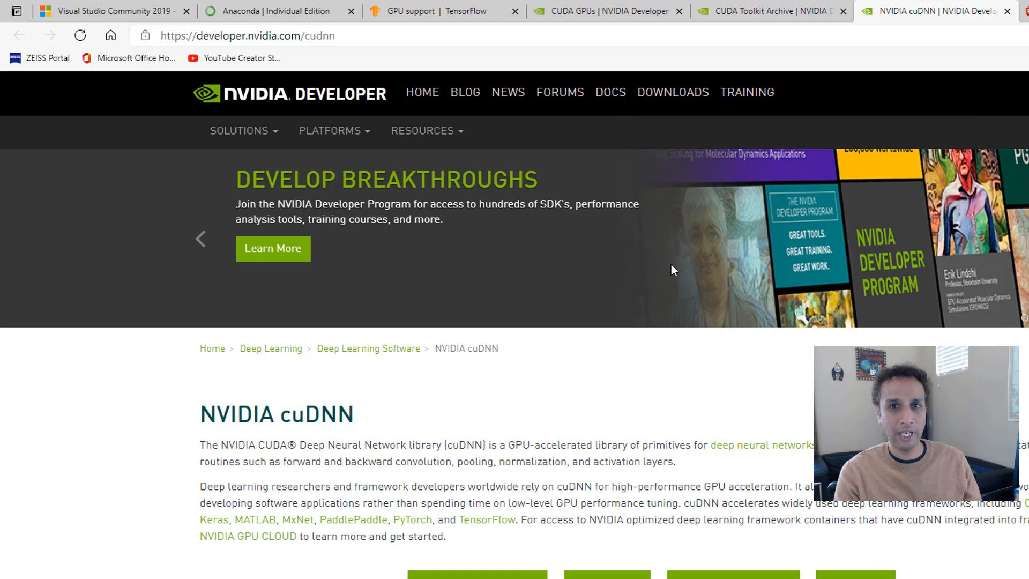
{"action": "mouse_move", "coordinate": [687, 275]}
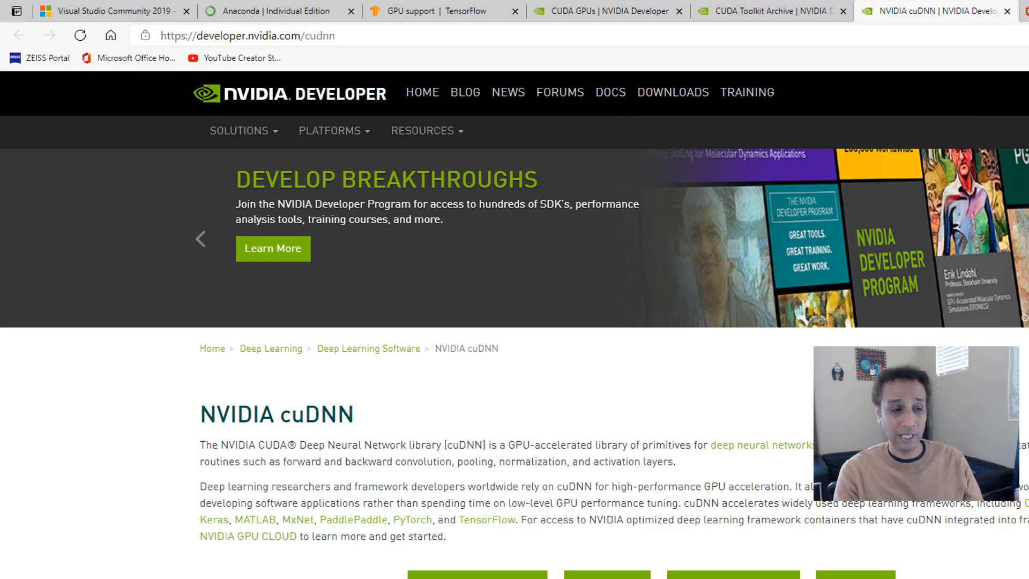
Step: Return to TensorFlow's software requirements naming cuDNN SDK 8.0.4 with the notes in front
{"action": "scroll", "scroll_direction": "down", "scroll_amount": 3}
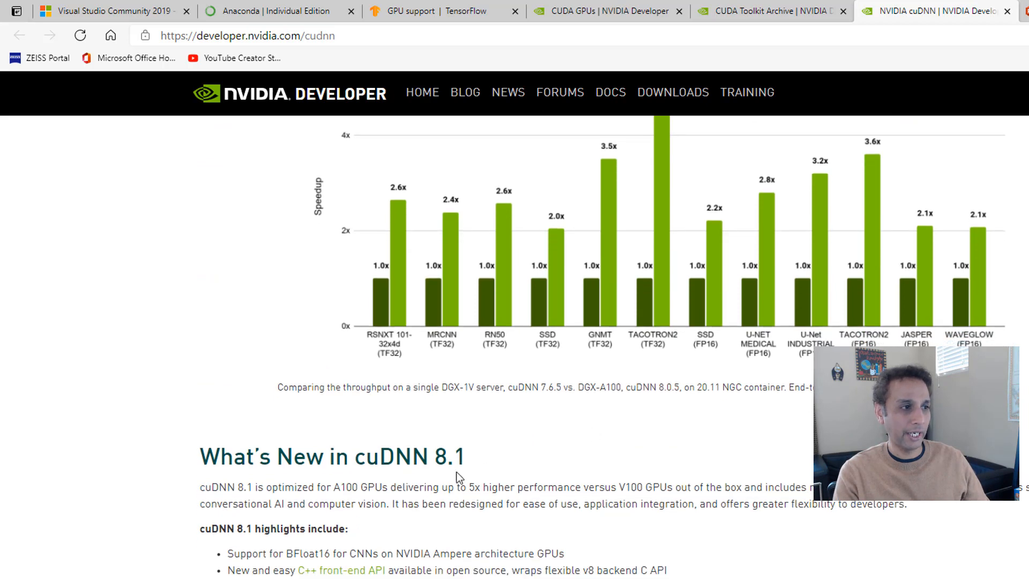
{"action": "double_click", "coordinate": [449, 456]}
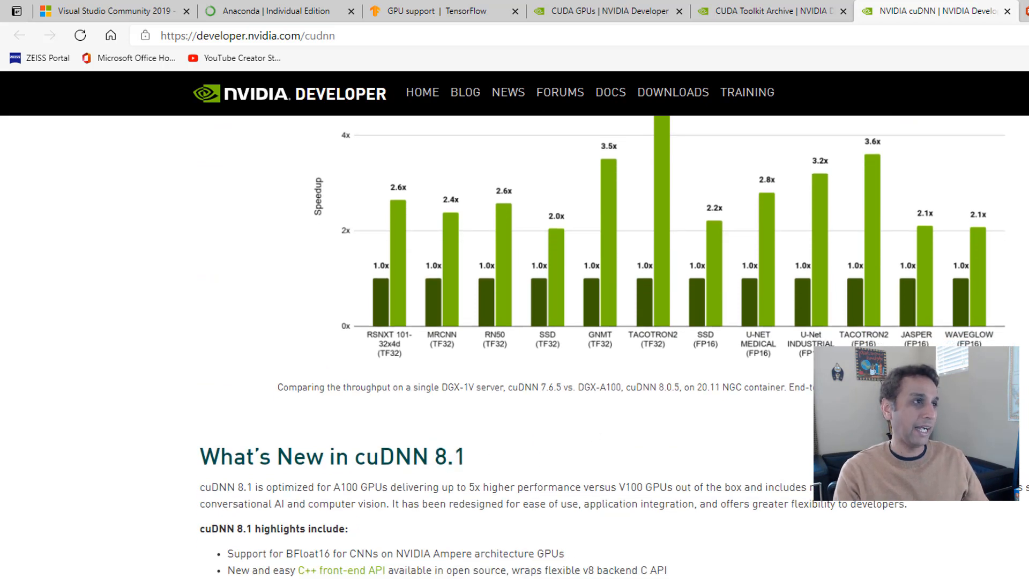
{"action": "left_click", "coordinate": [443, 10]}
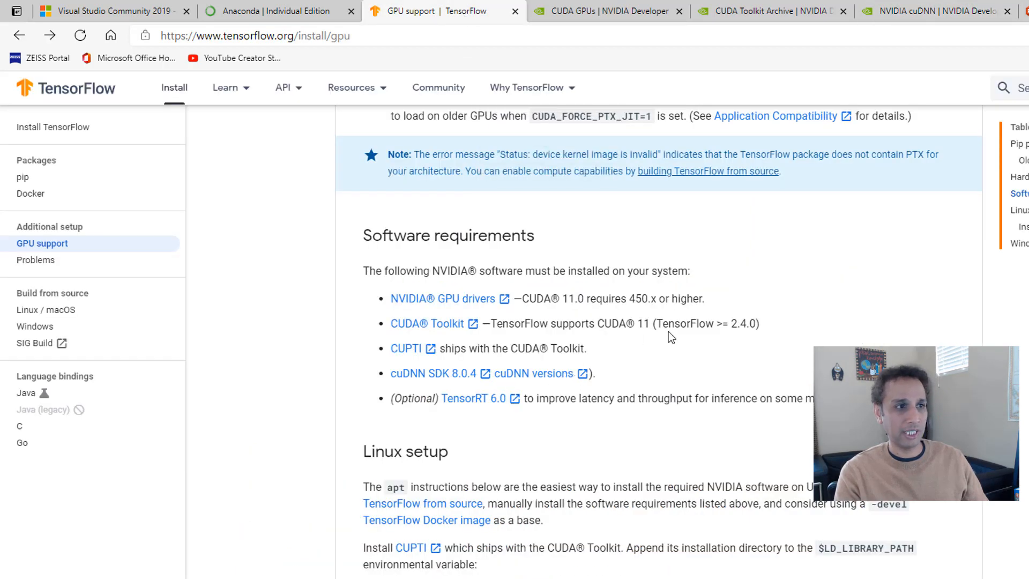
{"action": "mouse_move", "coordinate": [484, 351]}
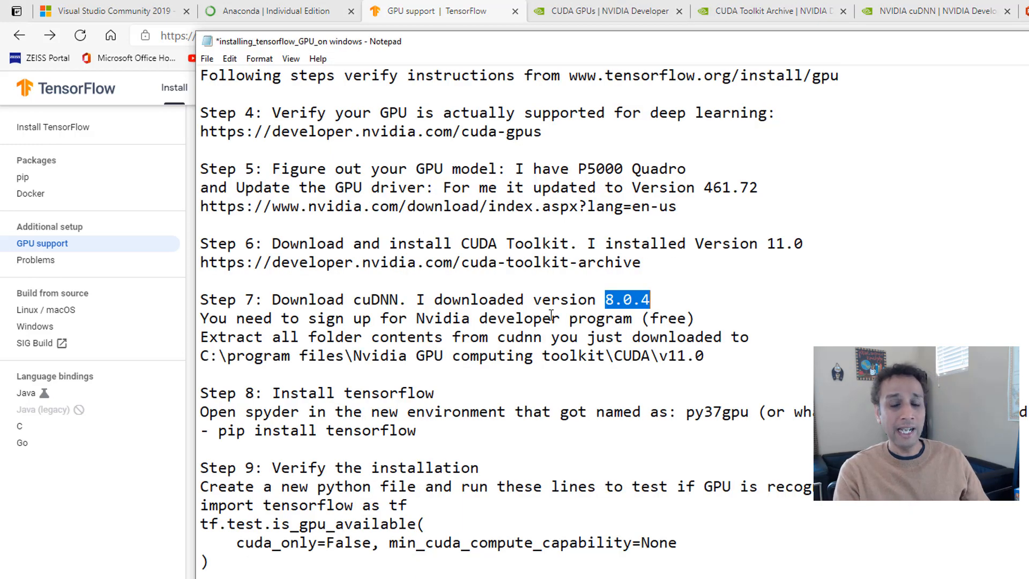
{"action": "left_click", "coordinate": [547, 319]}
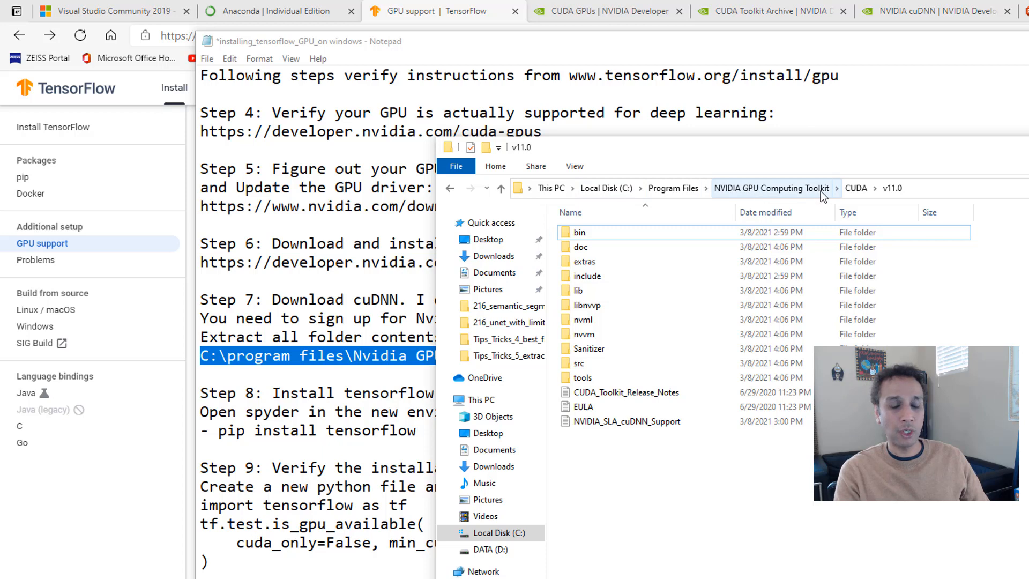
{"action": "mouse_move", "coordinate": [894, 195]}
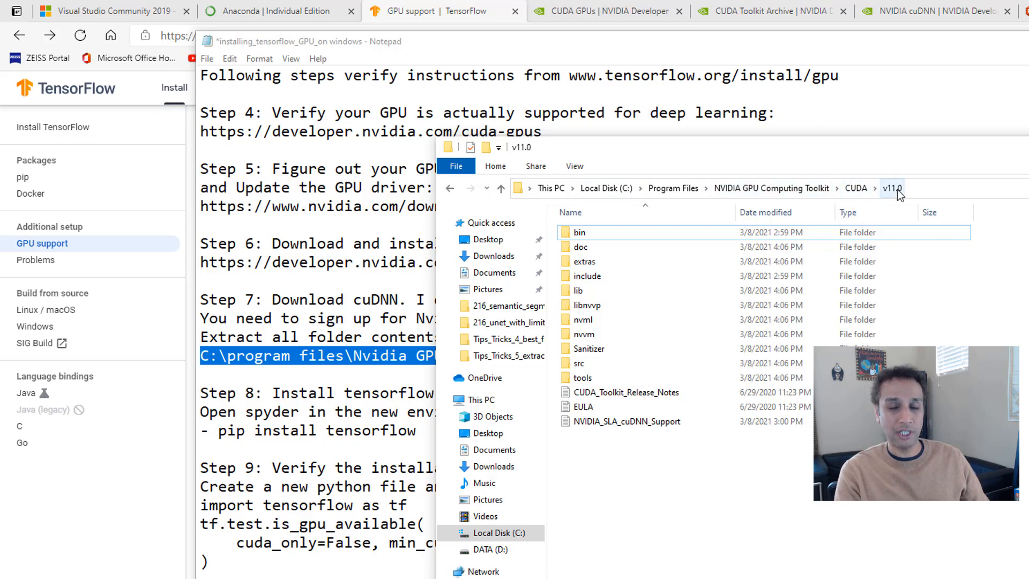
{"action": "mouse_move", "coordinate": [899, 195]}
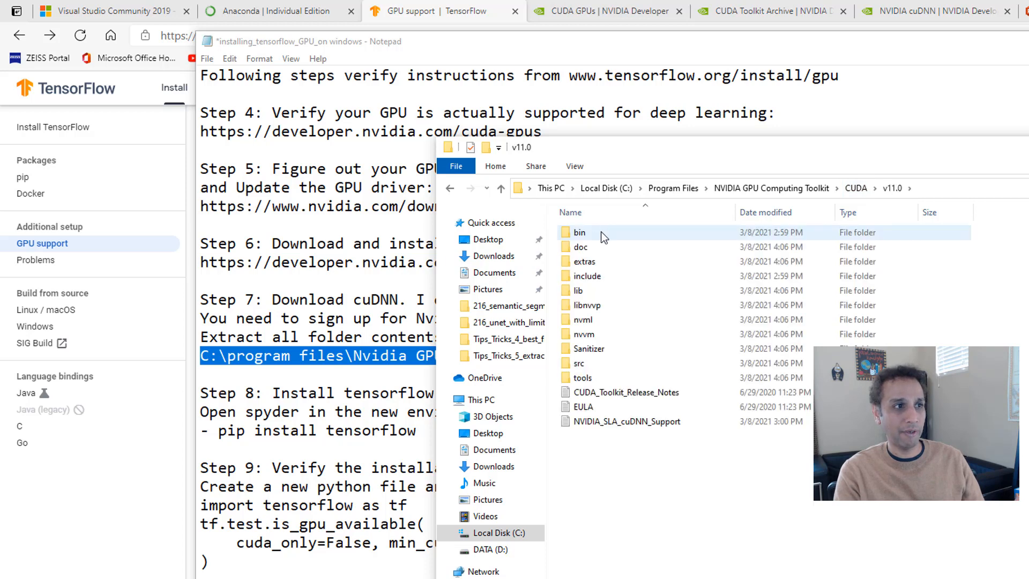
{"action": "mouse_move", "coordinate": [672, 502]}
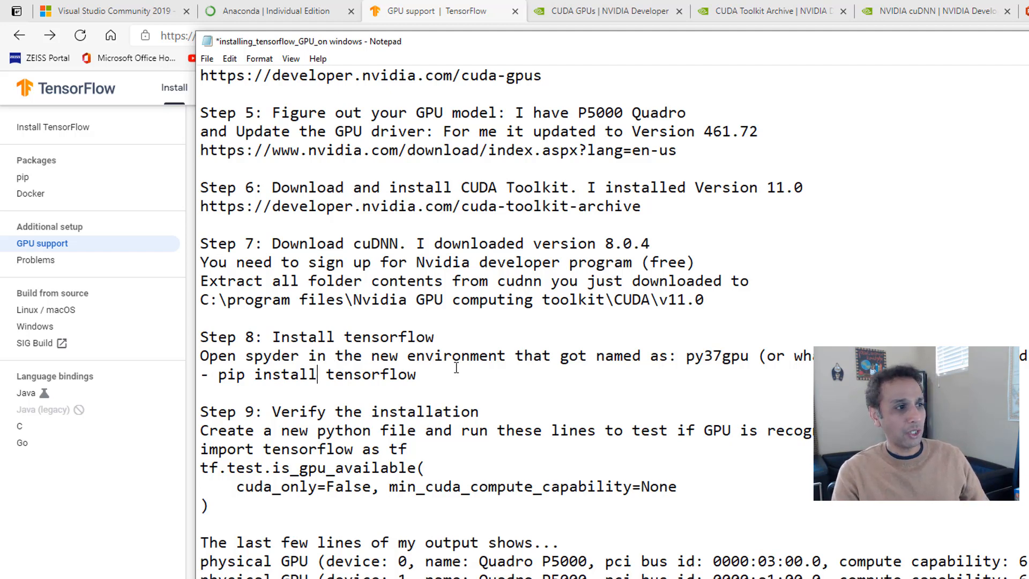
Step: Run temp.py in Spyder and confirm the console lists two Quadro P5000 devices with compute capability 6.1
{"action": "scroll", "scroll_direction": "down", "scroll_amount": 3}
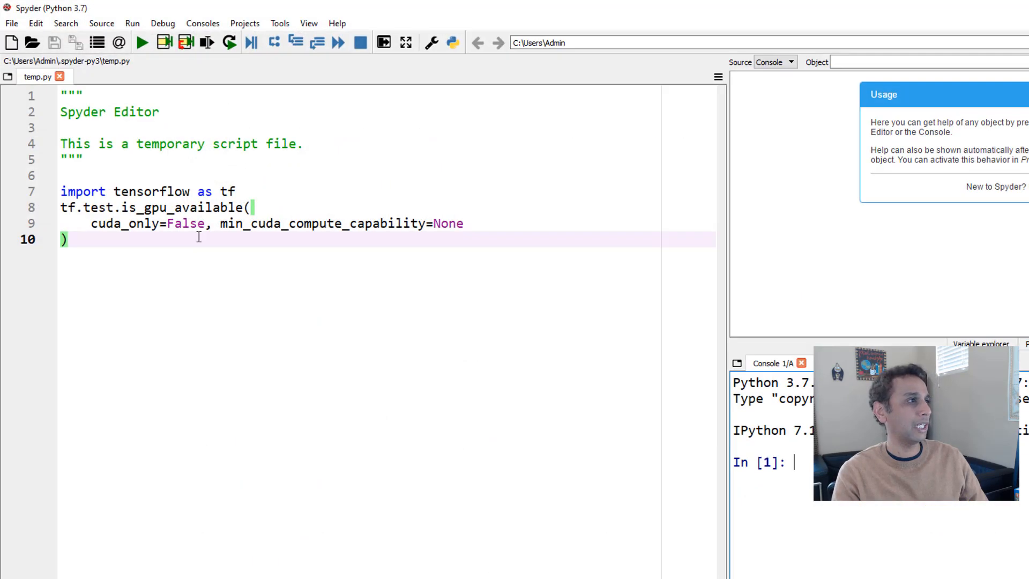
{"action": "left_click", "coordinate": [115, 34]}
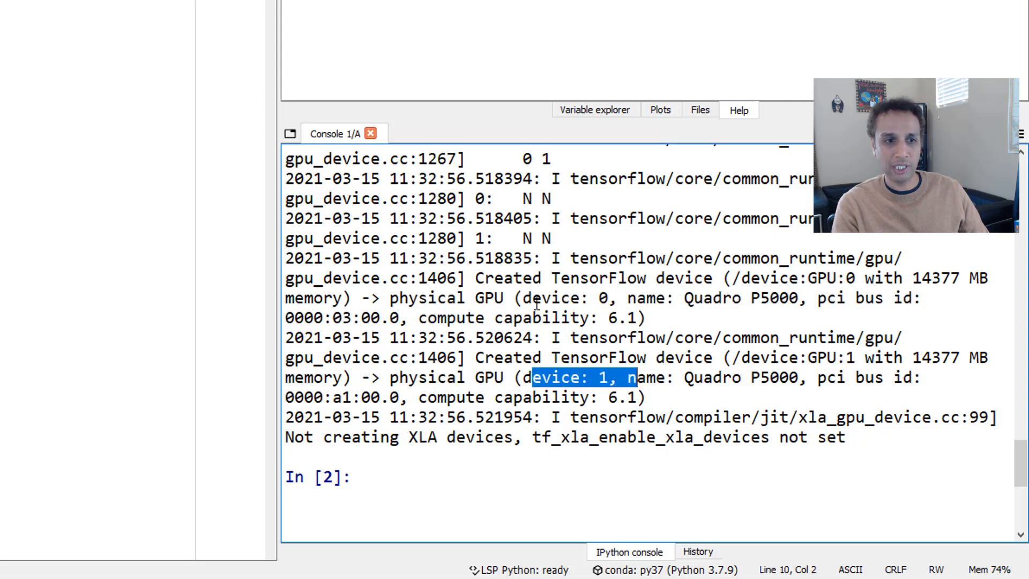
{"action": "double_click", "coordinate": [539, 377]}
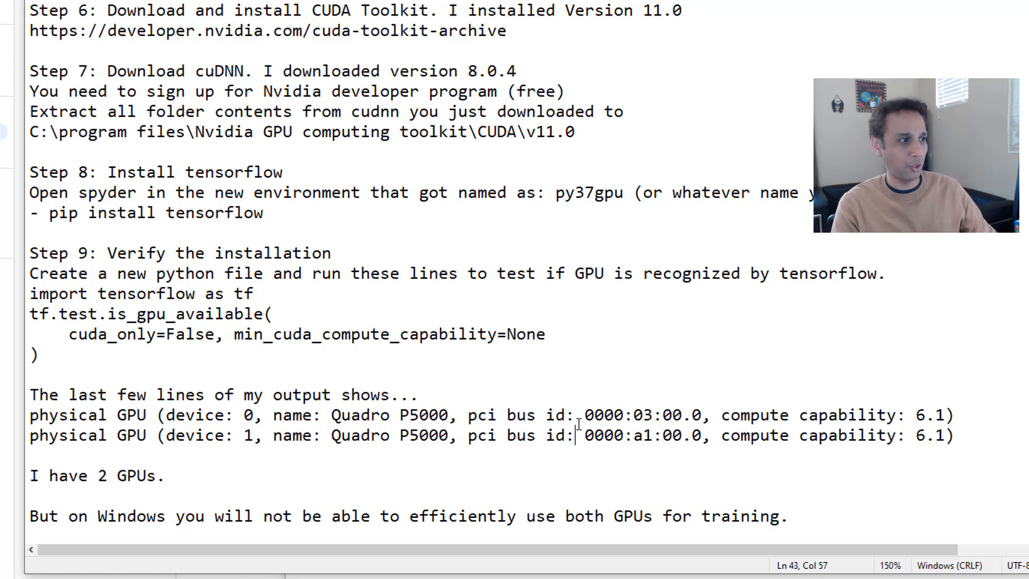
{"action": "scroll", "scroll_direction": "down", "scroll_amount": 3}
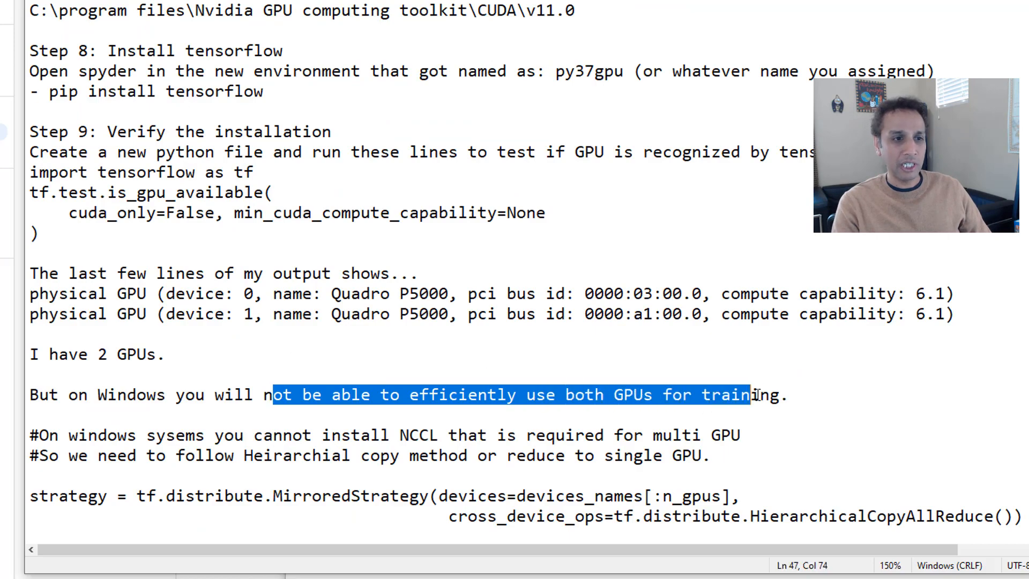
{"action": "scroll", "scroll_direction": "down", "scroll_amount": 3}
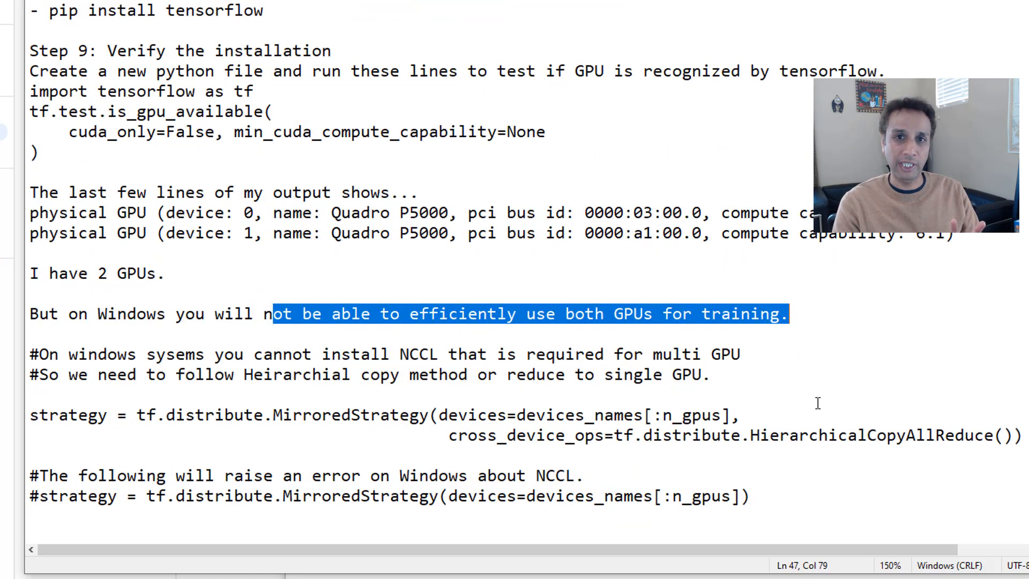
{"action": "mouse_move", "coordinate": [785, 405]}
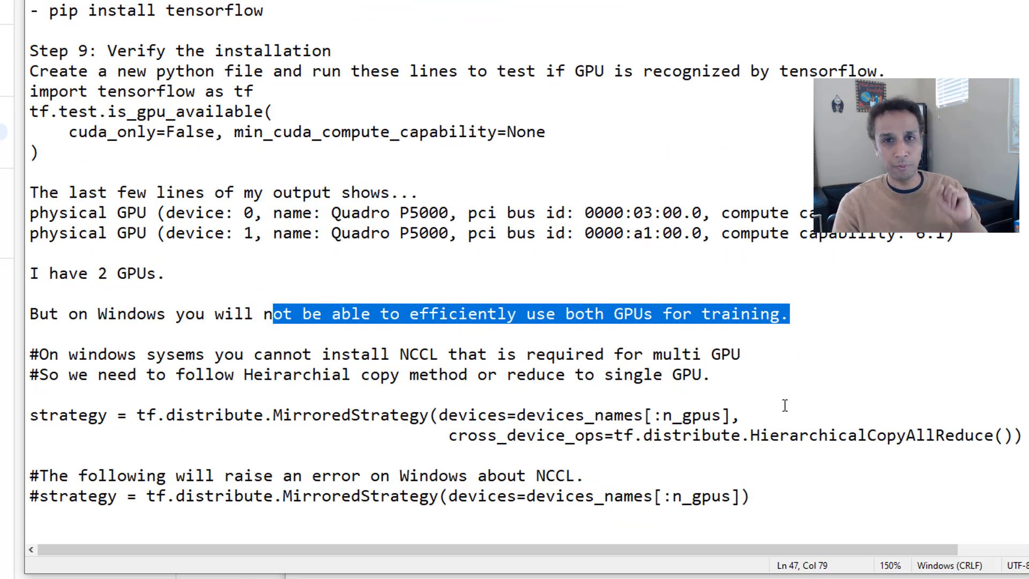
{"action": "mouse_move", "coordinate": [773, 384]}
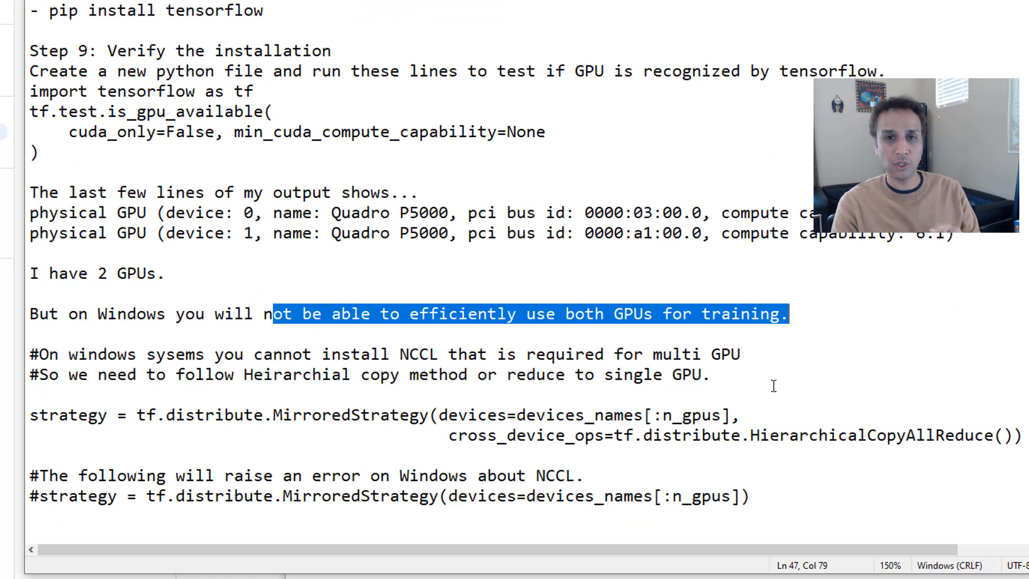
{"action": "mouse_move", "coordinate": [770, 401]}
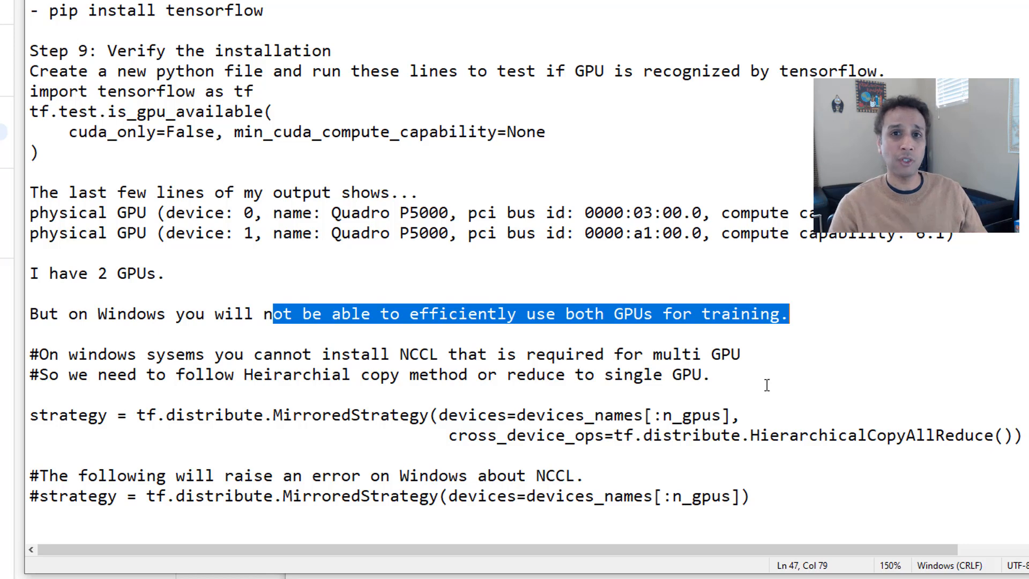
{"action": "mouse_move", "coordinate": [727, 331]}
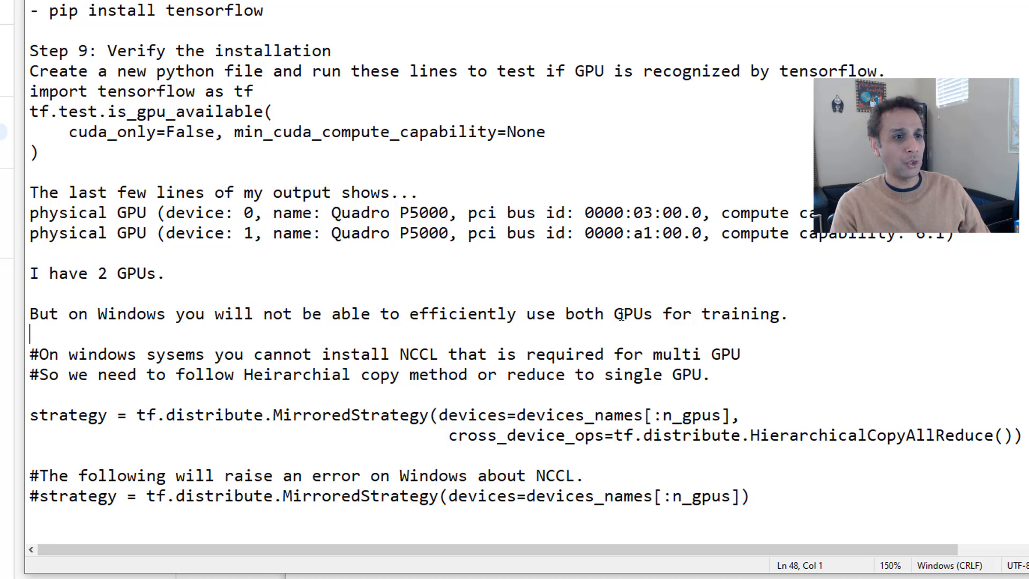
{"action": "left_click", "coordinate": [759, 314]}
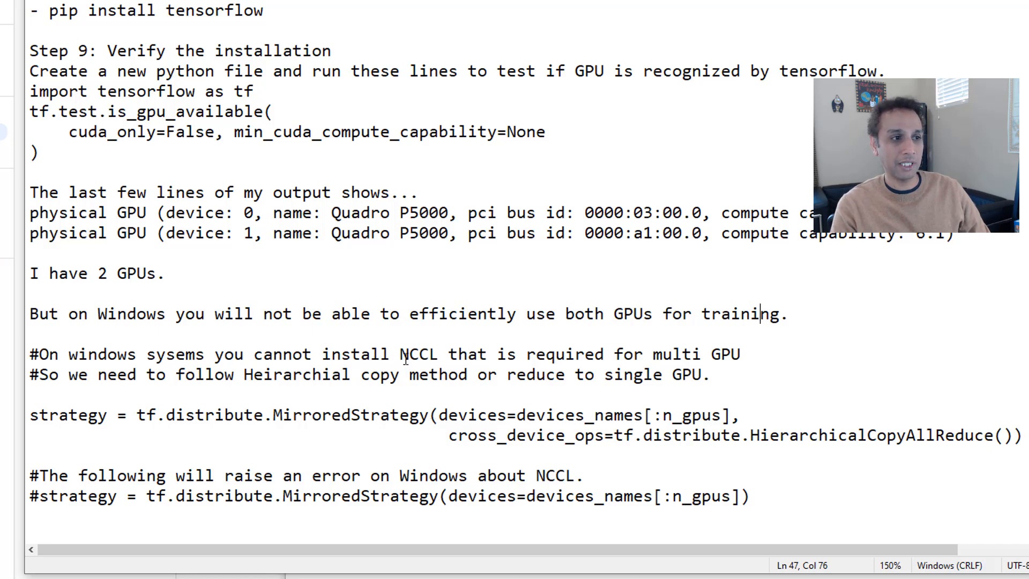
{"action": "left_click", "coordinate": [399, 355]}
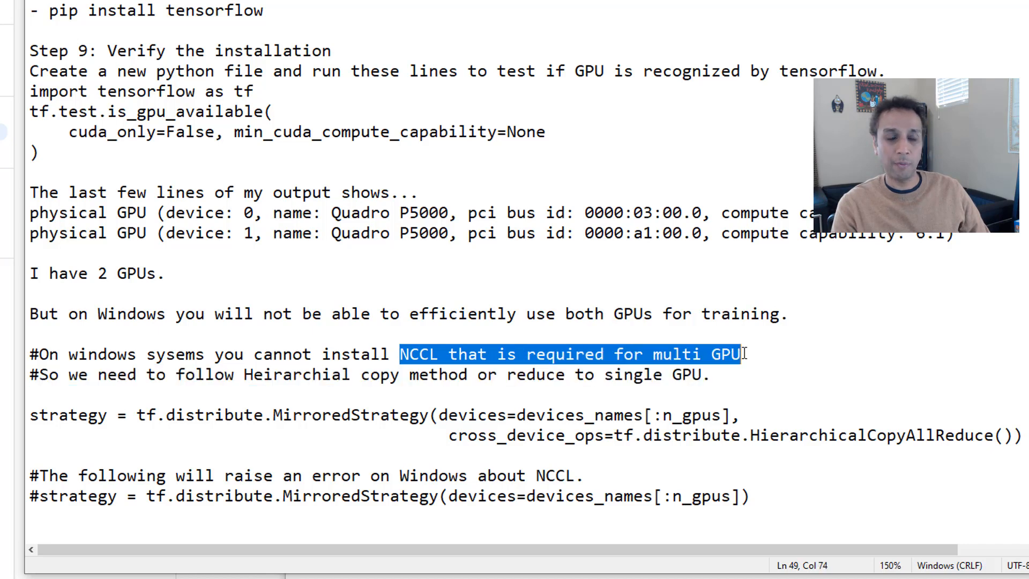
{"action": "left_click", "coordinate": [653, 375]}
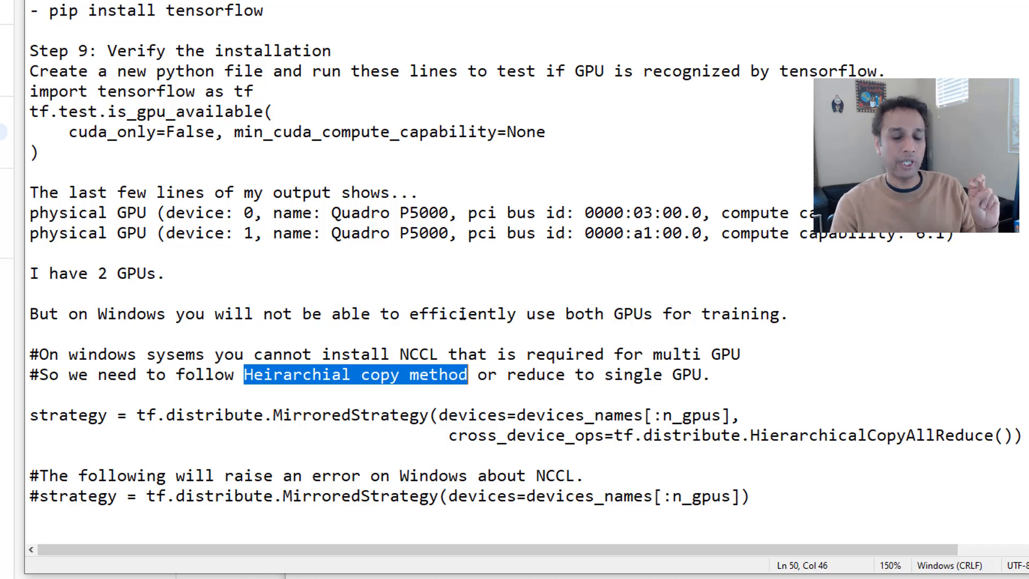
{"action": "left_click", "coordinate": [401, 355]}
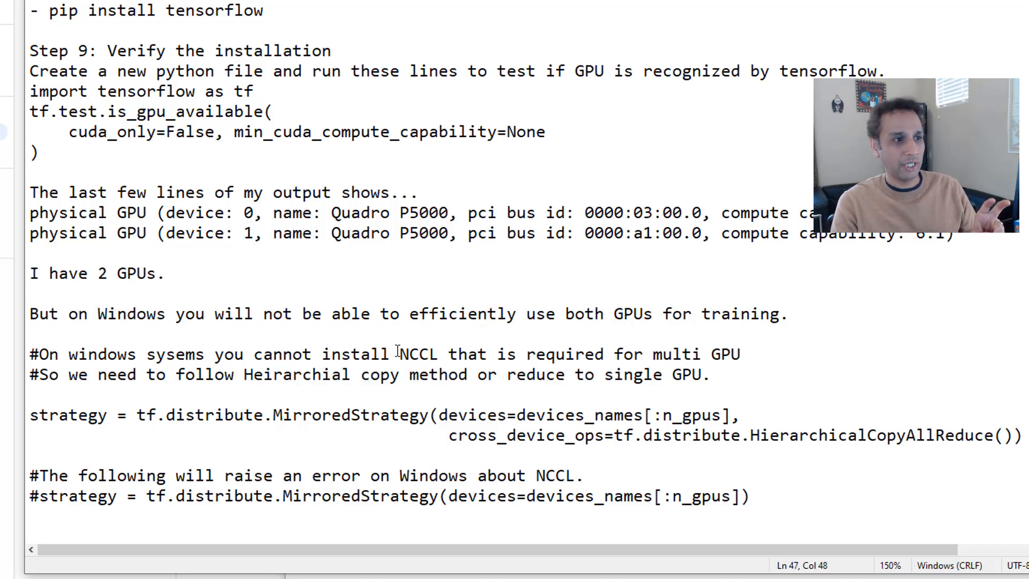
{"action": "double_click", "coordinate": [419, 355]}
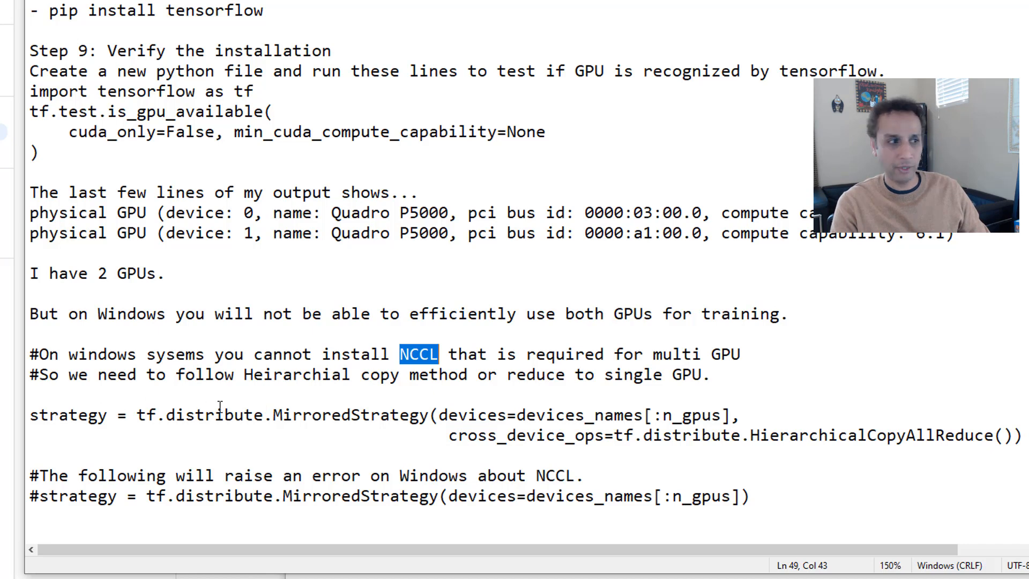
{"action": "double_click", "coordinate": [207, 414]}
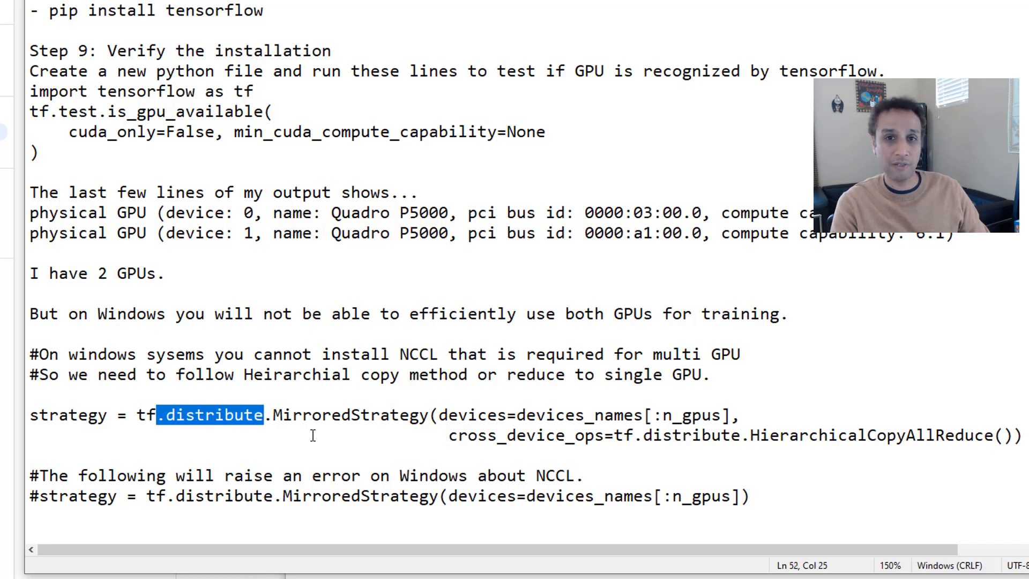
{"action": "mouse_move", "coordinate": [479, 448]}
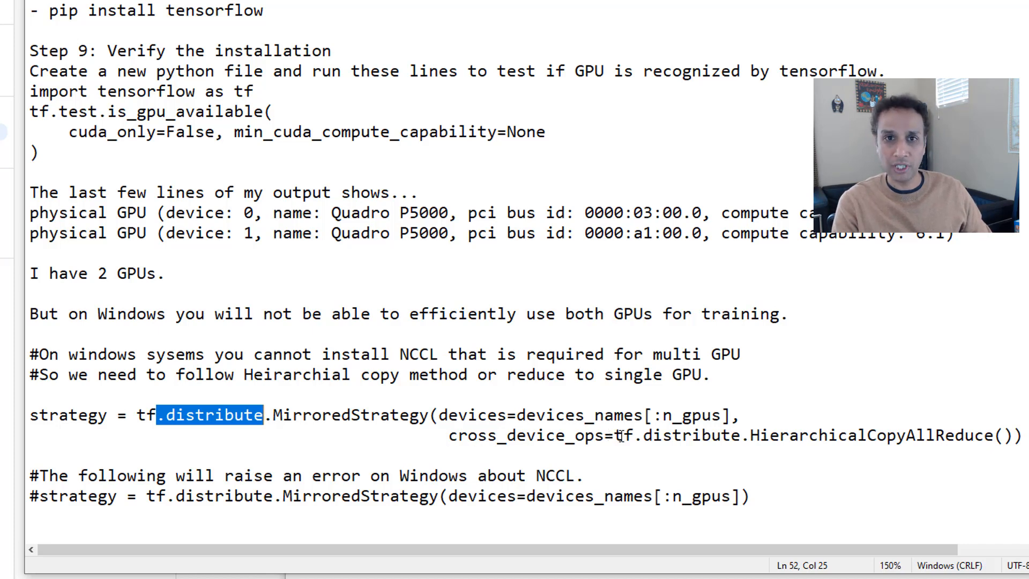
{"action": "left_click", "coordinate": [753, 435]}
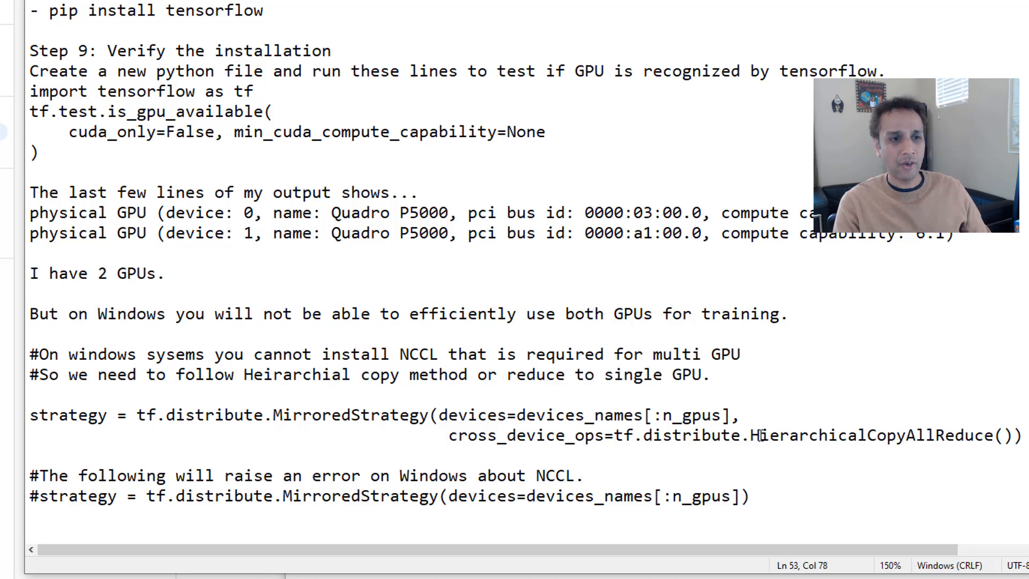
{"action": "double_click", "coordinate": [824, 436]}
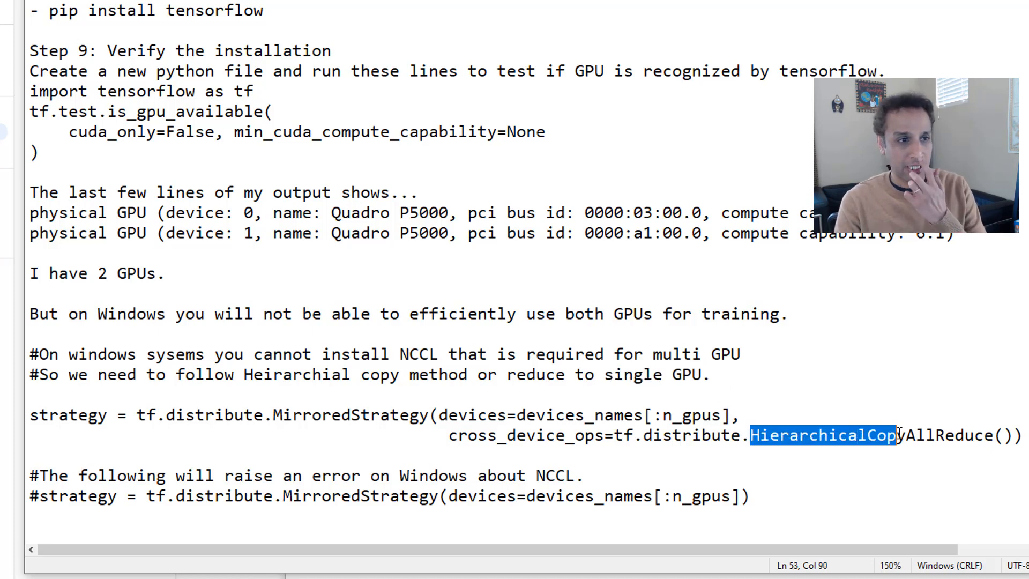
{"action": "left_click", "coordinate": [680, 375]}
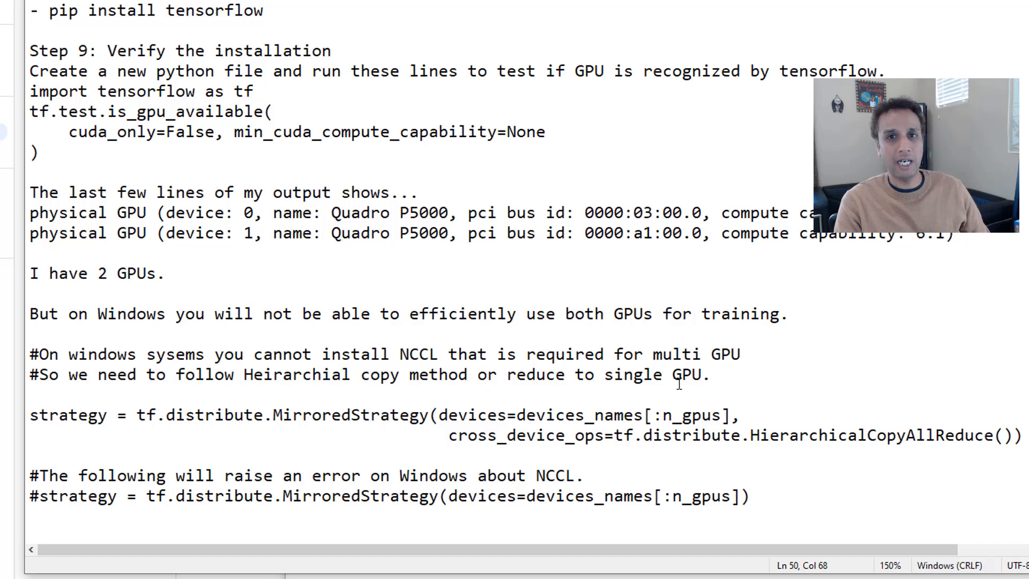